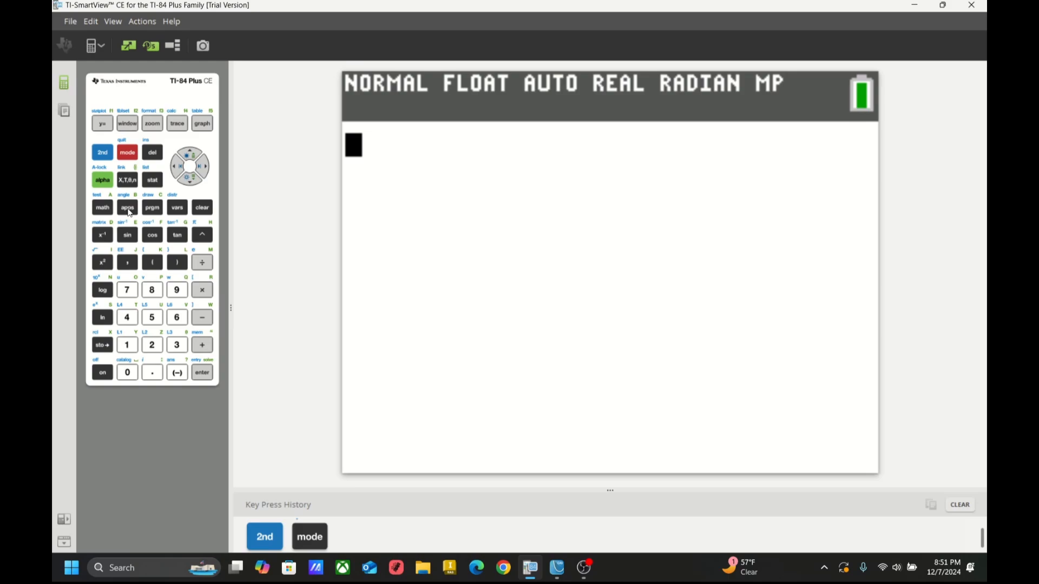
Step: Launch the CelSheet app from the apps list and get past its splash screen
click(128, 208)
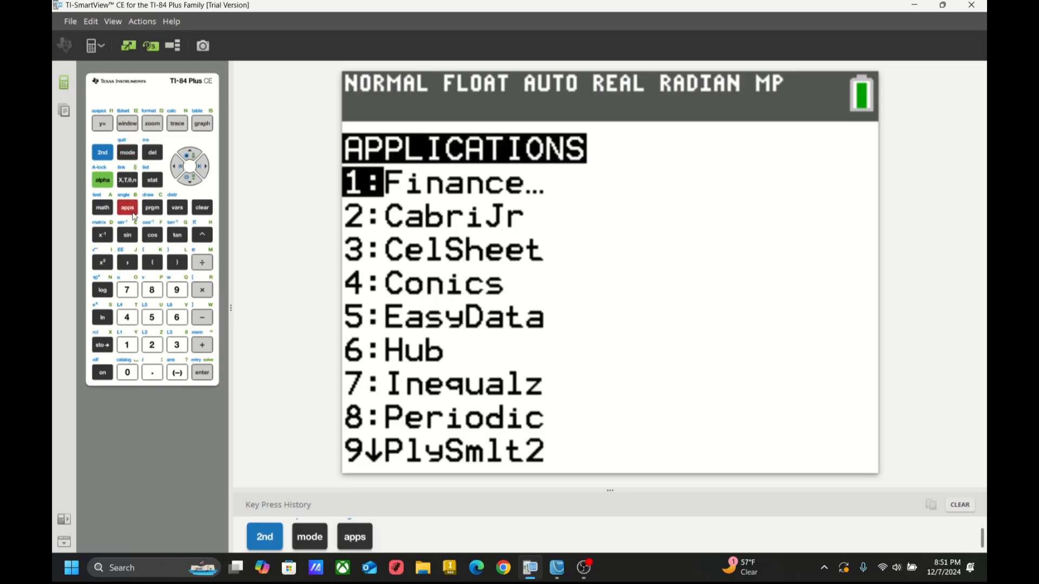
click(176, 344)
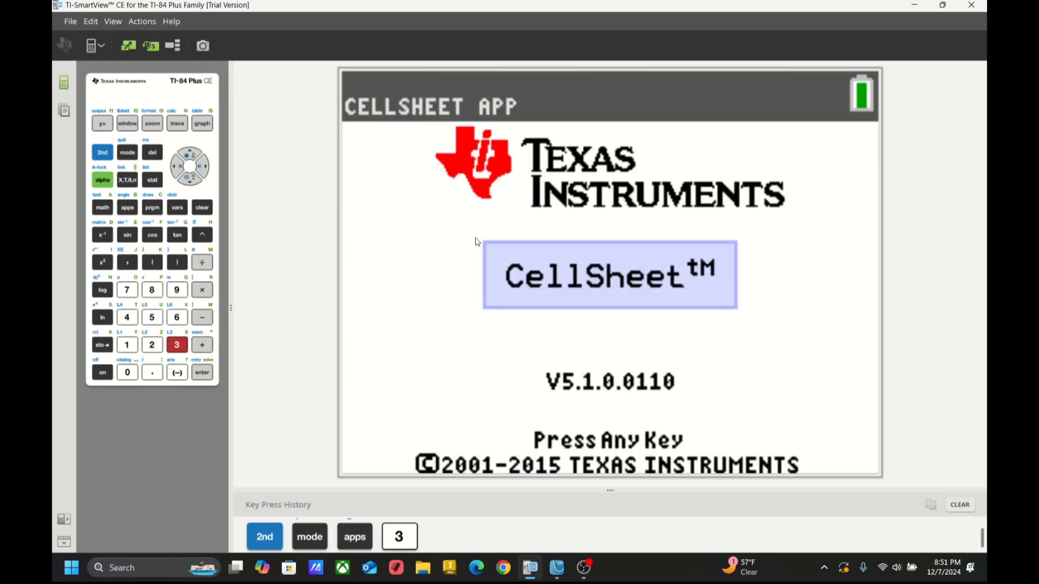
click(201, 371)
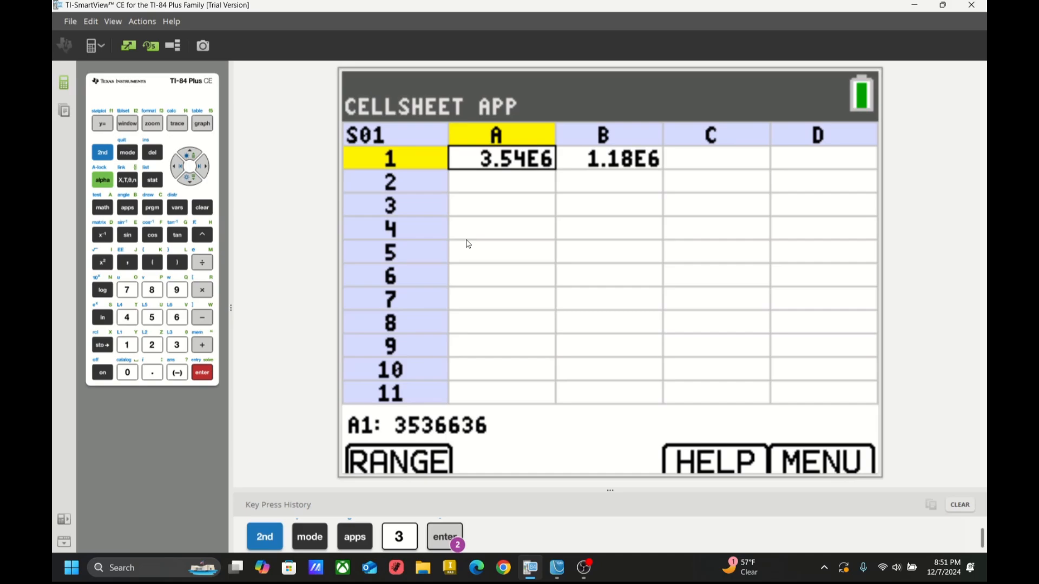
mouse_move(625, 164)
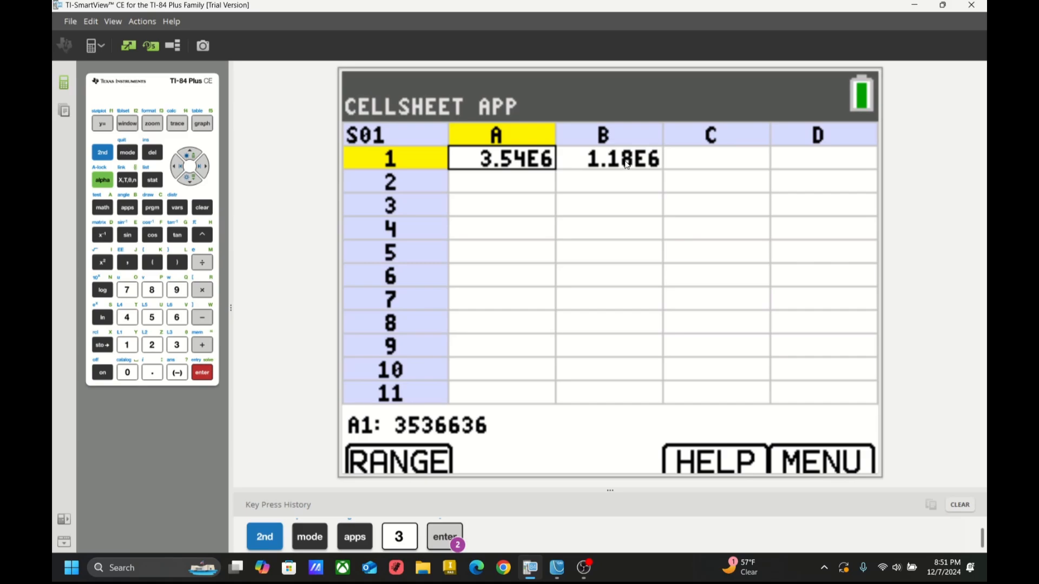
mouse_move(497, 427)
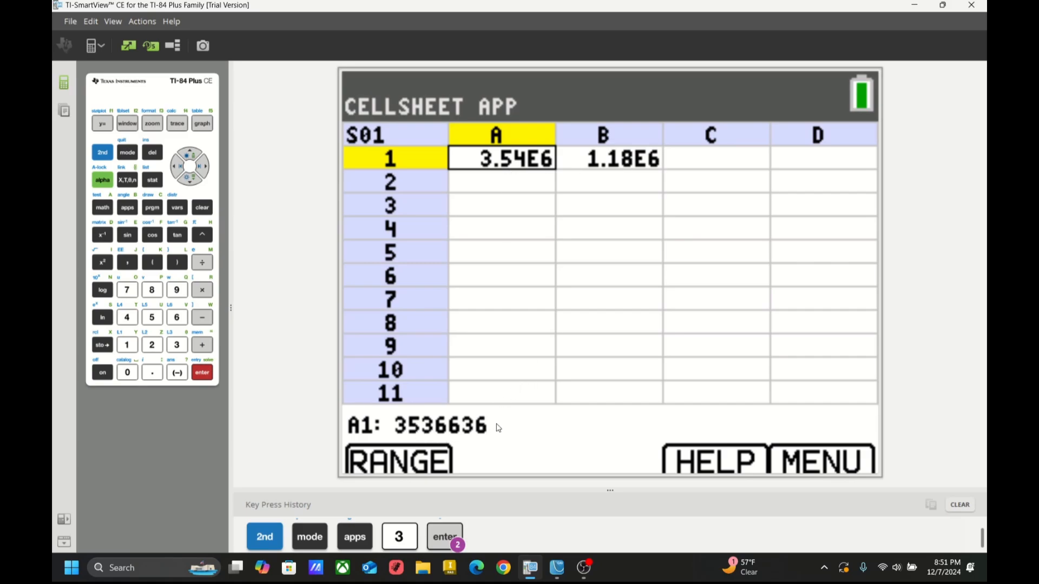
mouse_move(421, 448)
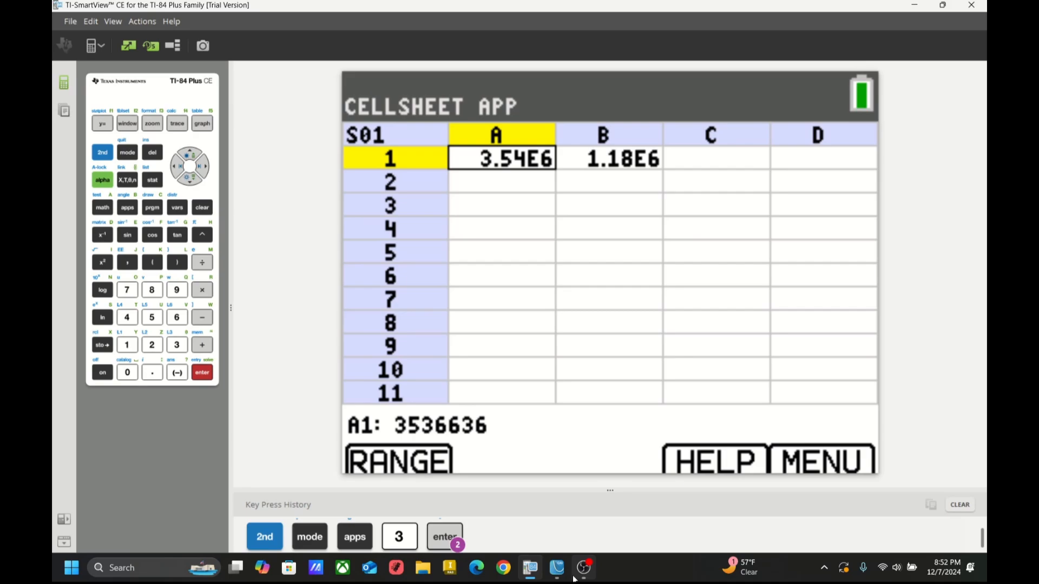
Step: In the TI-Nspire spreadsheet, set B1 to =a1/3 (7818914110.6667) and move to A2
click(583, 568)
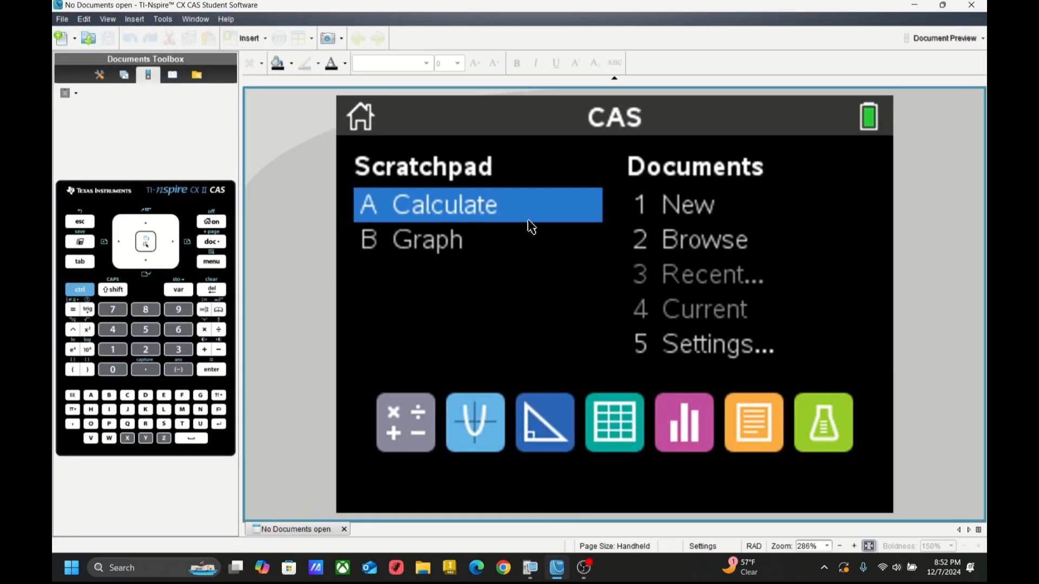
click(612, 423)
text(=)
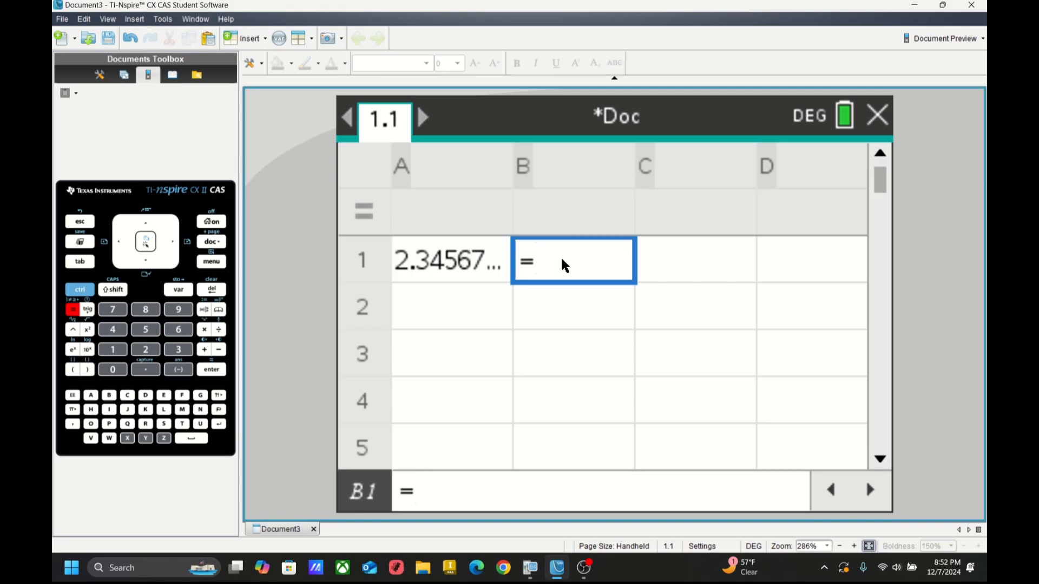
text(a1)
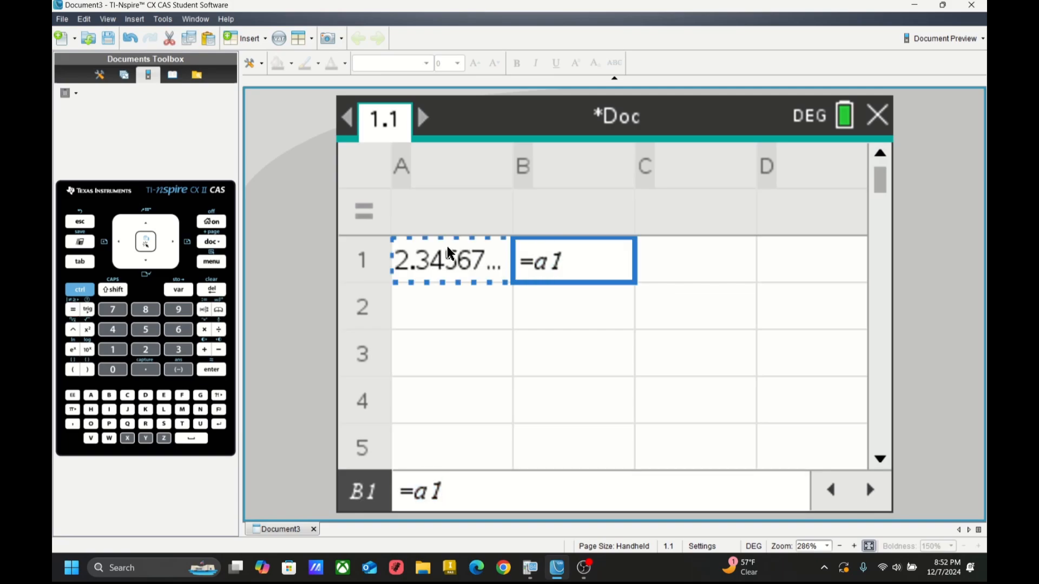
text(/)
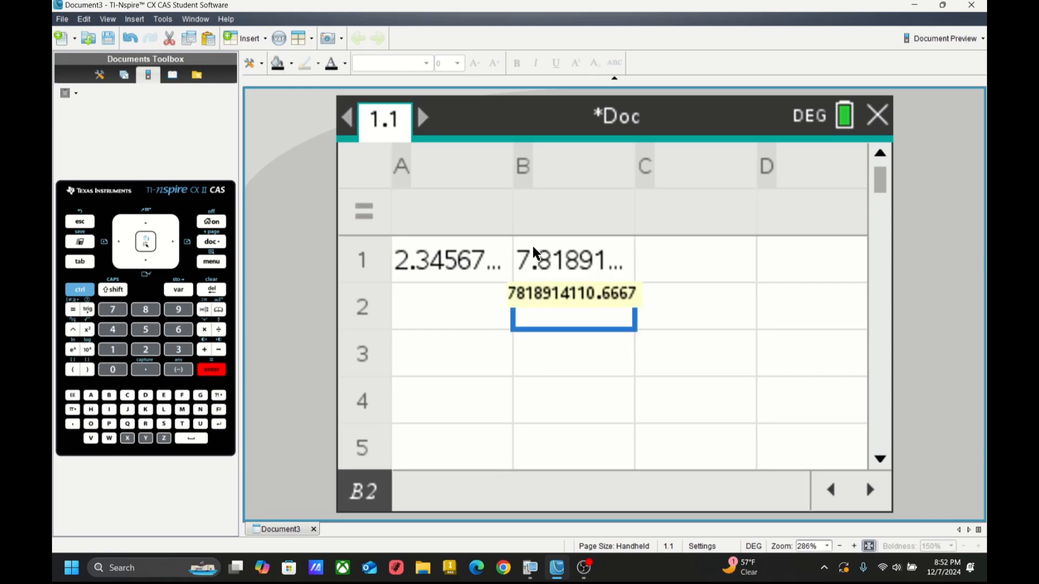
click(452, 306)
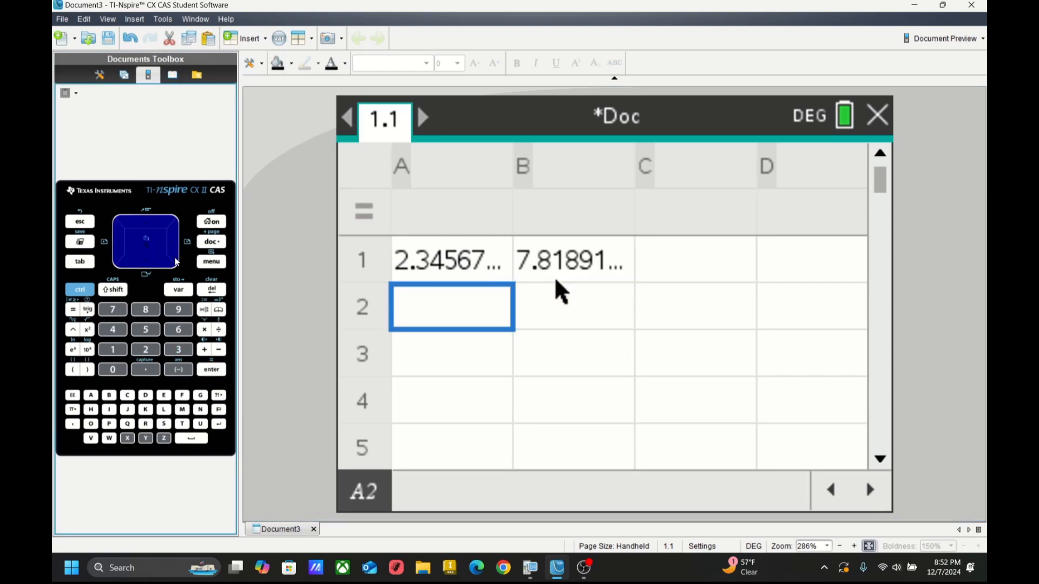
mouse_move(566, 271)
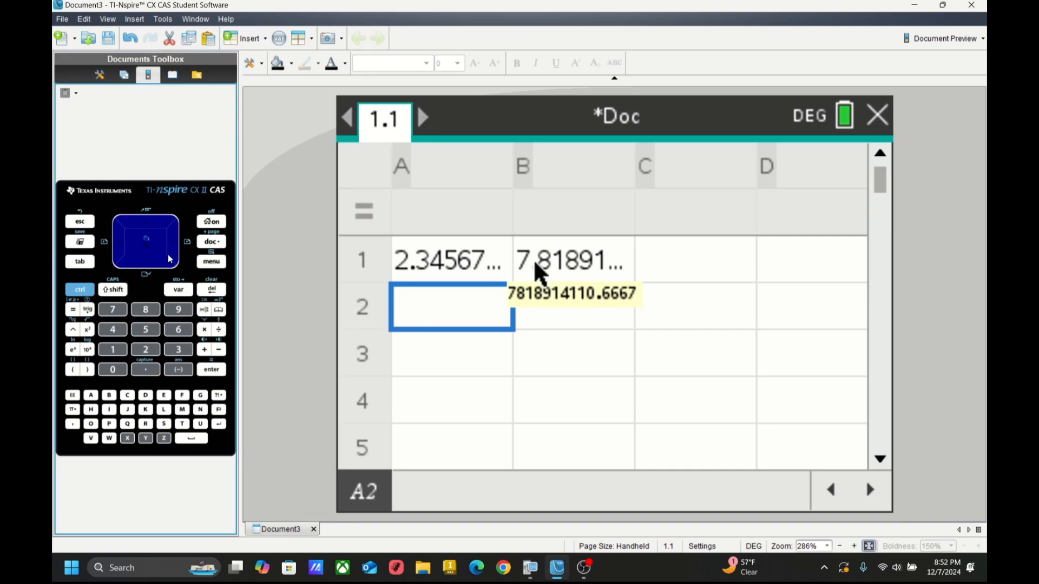
mouse_move(465, 258)
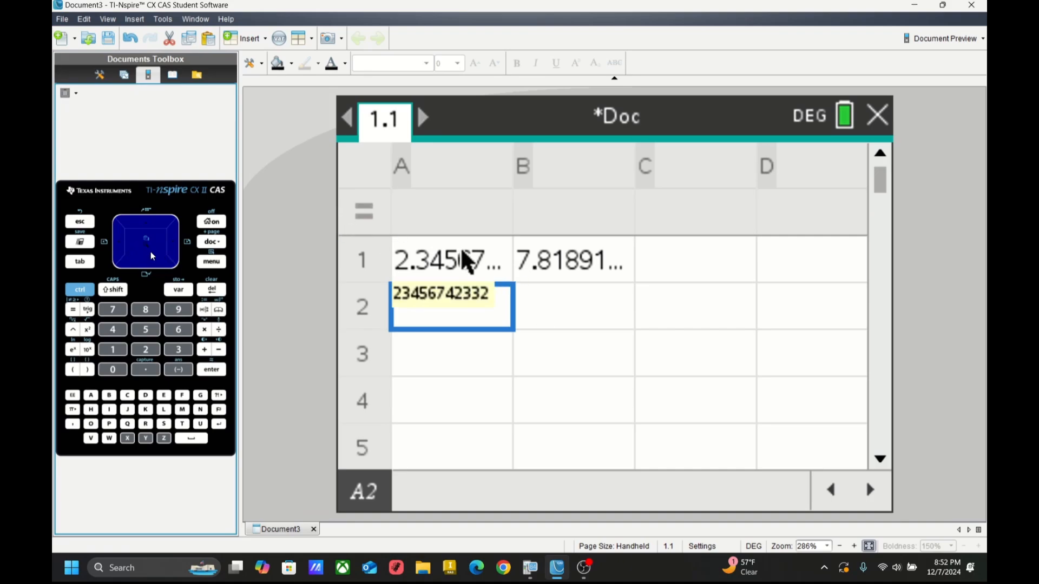
mouse_move(462, 265)
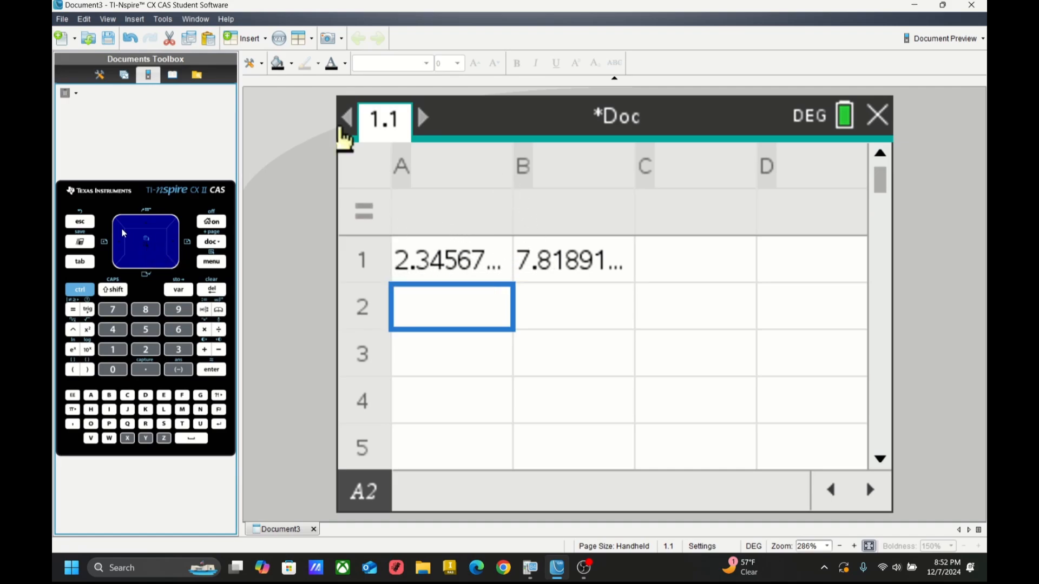
mouse_move(603, 262)
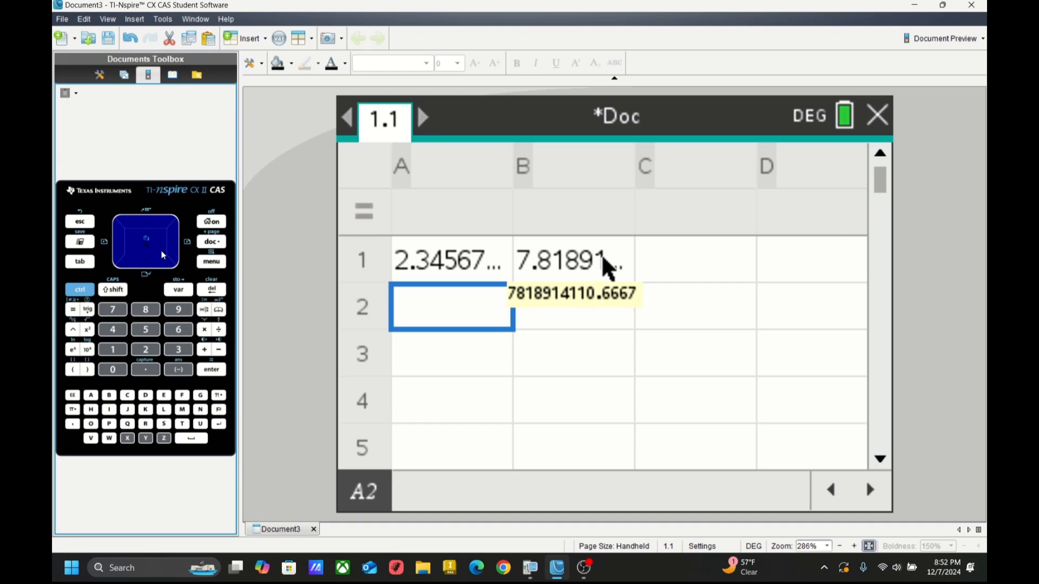
mouse_move(515, 128)
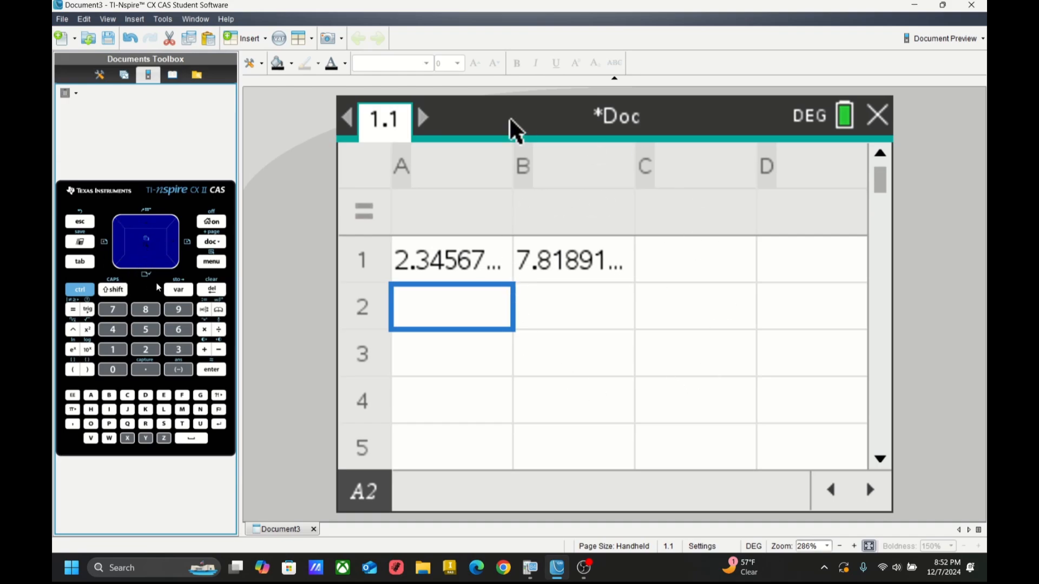
mouse_move(492, 419)
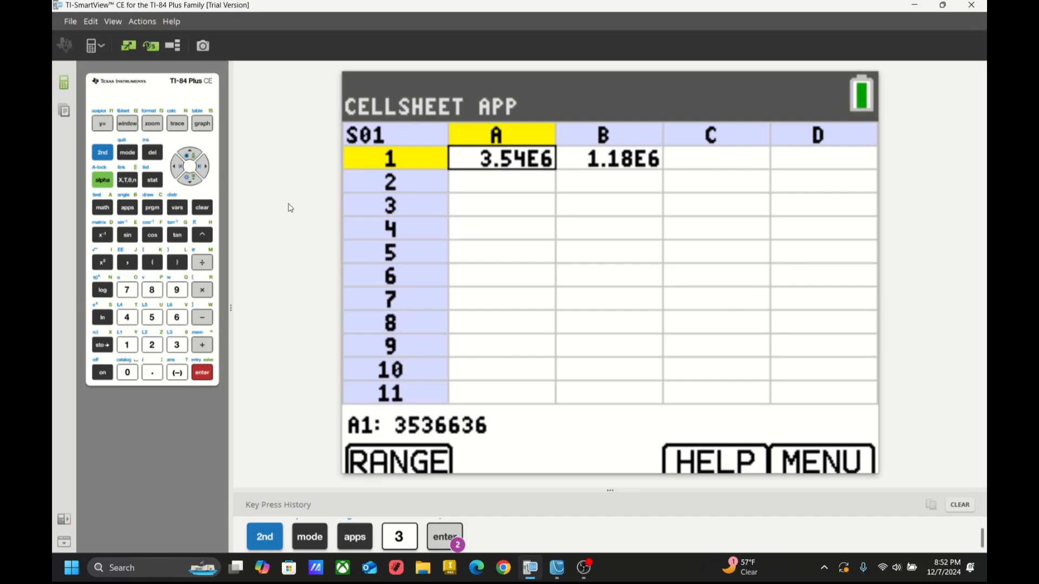
Step: Move around the CellSheet cells before quitting to the home screen
click(203, 165)
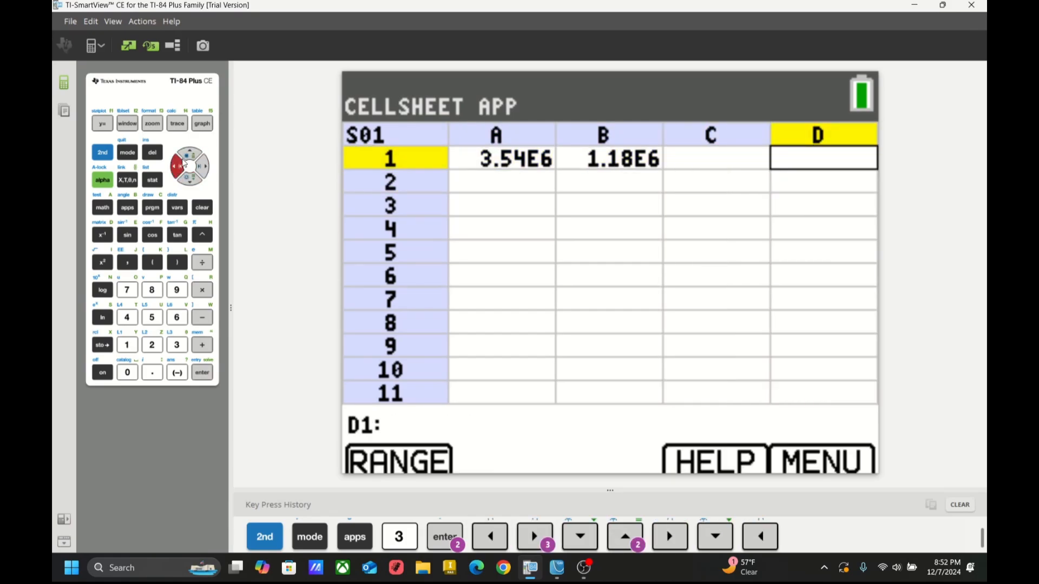
click(126, 155)
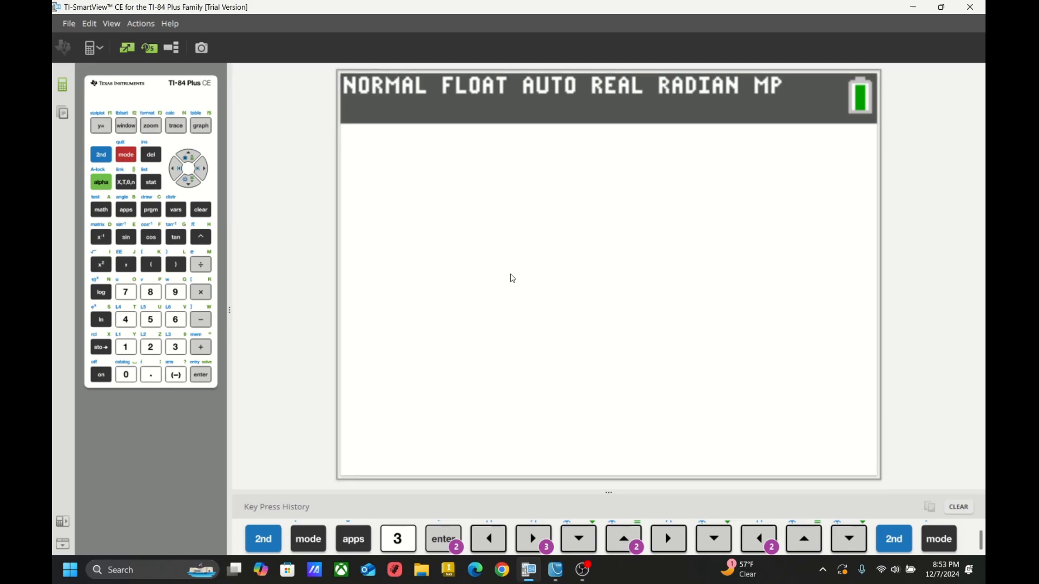
mouse_move(462, 232)
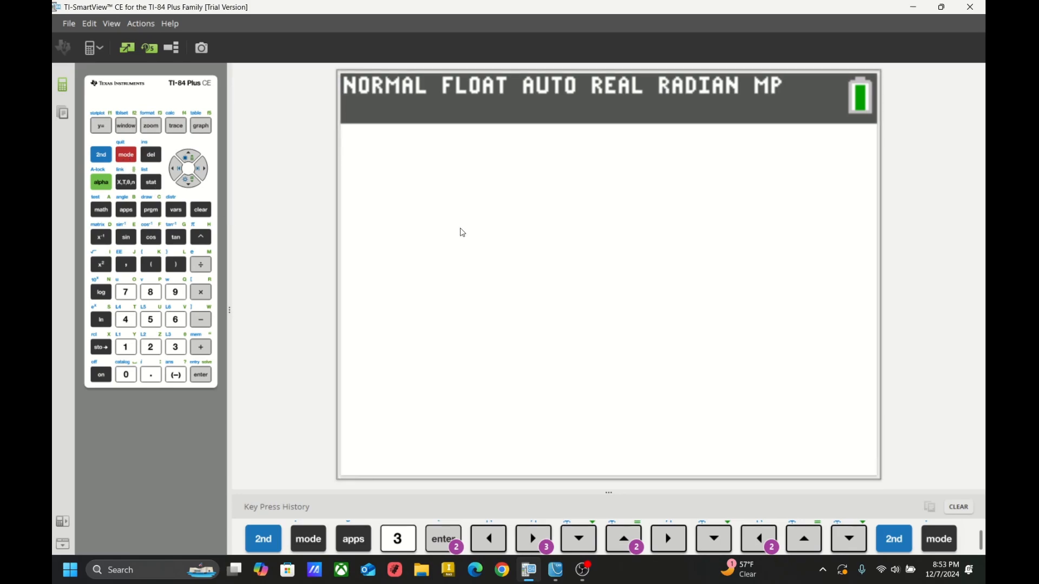
mouse_move(453, 211)
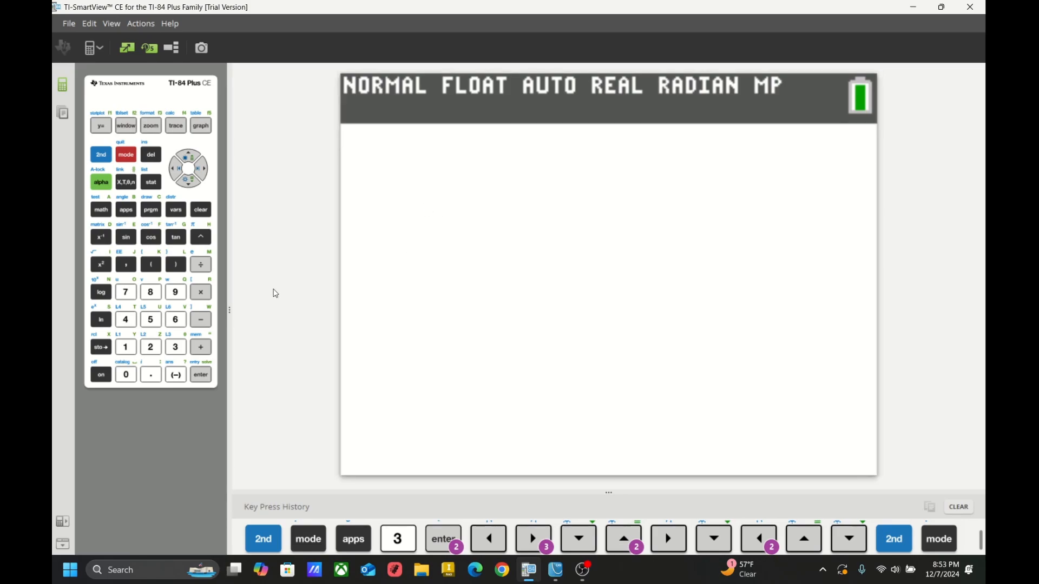
mouse_move(149, 319)
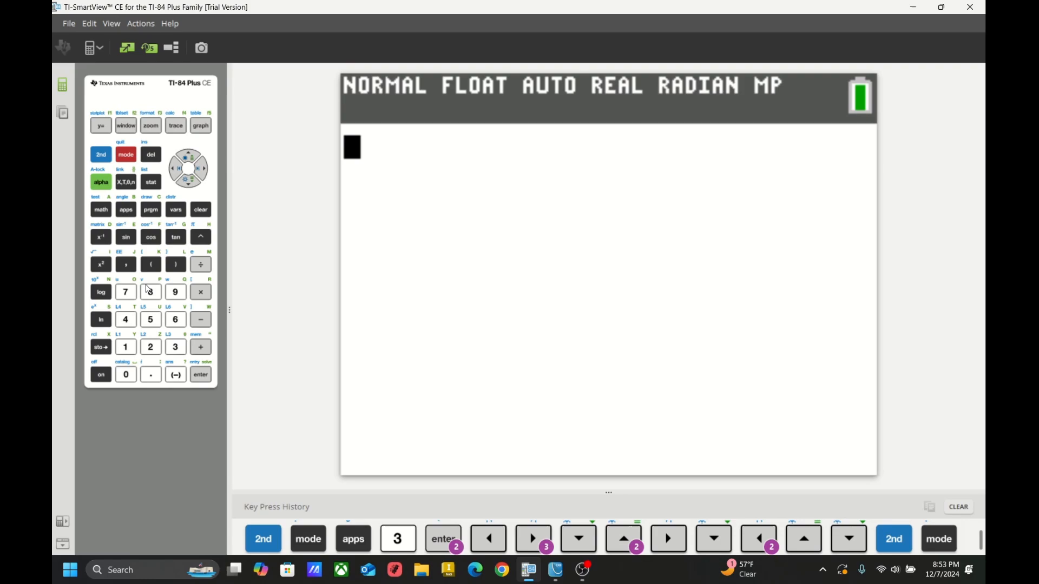
Step: Store 7854 into variable A with the store arrow
click(101, 182)
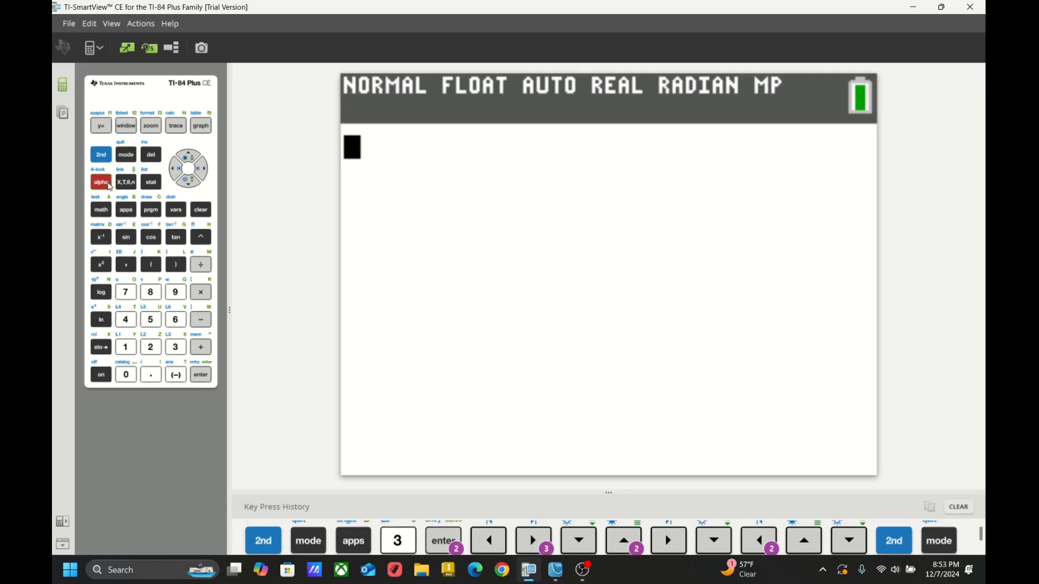
click(101, 182)
text(7854)
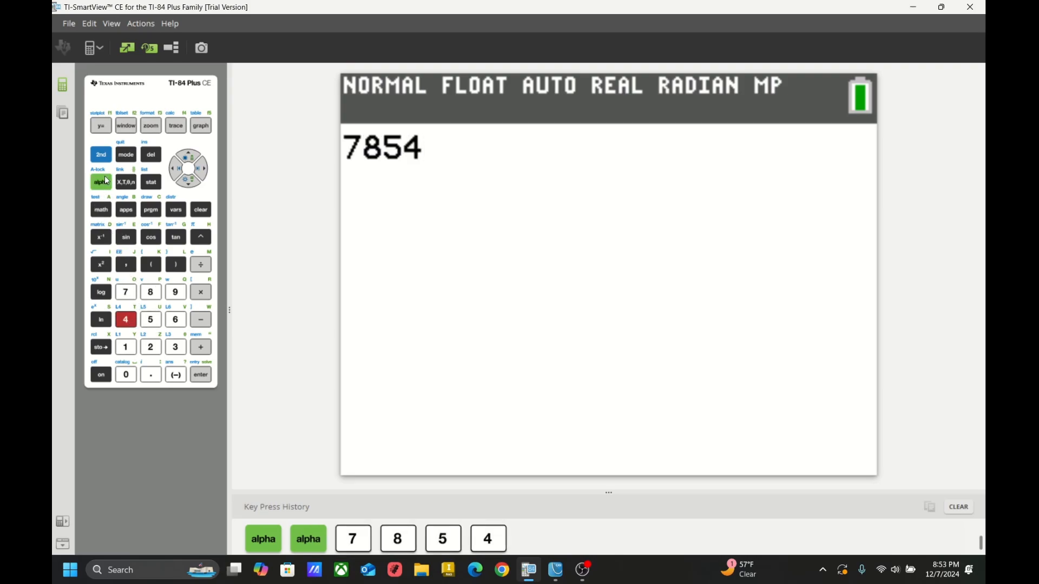
click(100, 347)
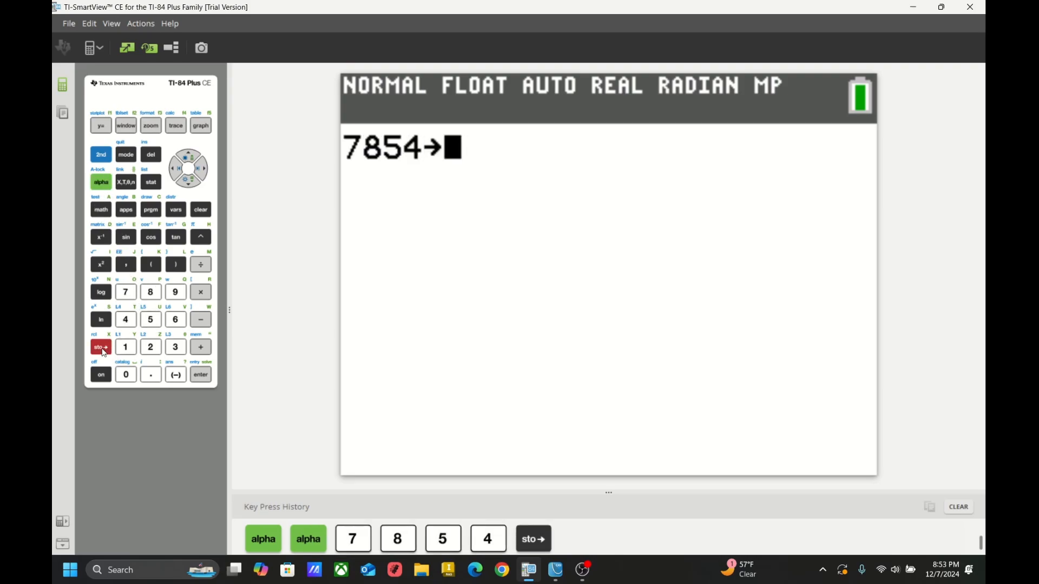
click(101, 182)
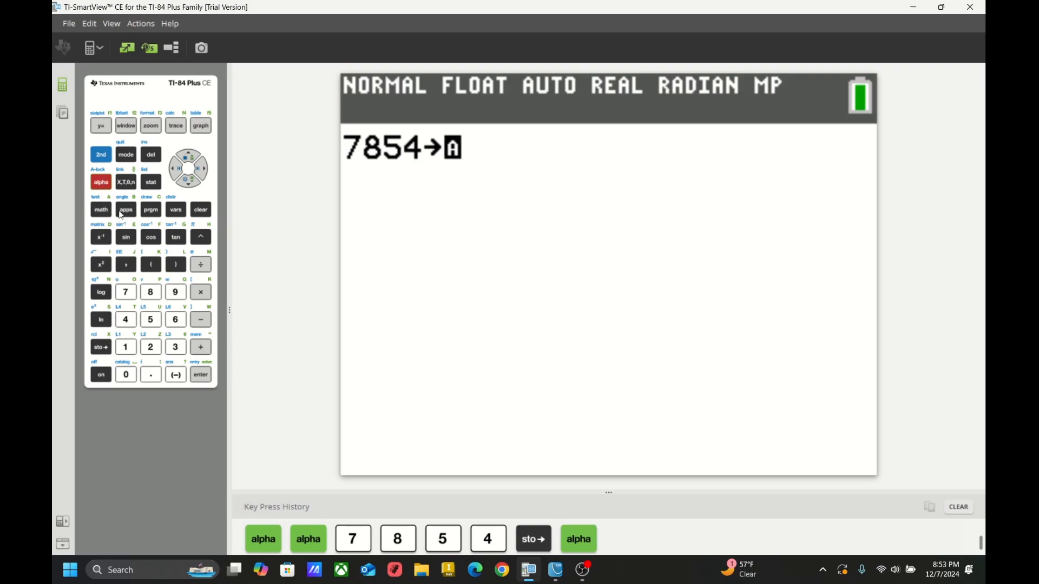
click(200, 374)
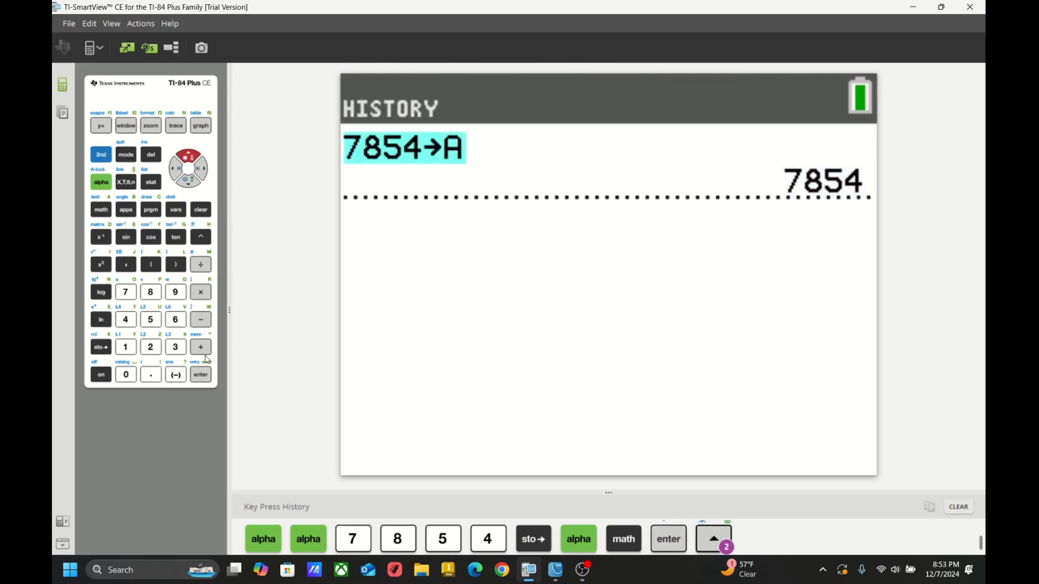
Step: Recall 7854→A, append B to target AB, and quit the resulting error
click(200, 375)
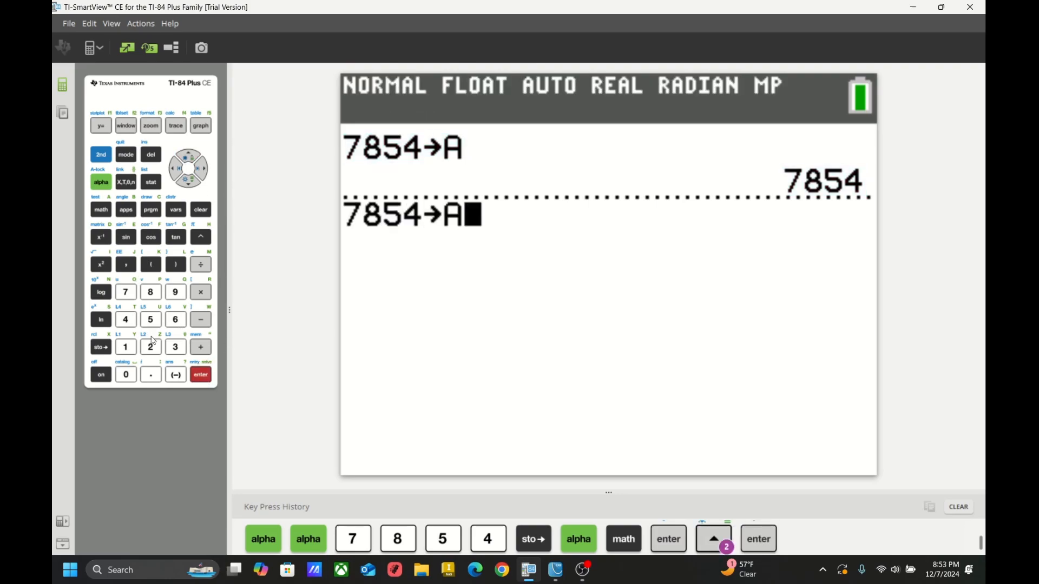
click(125, 209)
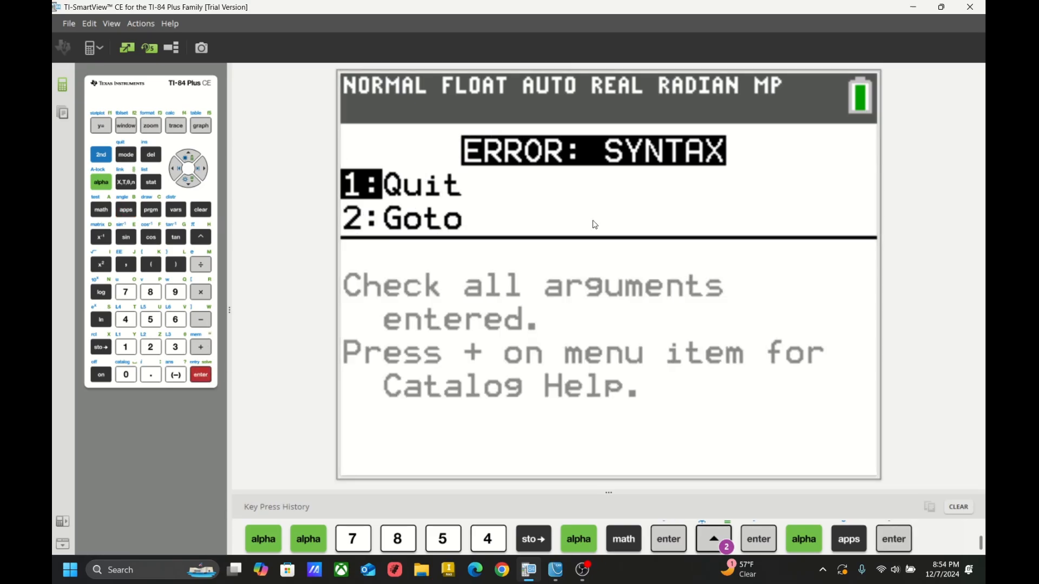
click(892, 539)
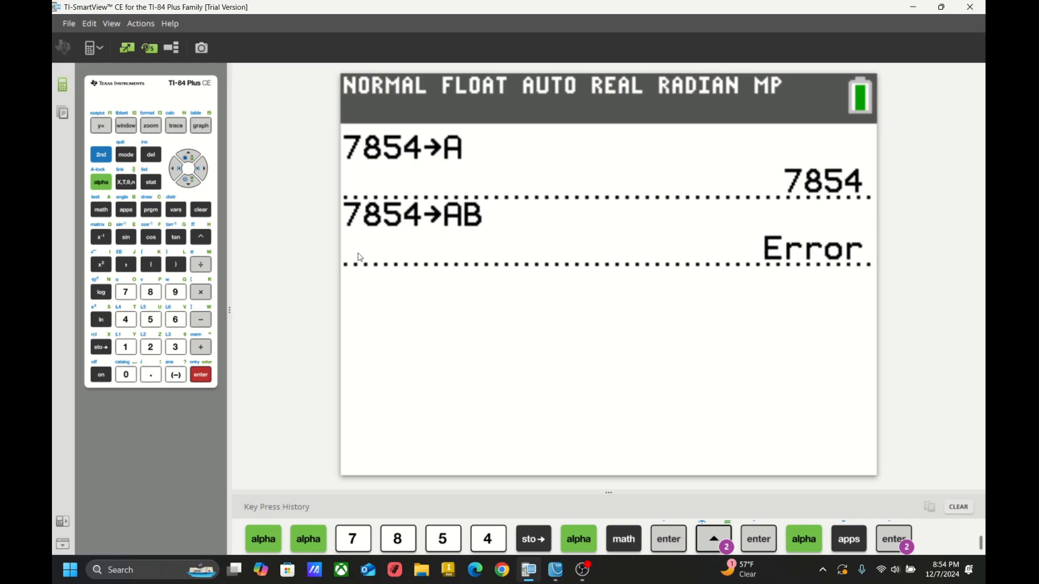
mouse_move(566, 273)
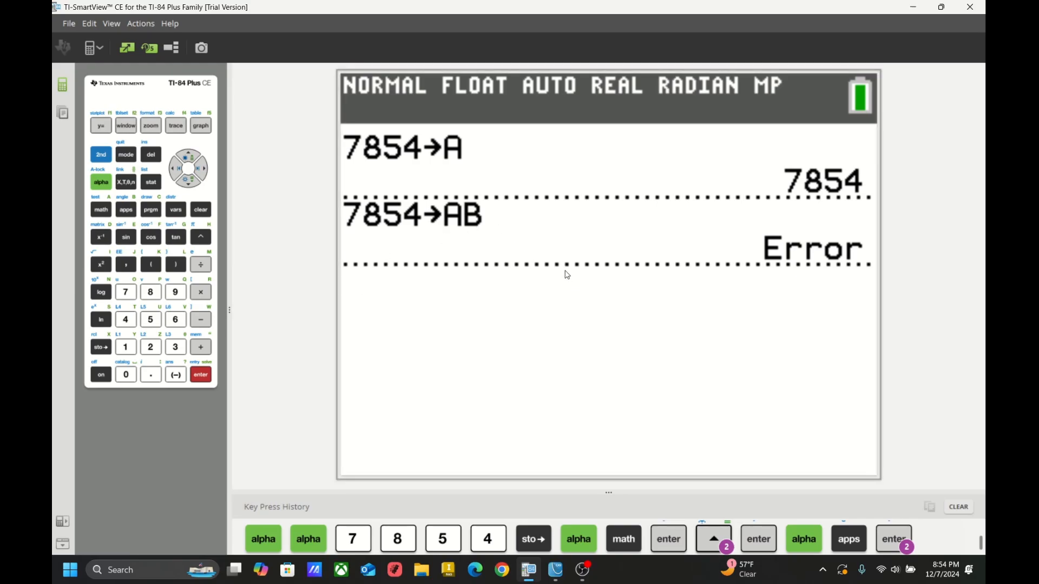
mouse_move(471, 231)
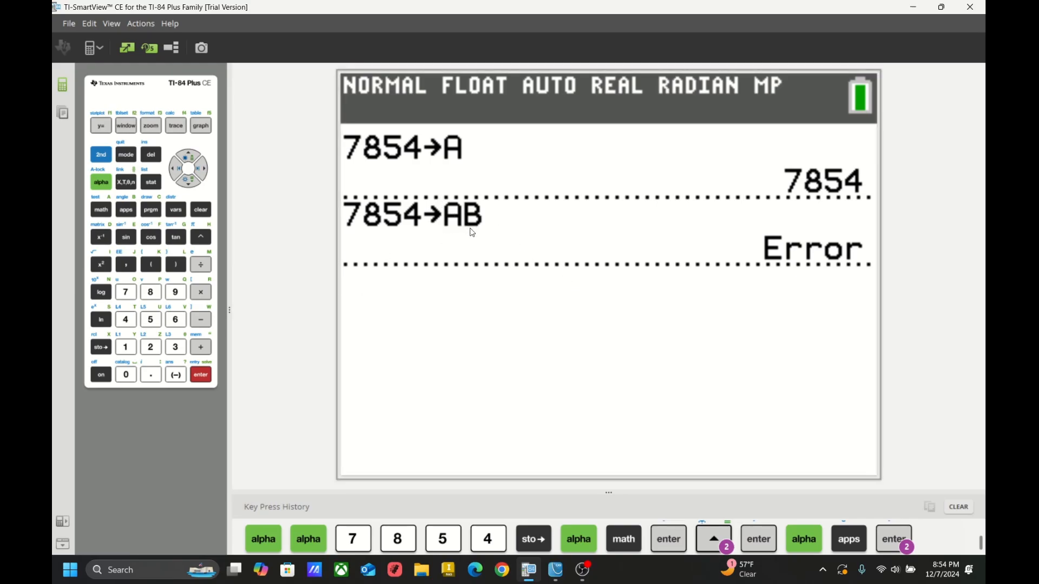
mouse_move(490, 240)
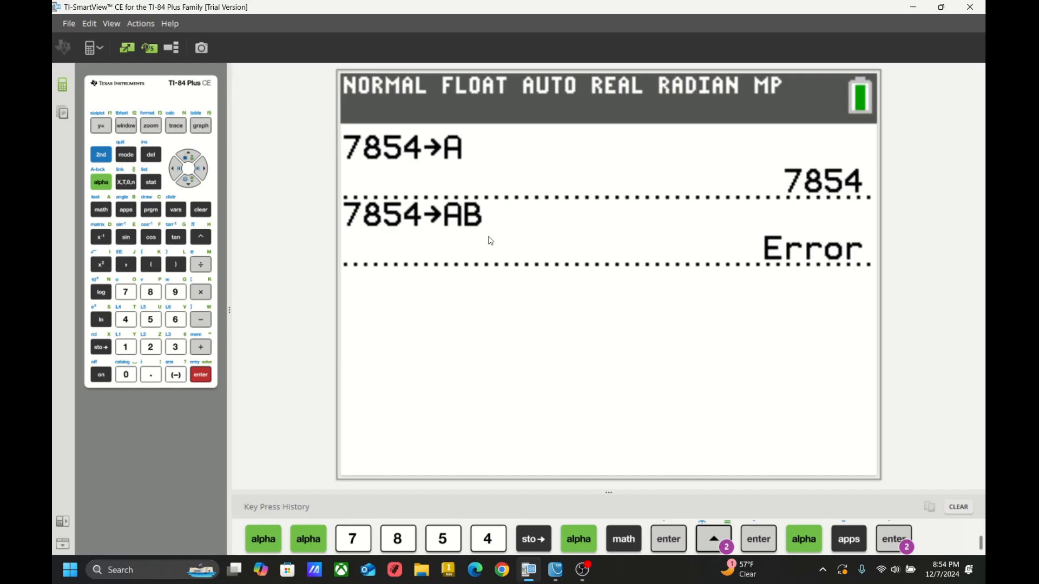
mouse_move(276, 279)
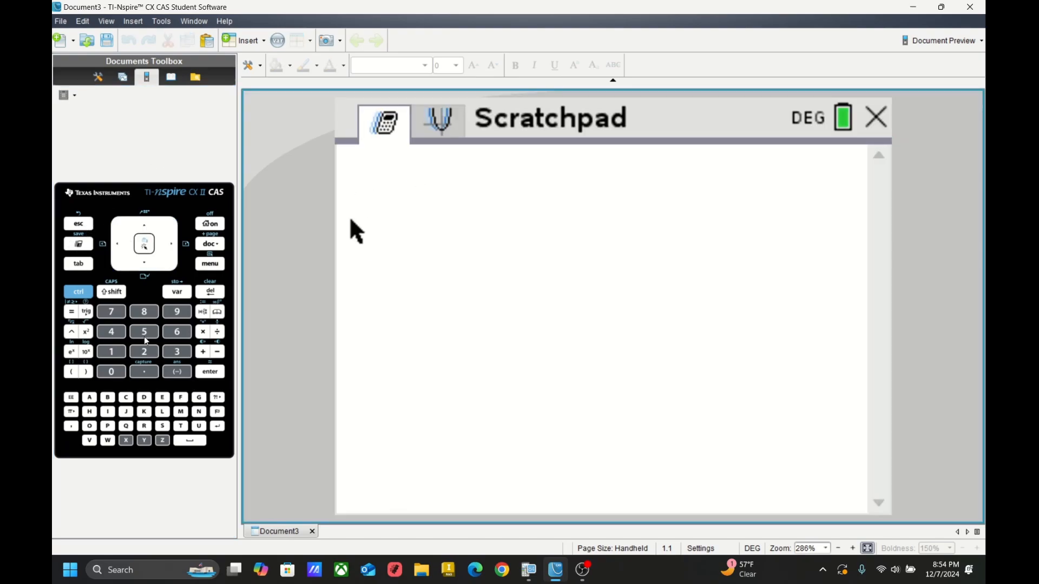
Step: Store 125766 into the variable num on the Scratchpad
click(143, 331)
text(125766)
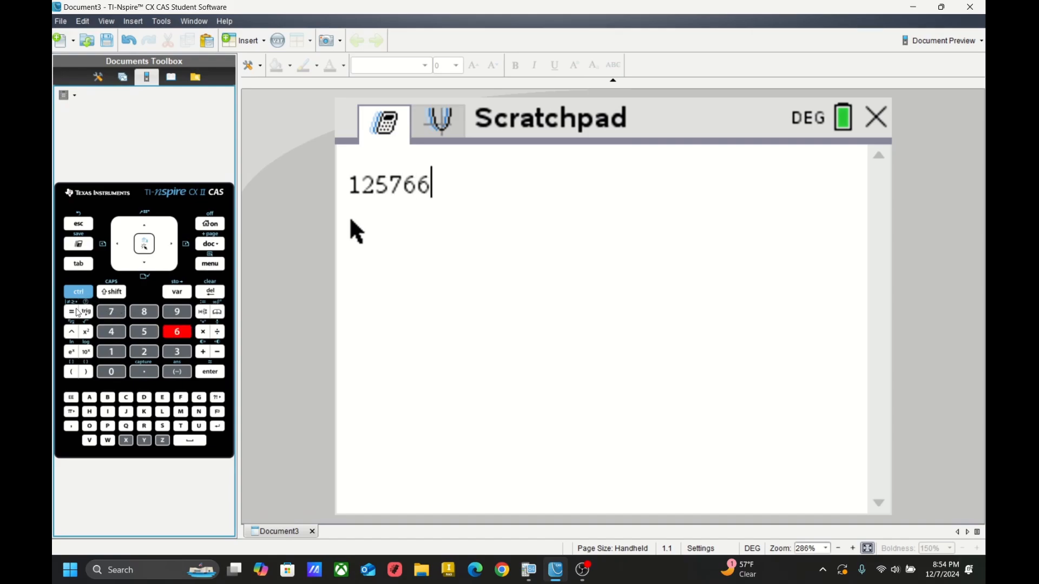
click(78, 291)
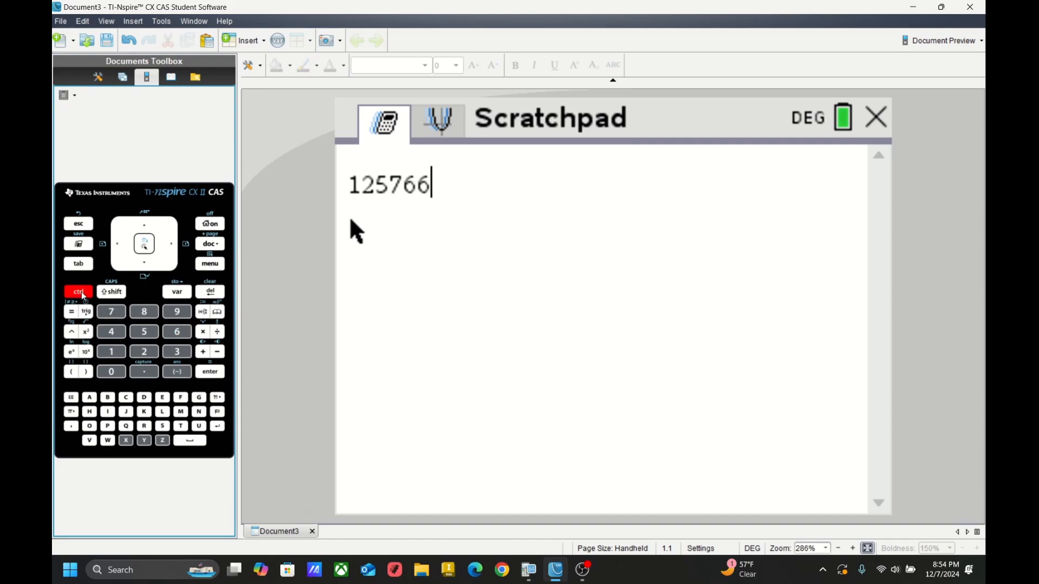
mouse_move(184, 285)
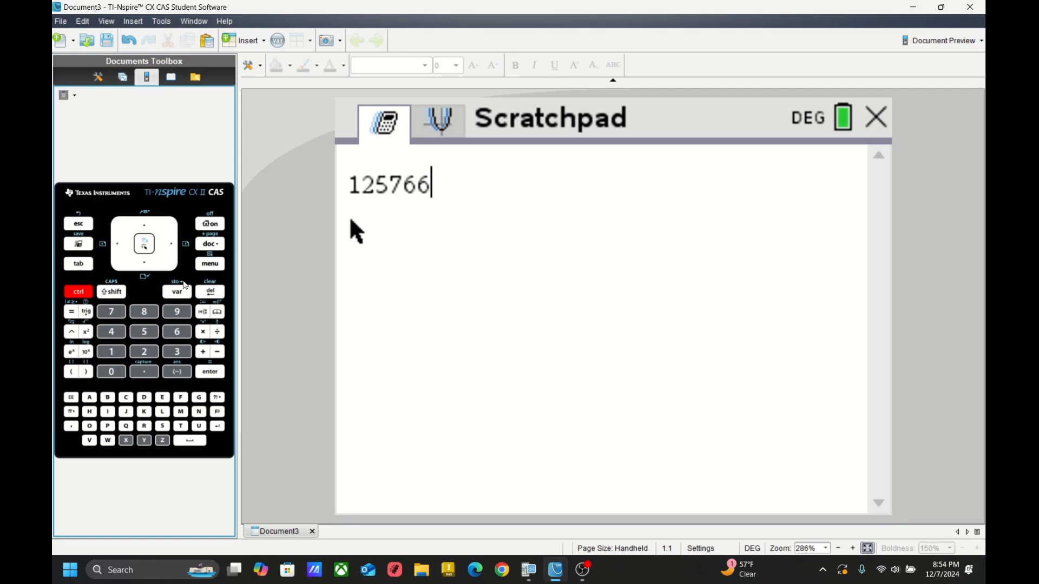
click(177, 291)
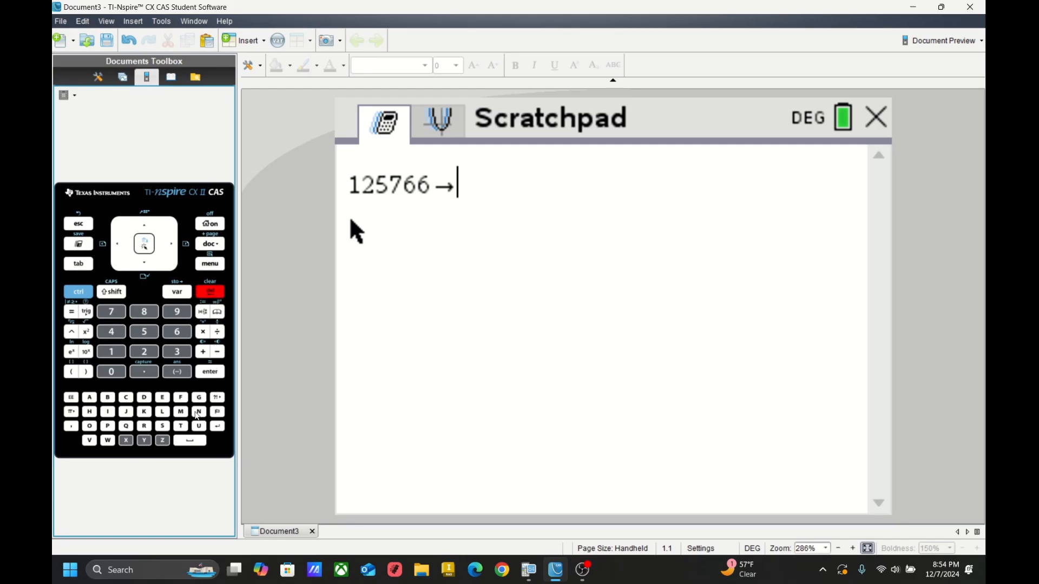
text(num)
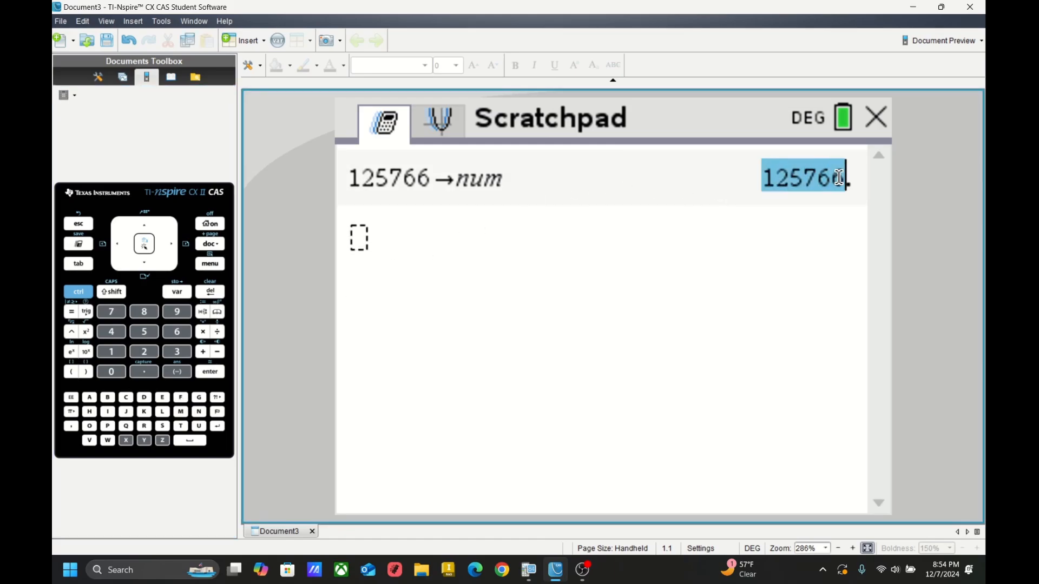
click(338, 255)
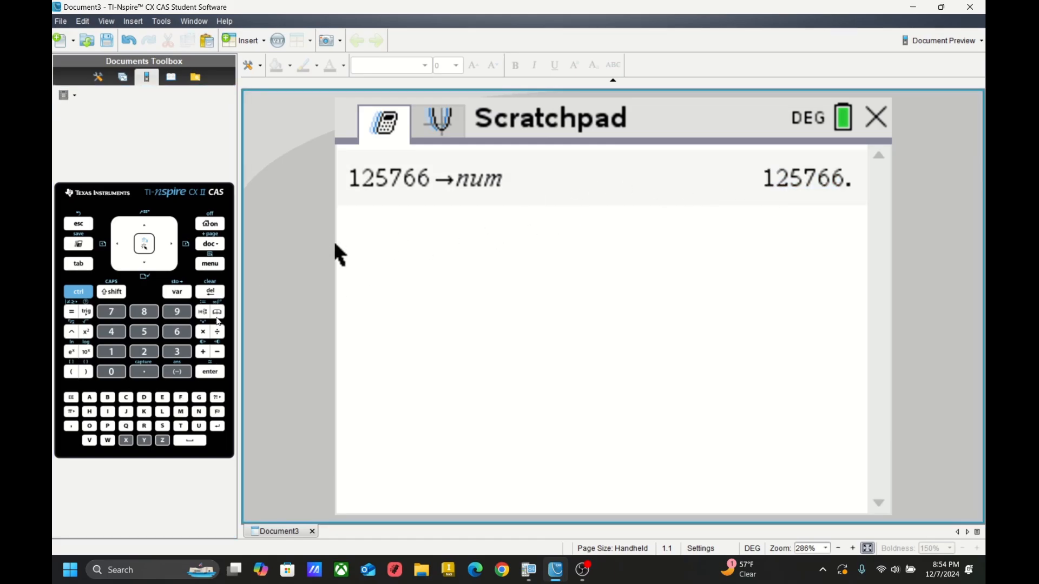
Step: Recall num to confirm 125766 and pick the result for reuse
click(199, 411)
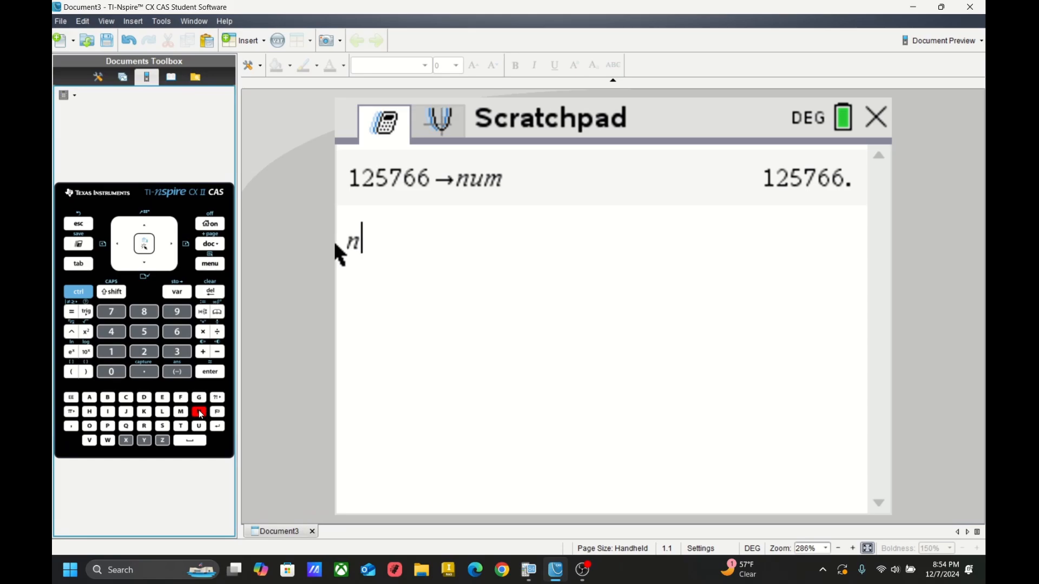
click(209, 371)
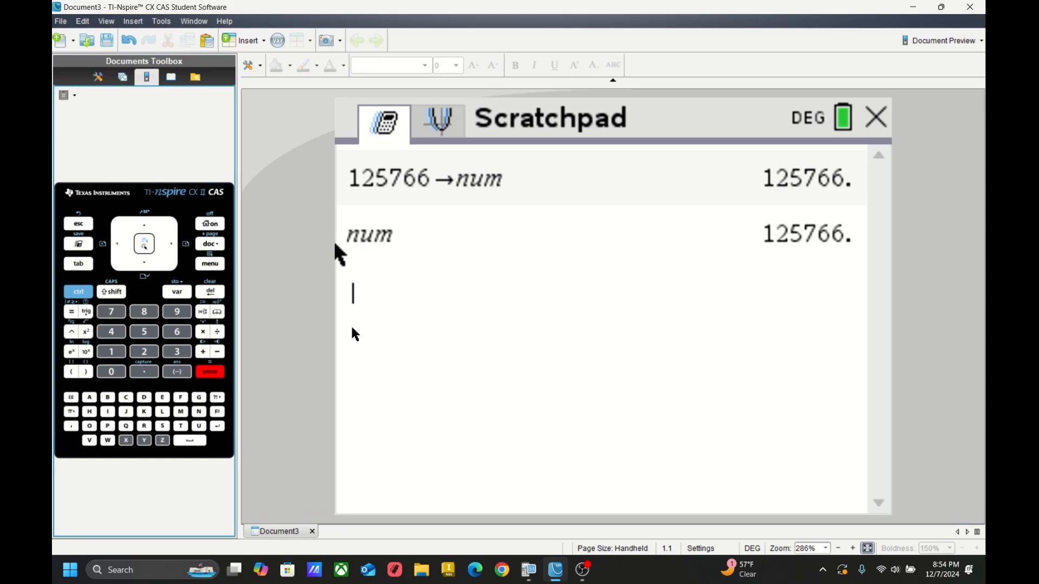
double_click(808, 234)
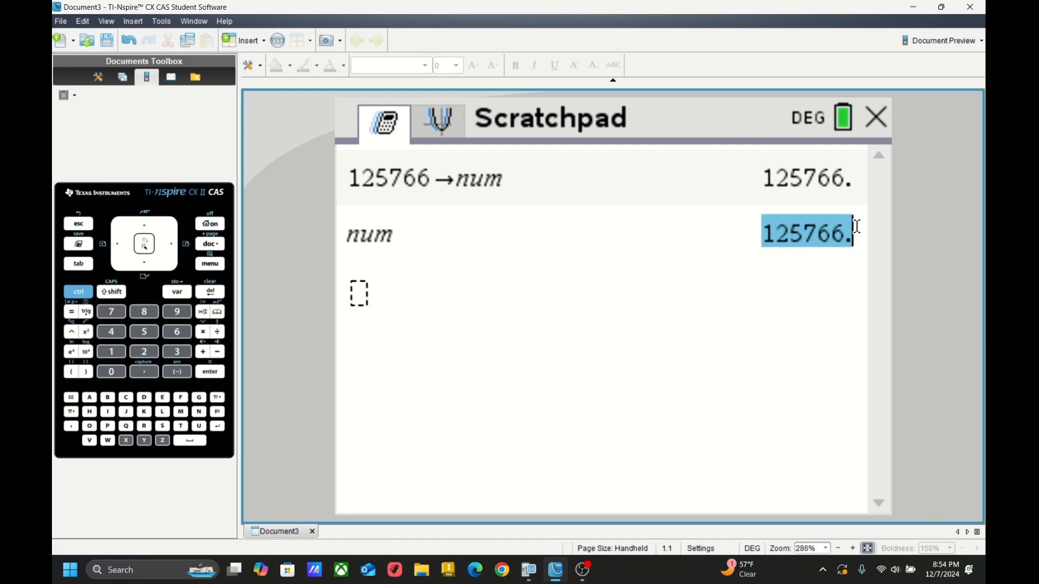
mouse_move(740, 215)
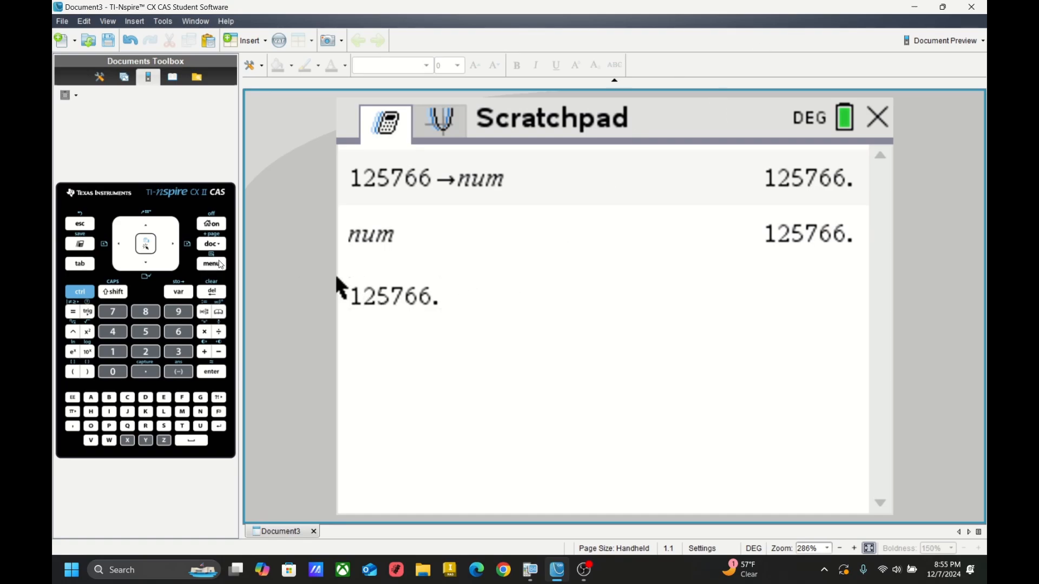
Step: Build the expression 125766+12576 from the pasted value
click(112, 291)
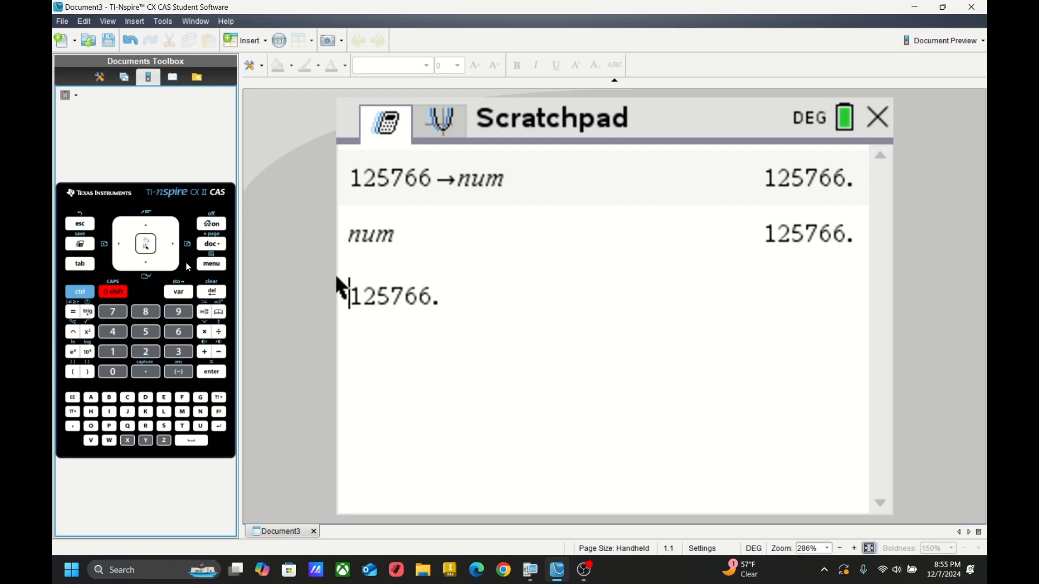
mouse_move(176, 247)
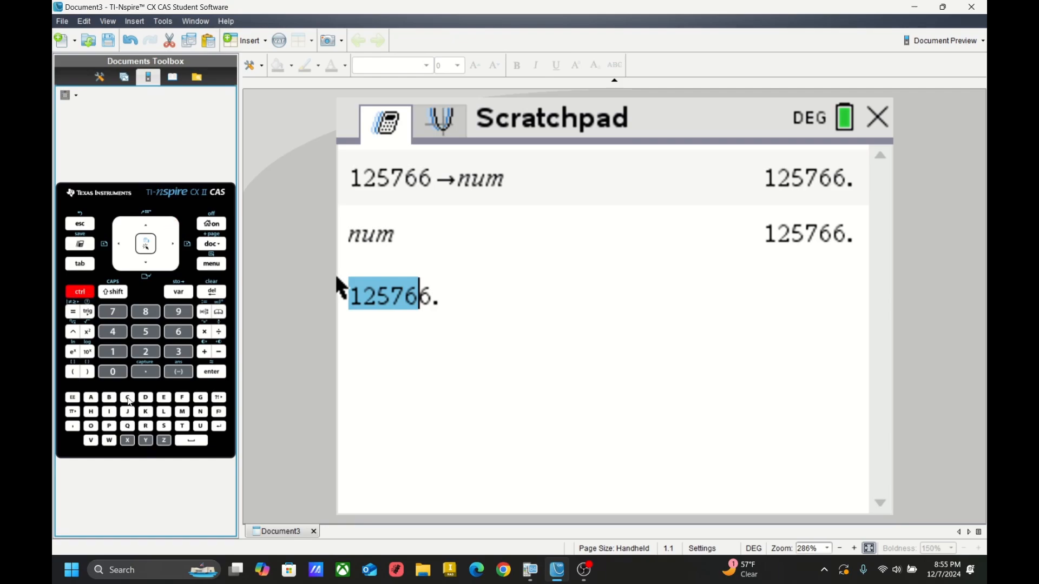
click(480, 295)
text(+)
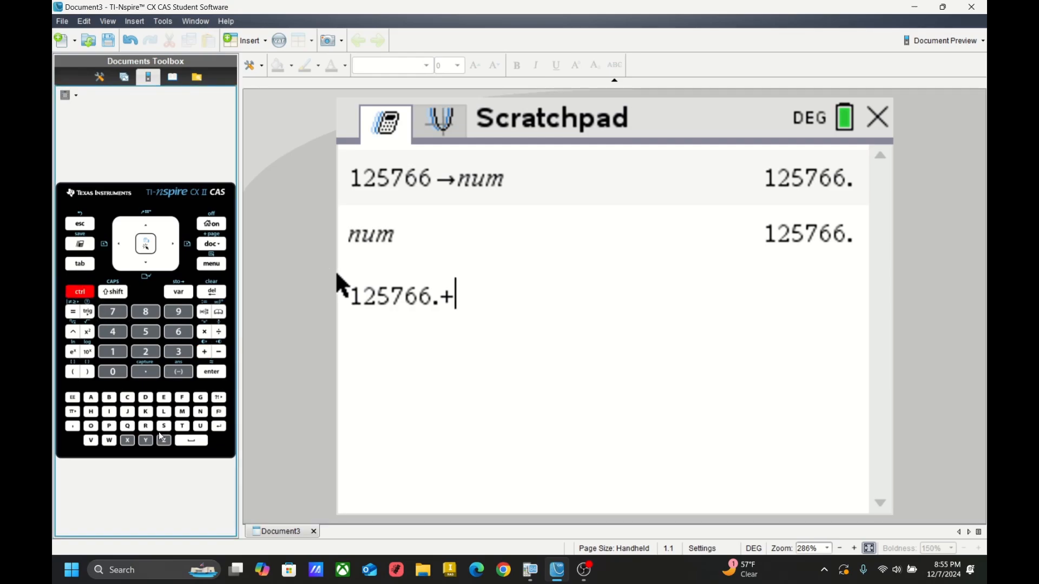
text(12576)
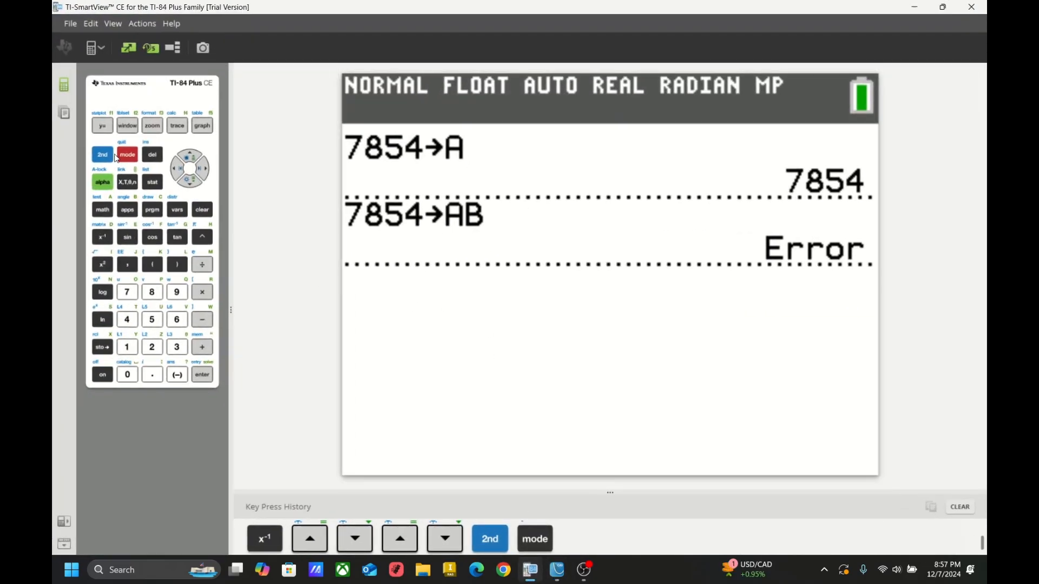
Step: Bring up the MATRIX NAMES menu listing [A] as 4×2
click(102, 237)
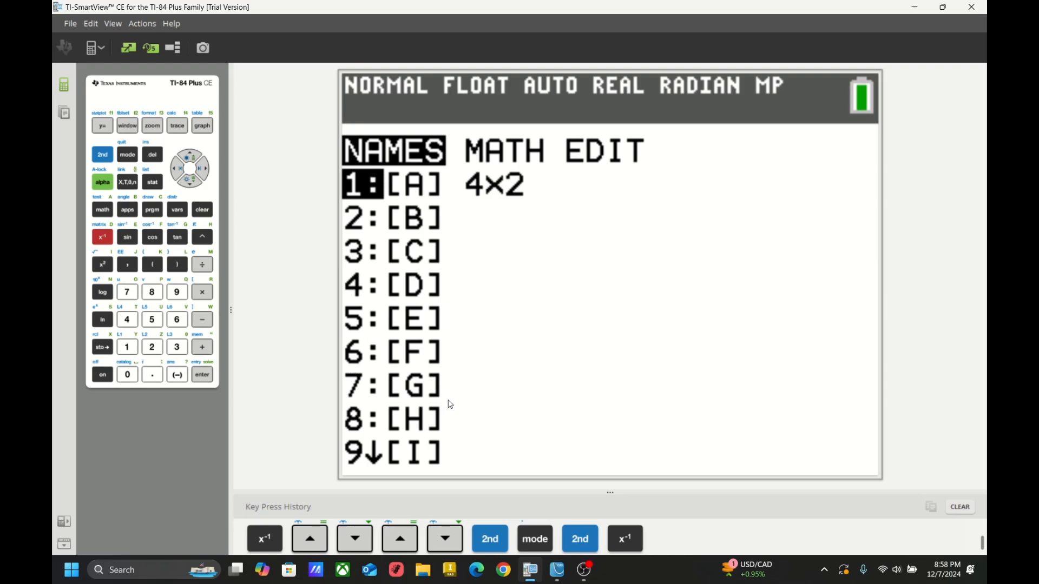
mouse_move(424, 274)
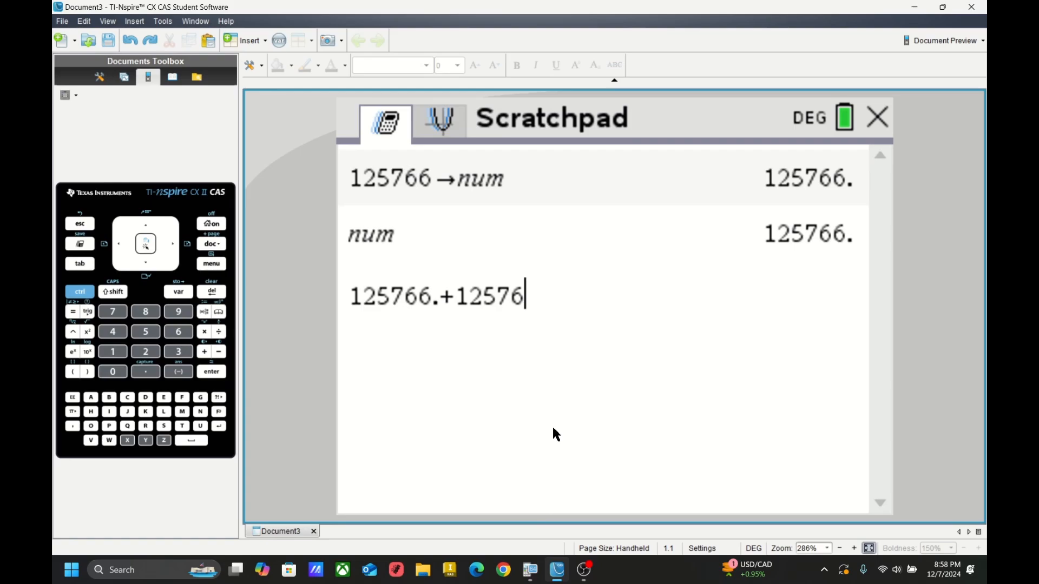
Step: Clear the entry line and create a 2×2 matrix via Matrix & Vector > Create
click(211, 291)
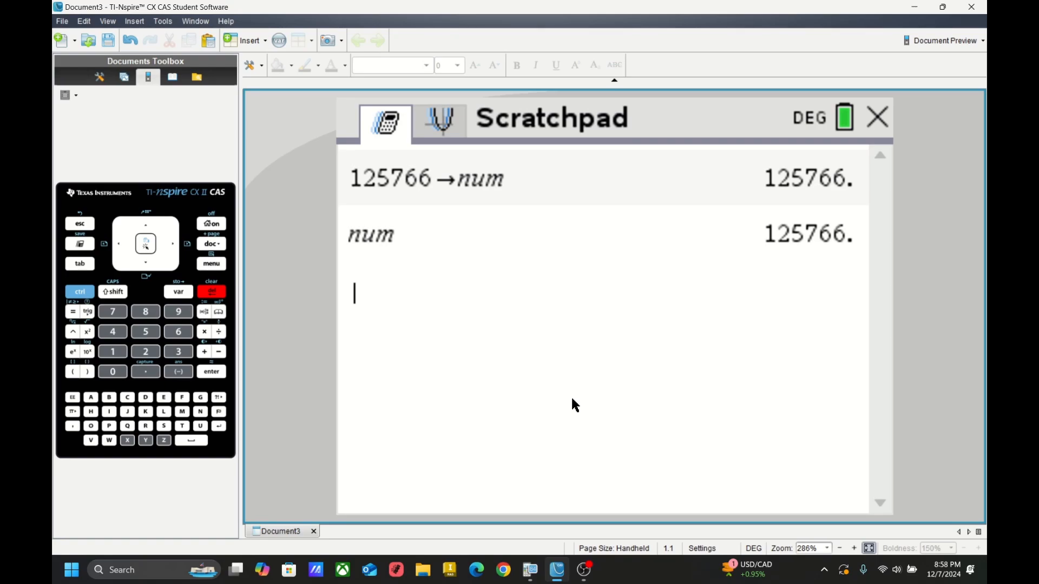
mouse_move(439, 331)
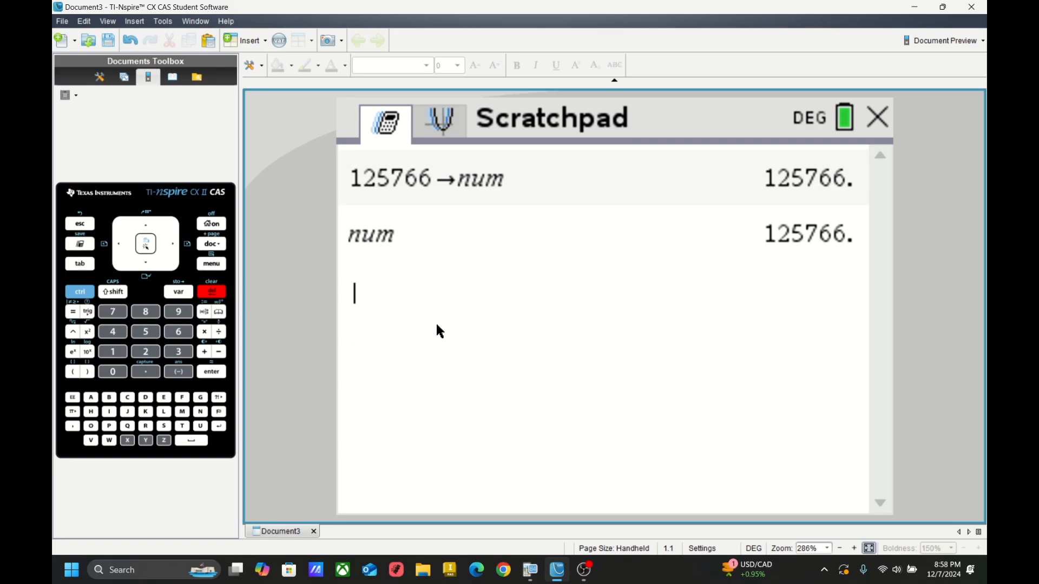
mouse_move(513, 308)
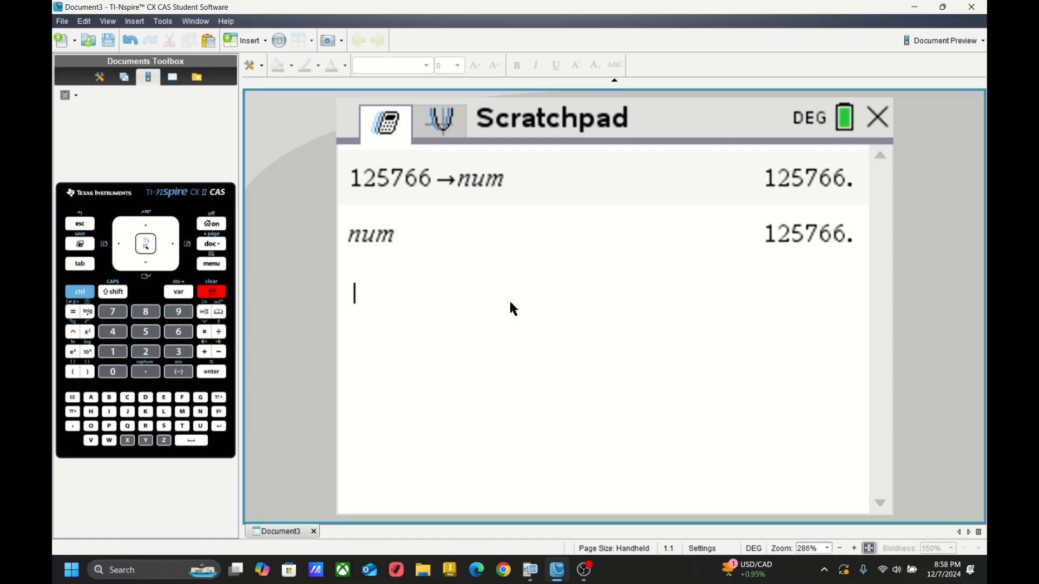
click(211, 263)
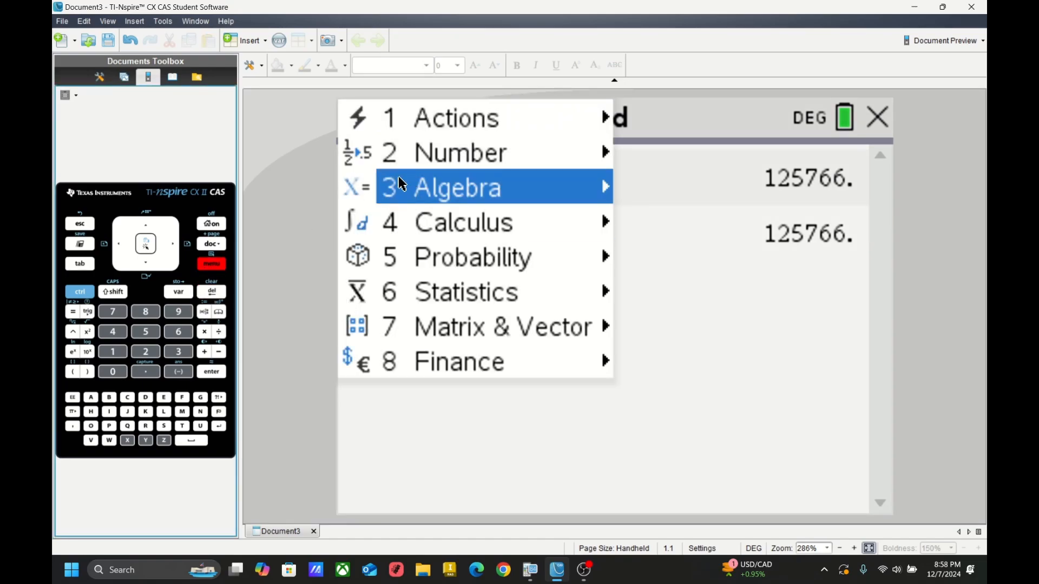
click(464, 326)
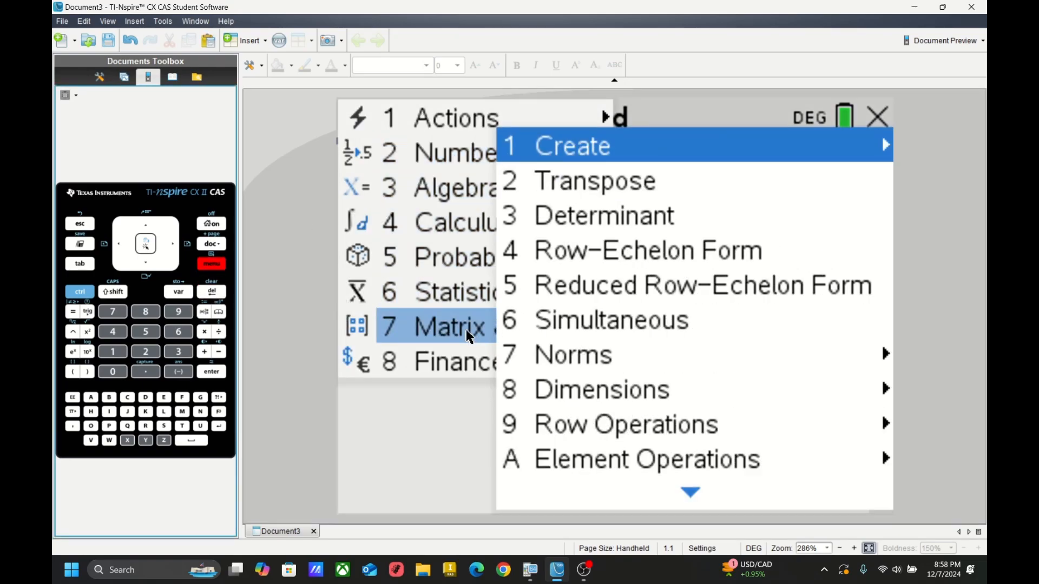
click(571, 146)
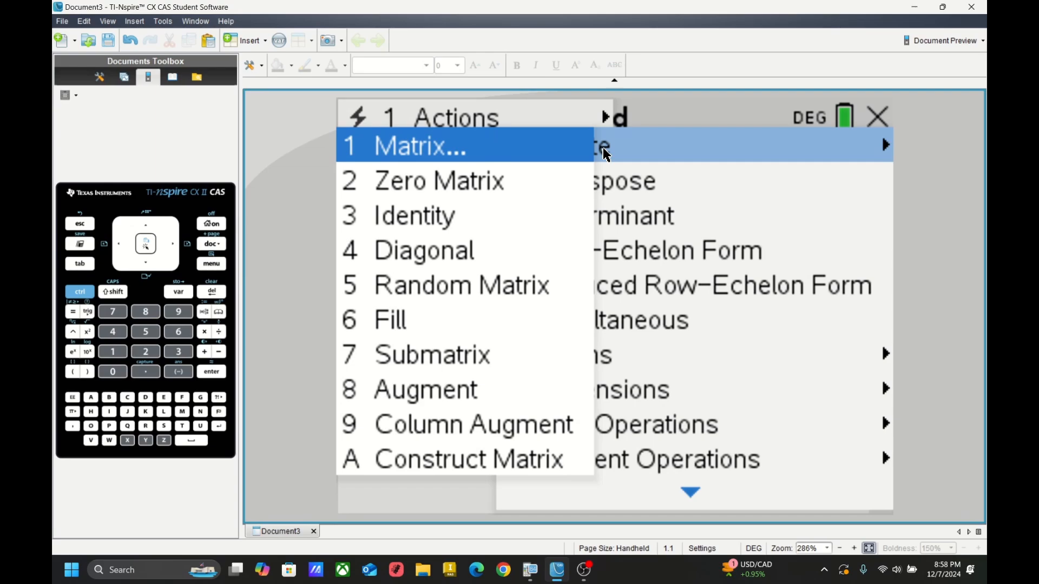
click(420, 145)
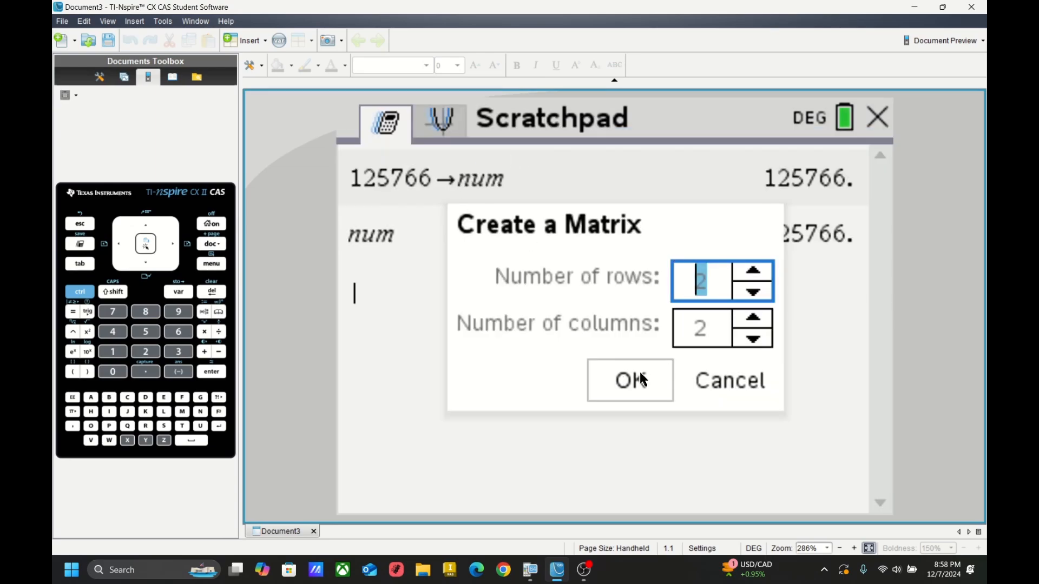
click(628, 379)
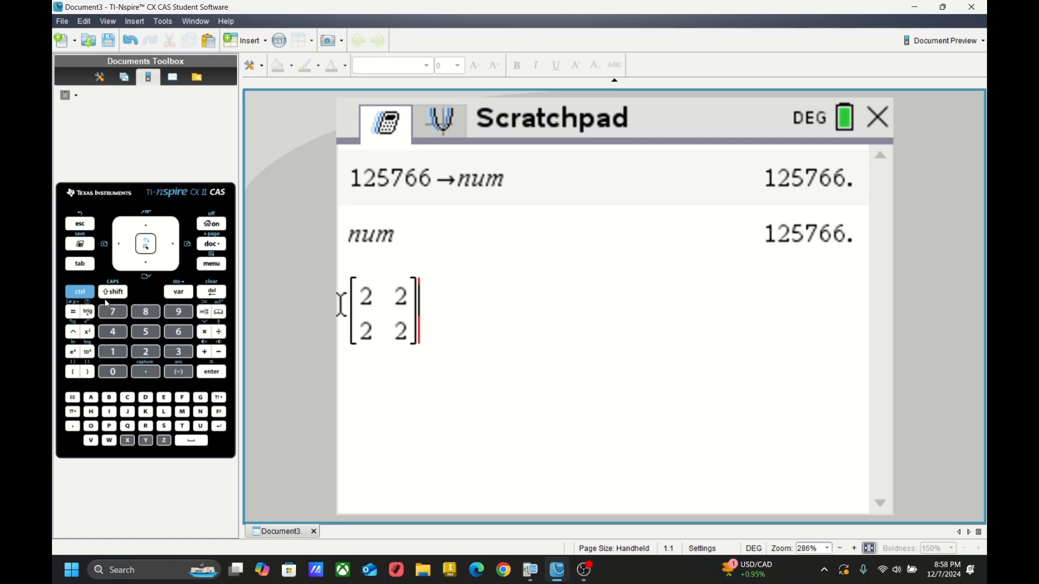
Step: Store the matrix of 2s into mtrx and recall mtrx
click(179, 291)
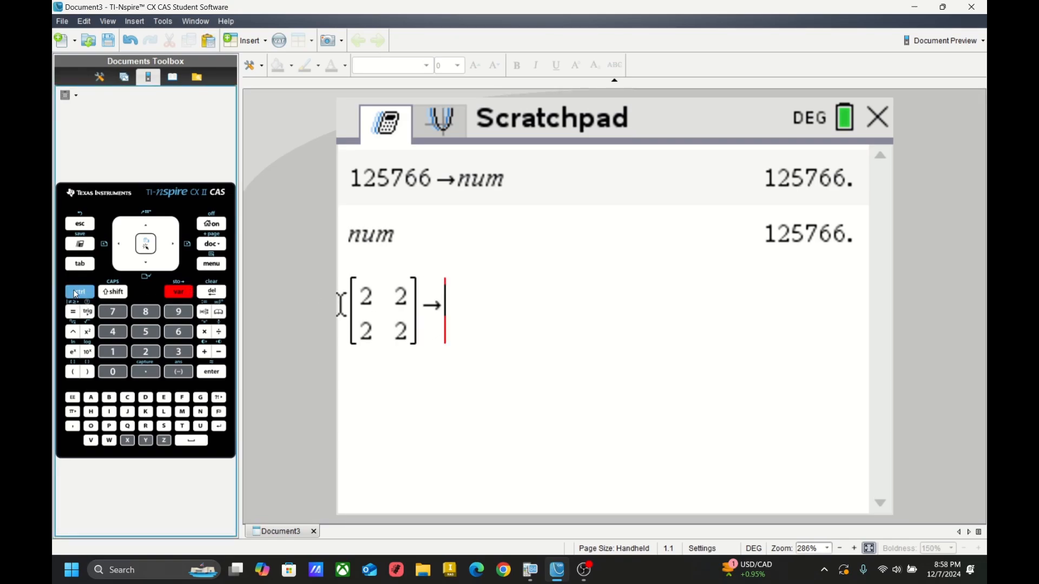
click(145, 397)
text(mtrx)
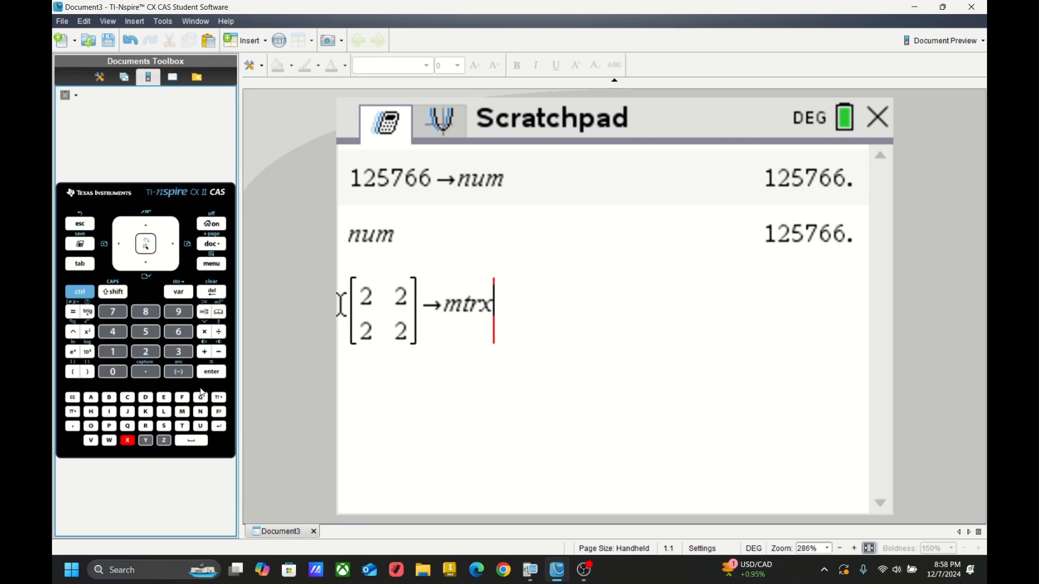
click(211, 371)
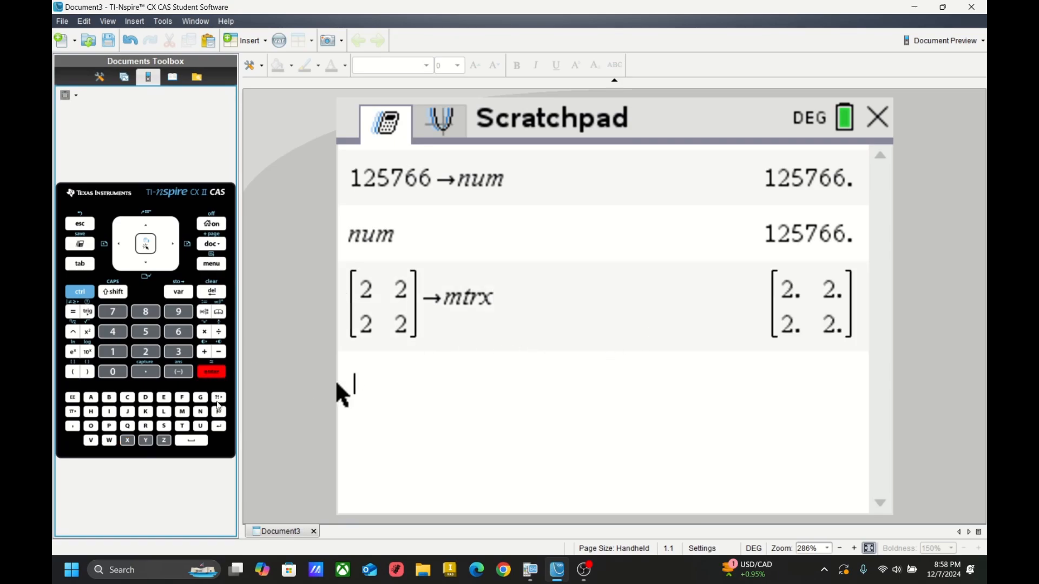
click(181, 411)
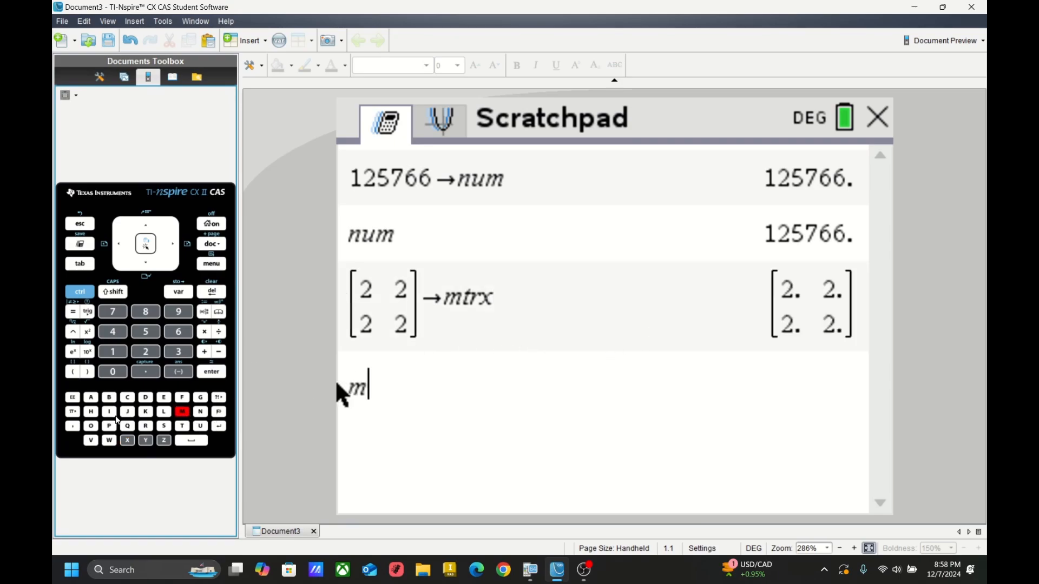
text(trx)
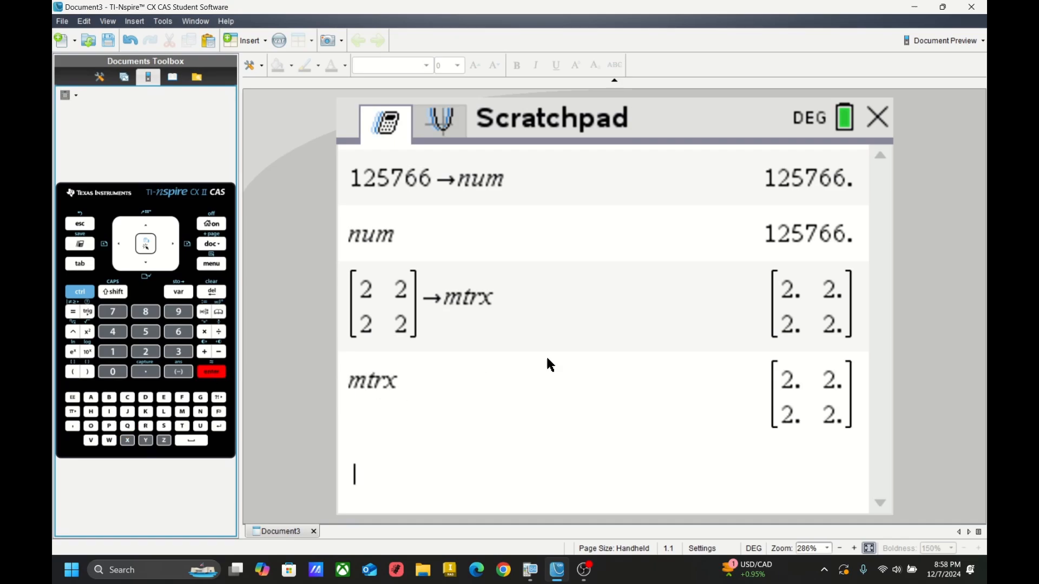
mouse_move(740, 336)
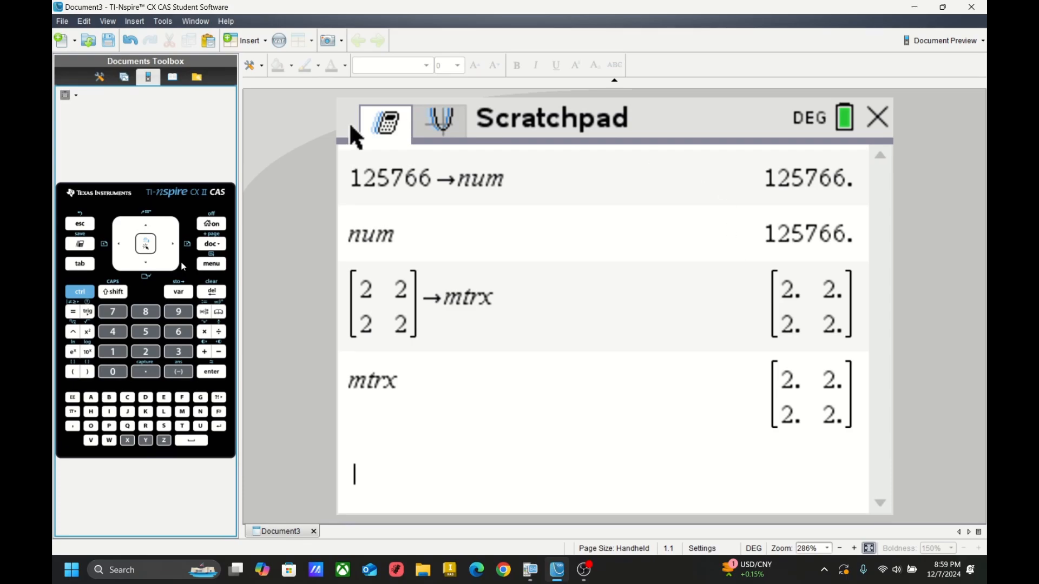
mouse_move(96, 343)
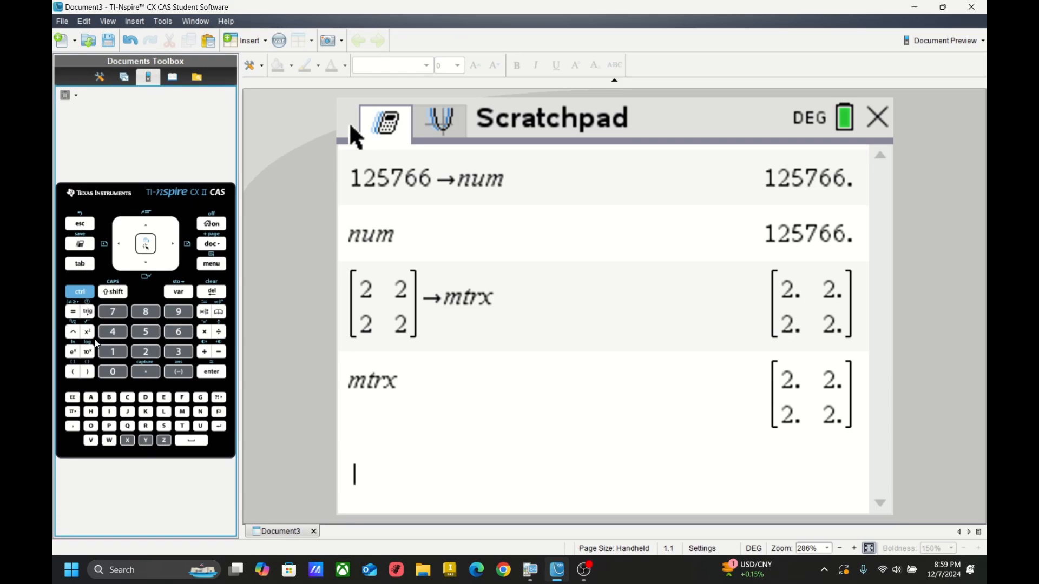
mouse_move(96, 340)
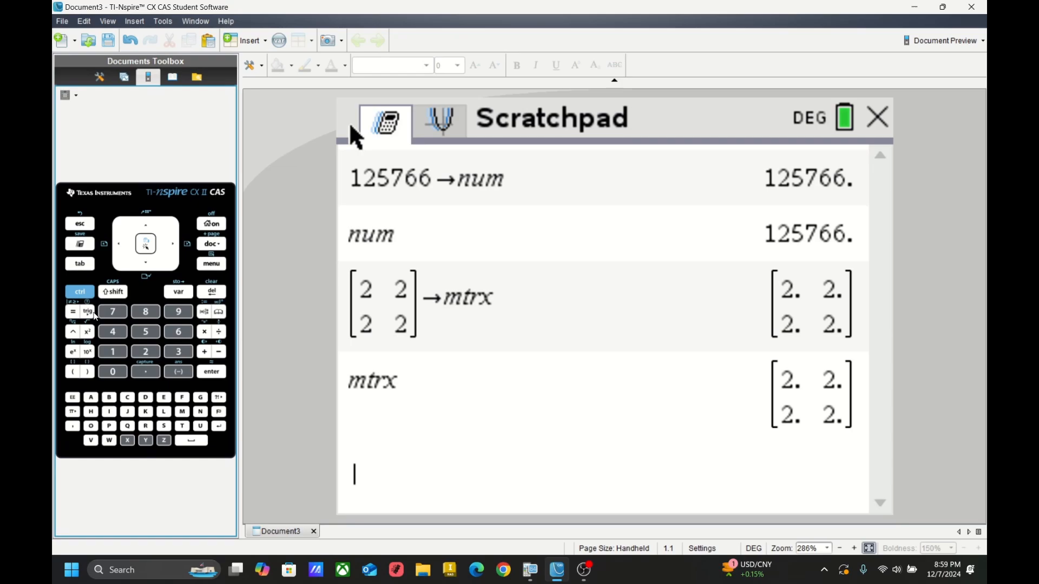
Step: Evaluate sin(90) on the Scratchpad to get 1
click(87, 312)
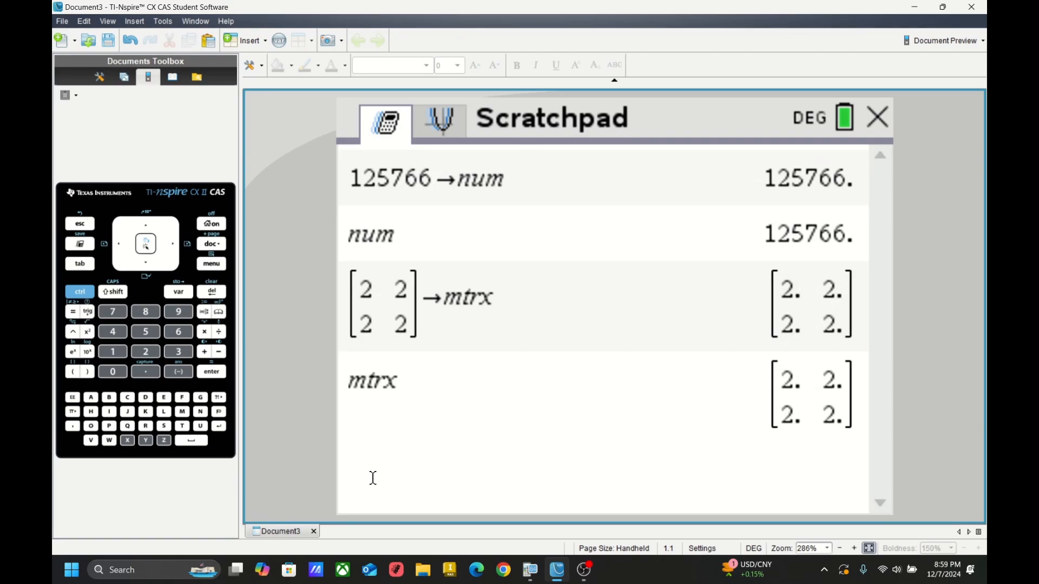
mouse_move(339, 454)
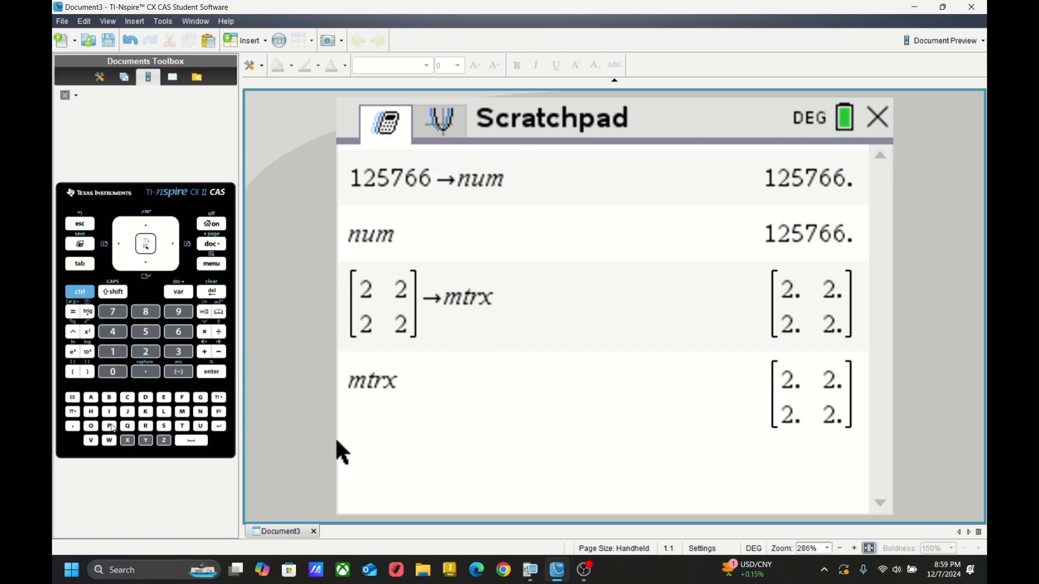
mouse_move(181, 403)
text(sin())
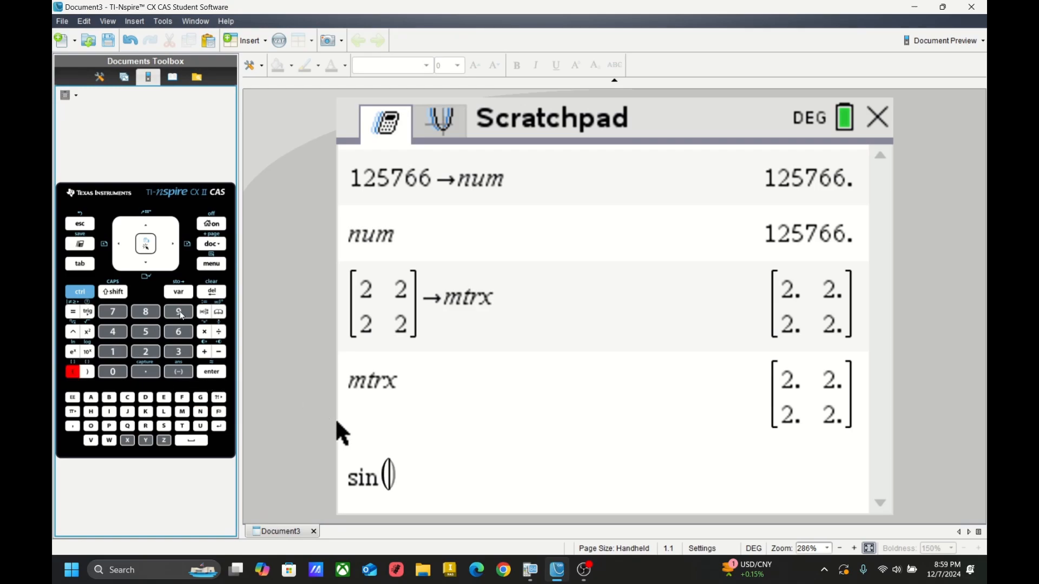
key(enter)
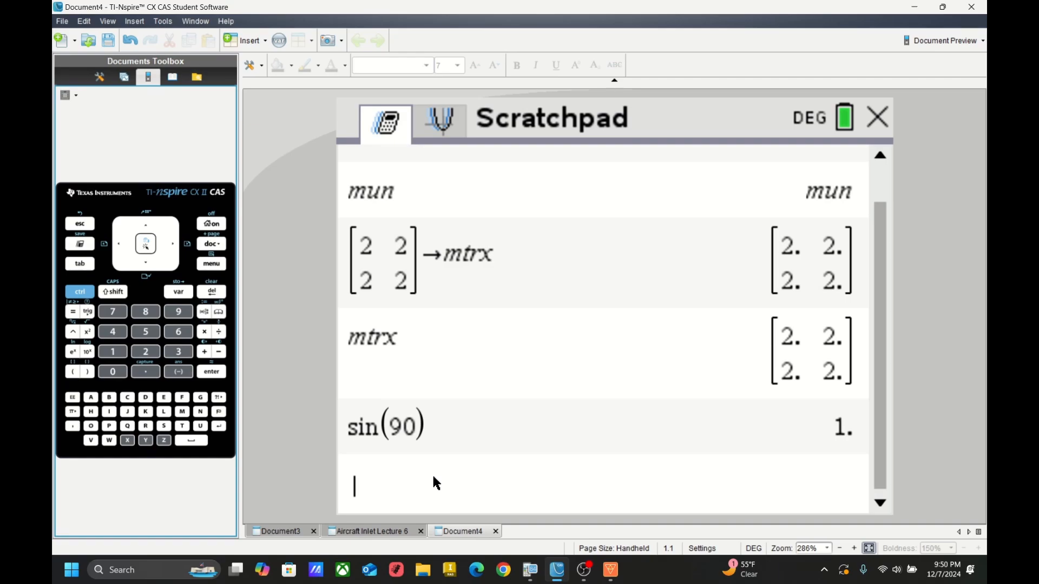
mouse_move(494, 509)
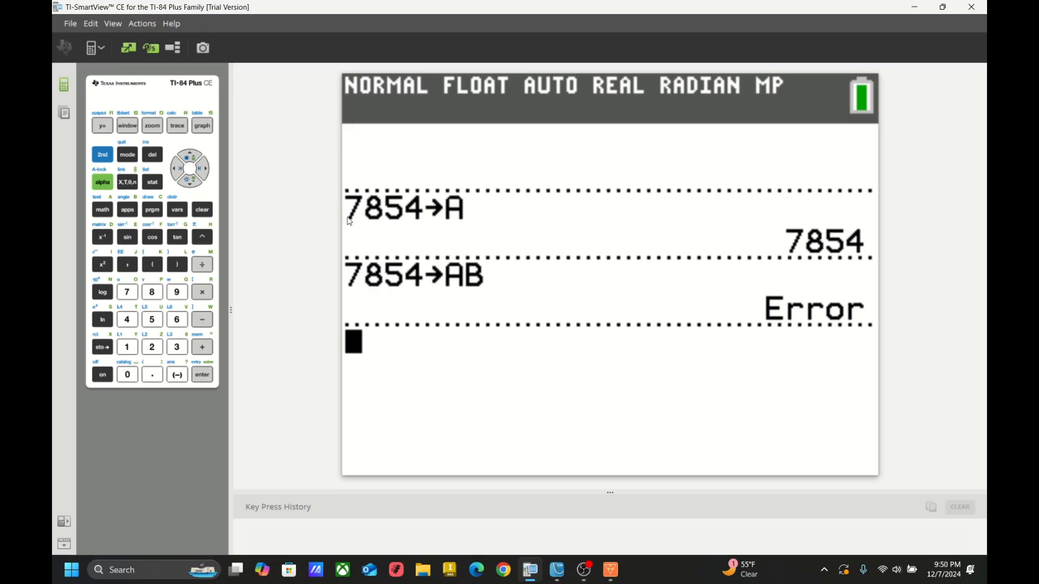
mouse_move(474, 251)
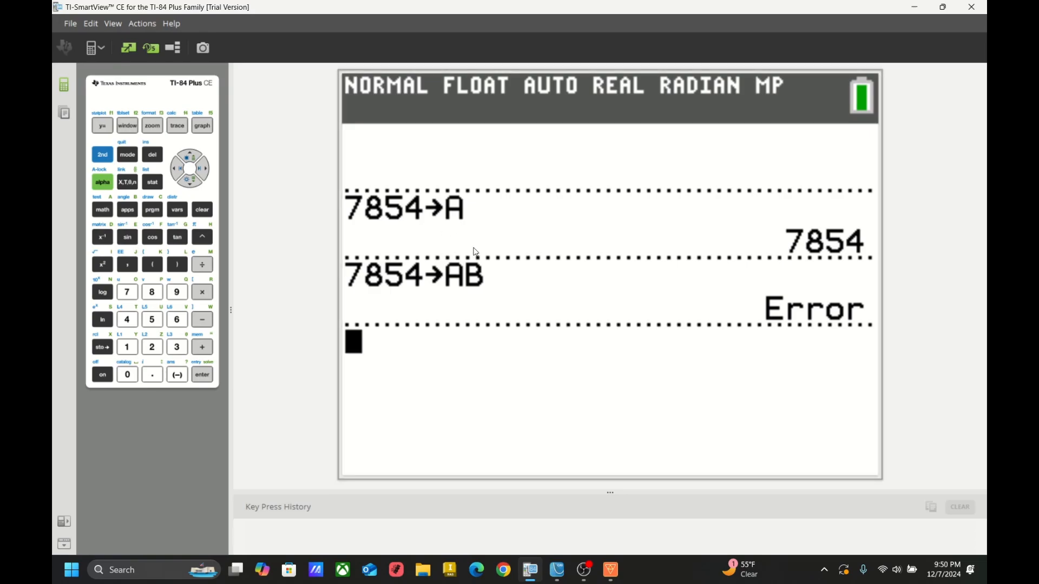
Step: Edit matrix [A] and resize it to 4 rows by 4 columns of zeros
click(101, 155)
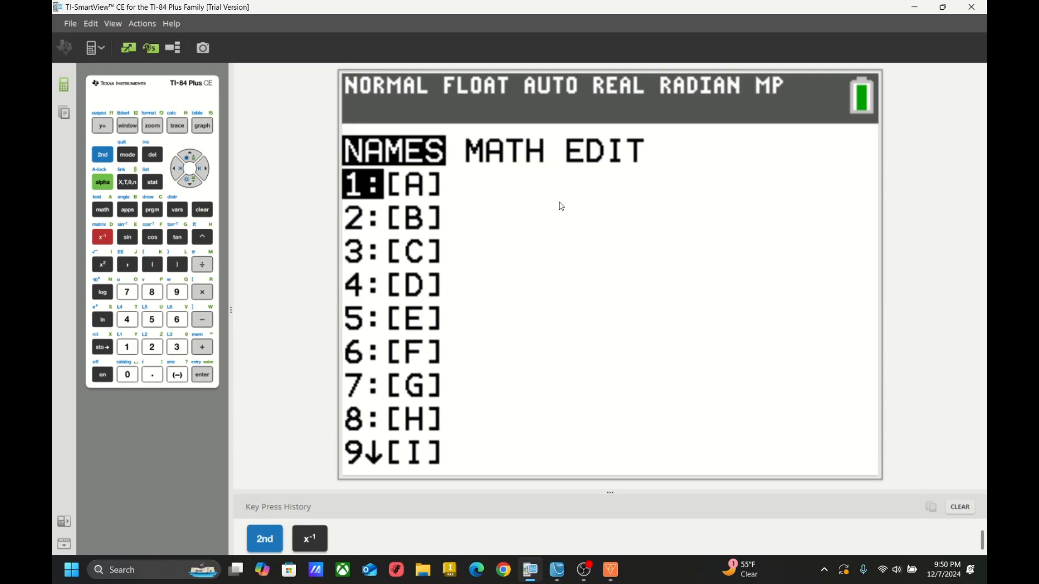
mouse_move(544, 173)
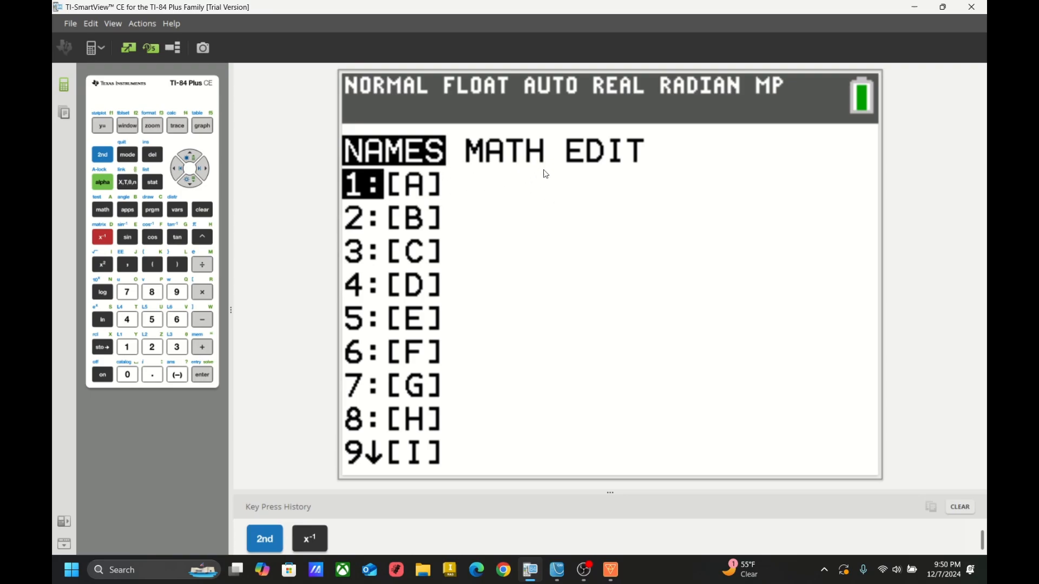
click(201, 374)
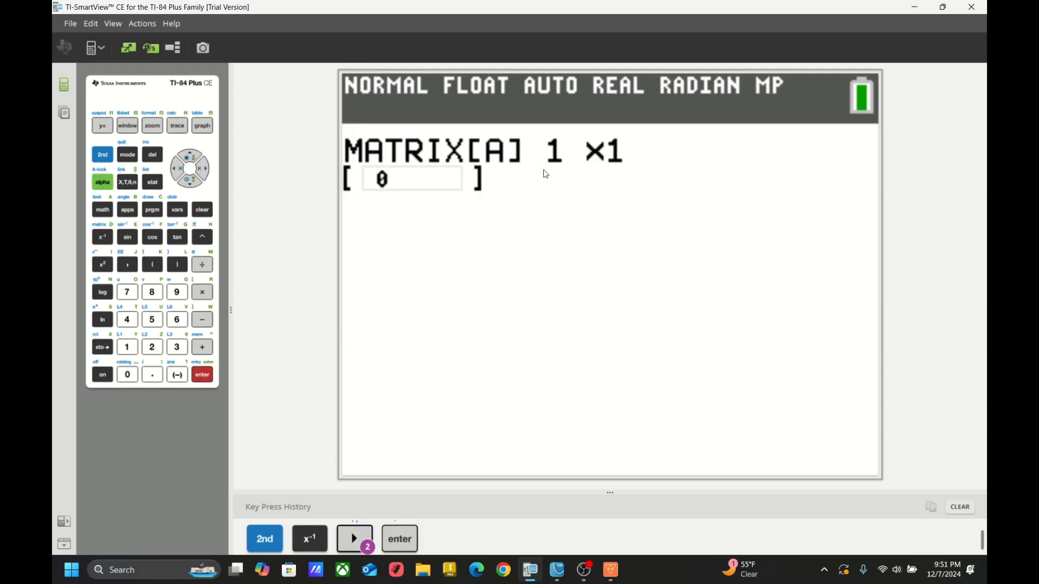
click(127, 319)
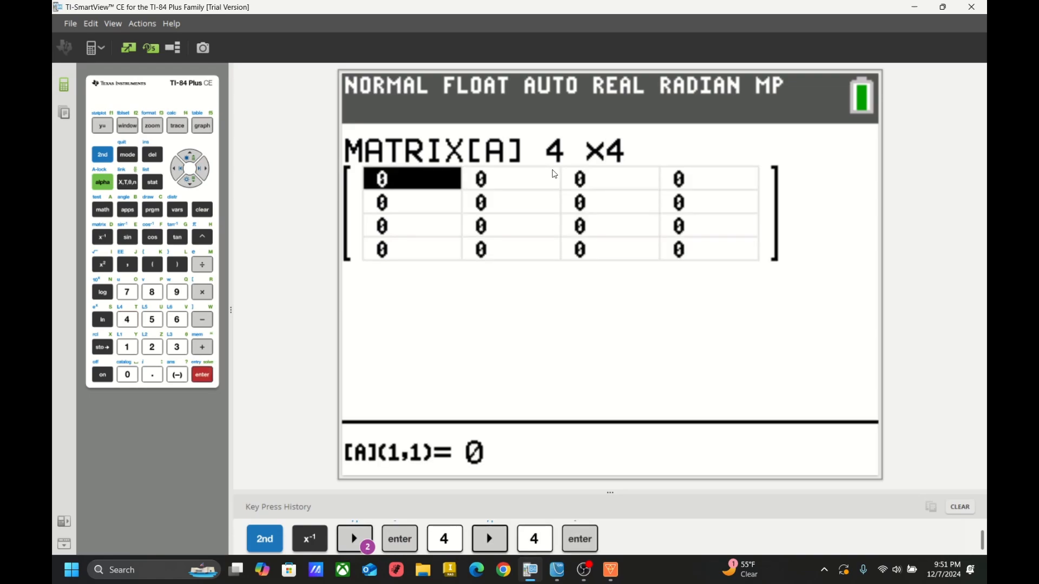
mouse_move(112, 156)
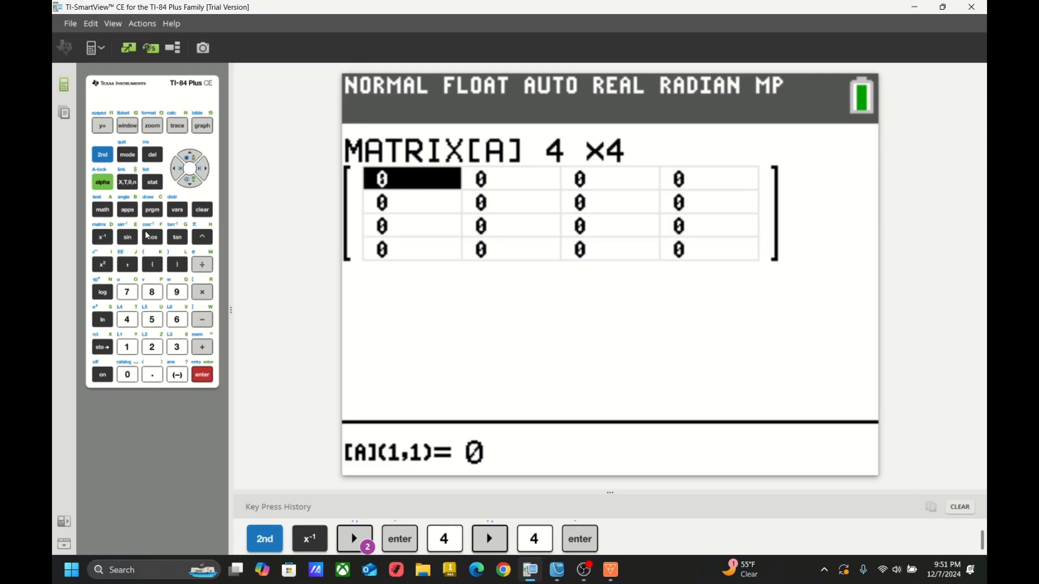
Step: Create a new TI-Basic program named TEST and enter its editor
click(152, 209)
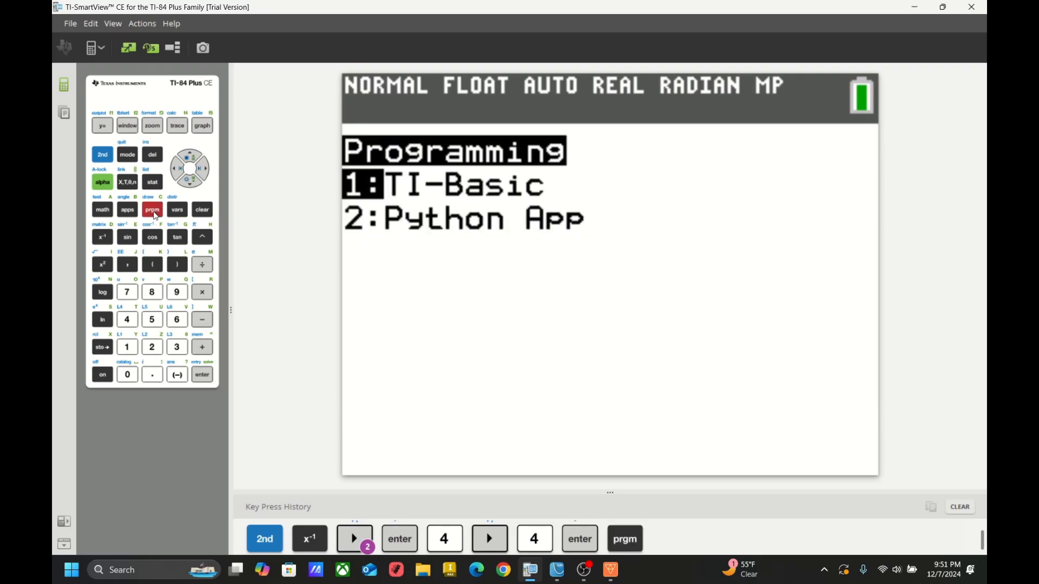
click(202, 375)
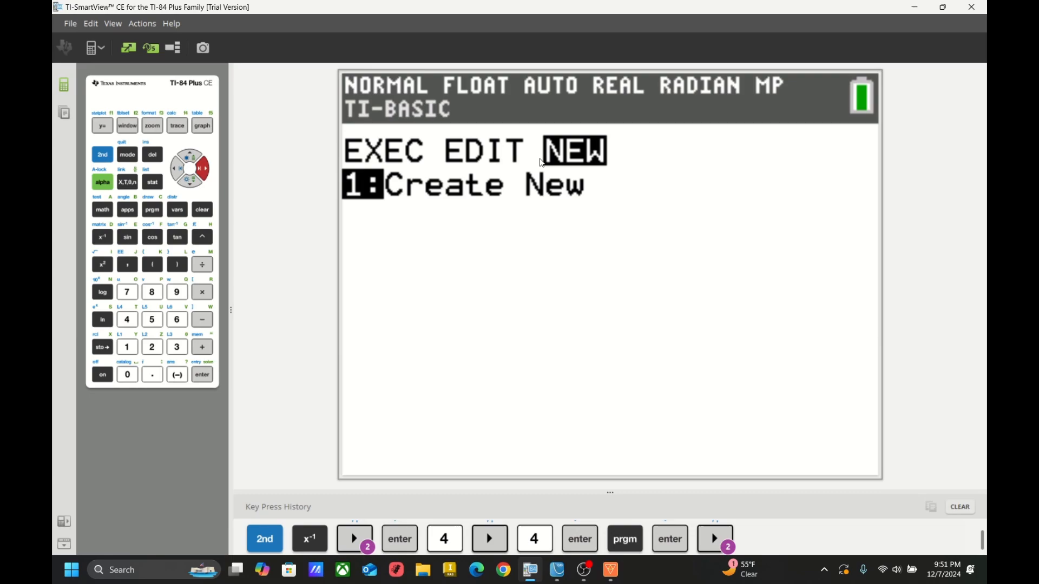
click(201, 374)
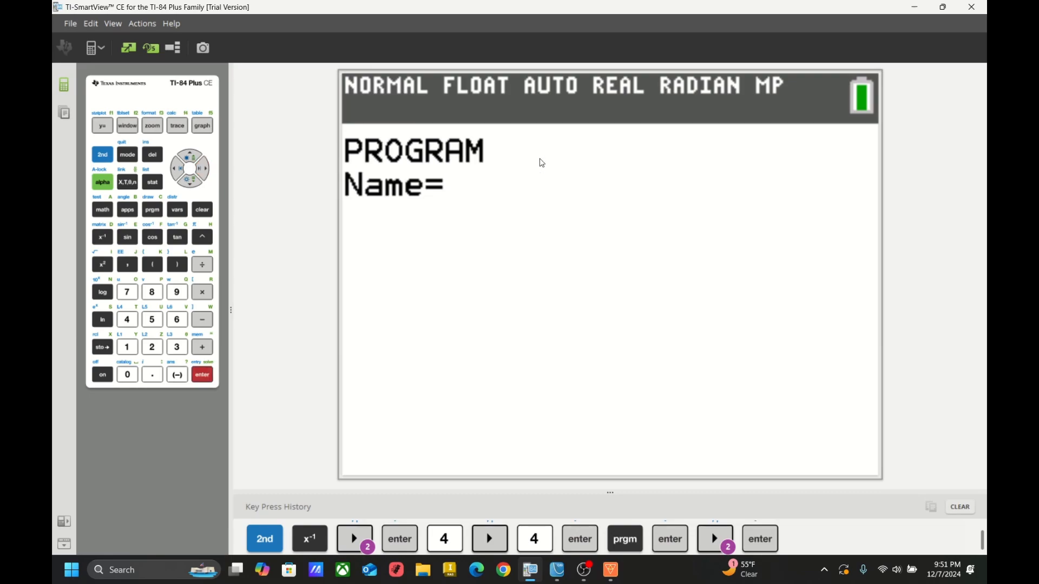
click(126, 319)
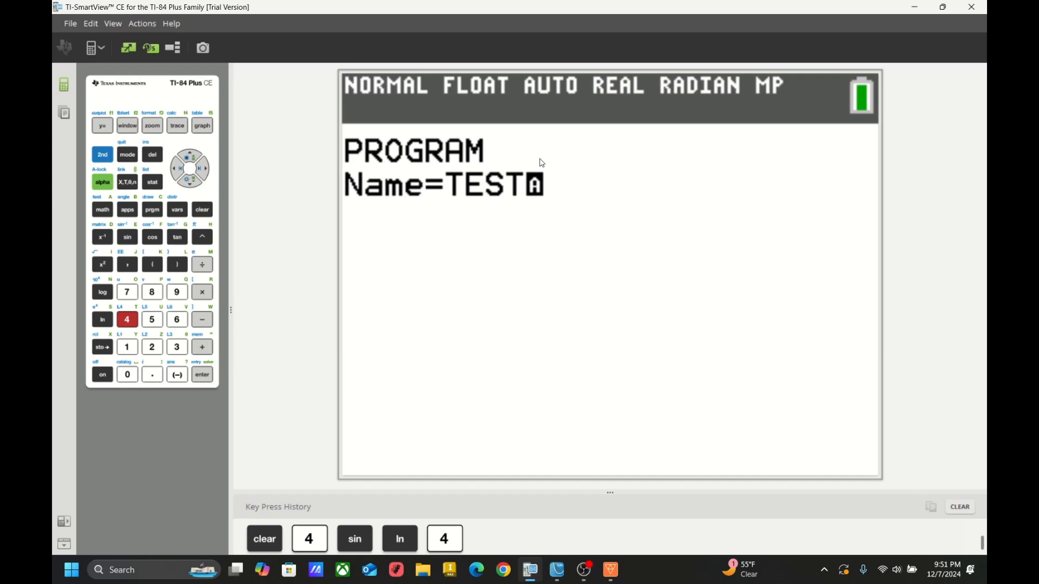
click(202, 375)
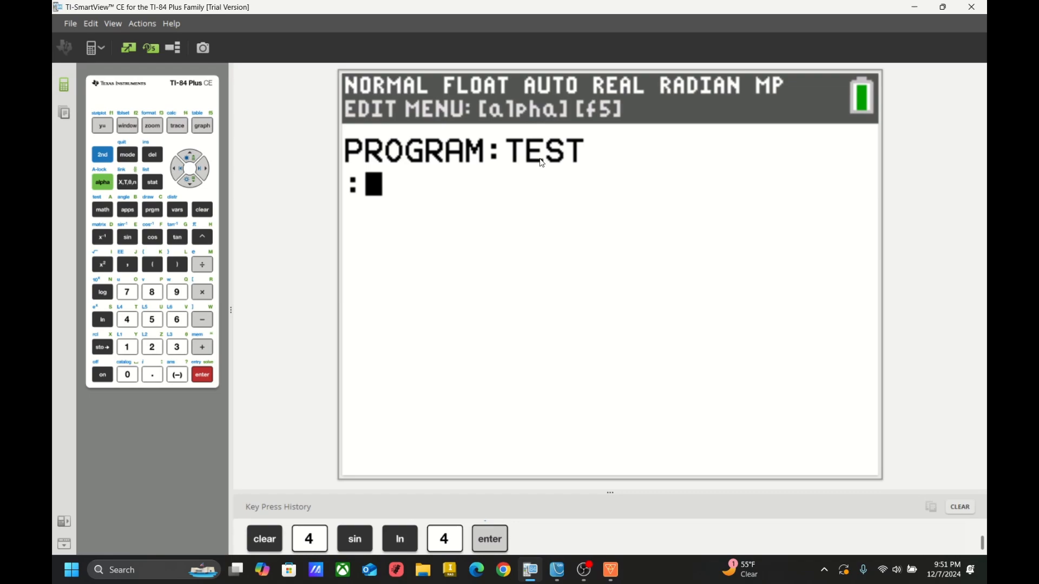
Step: Write the first line 47→[A](1,1) in program TEST
click(151, 291)
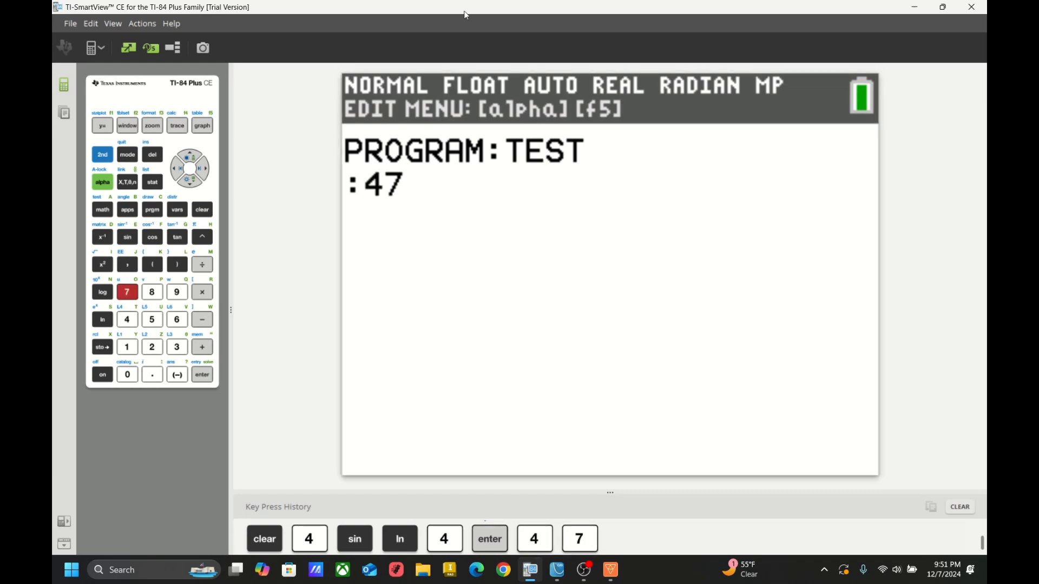
mouse_move(110, 347)
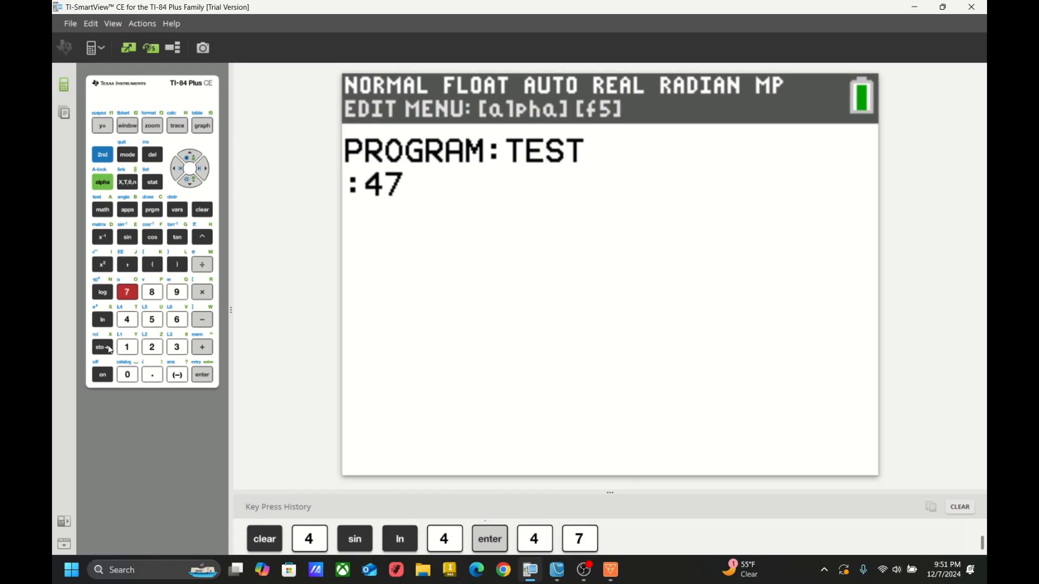
click(102, 347)
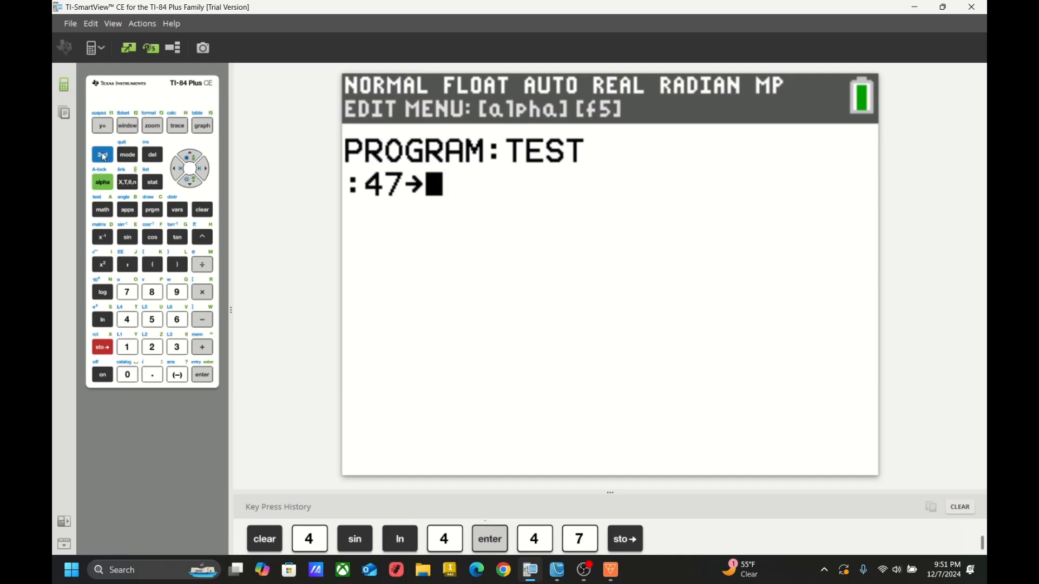
click(102, 237)
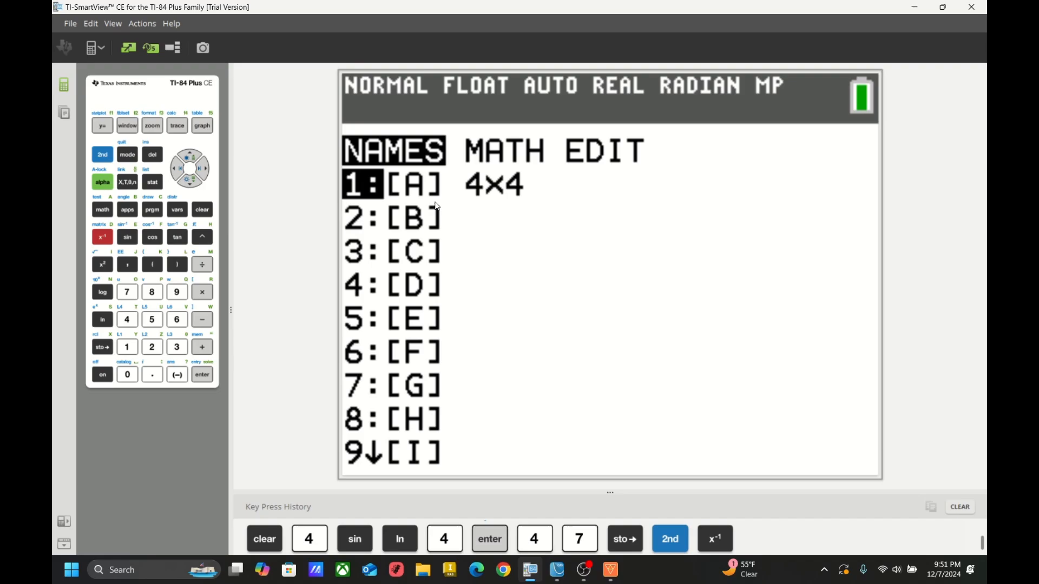
click(201, 375)
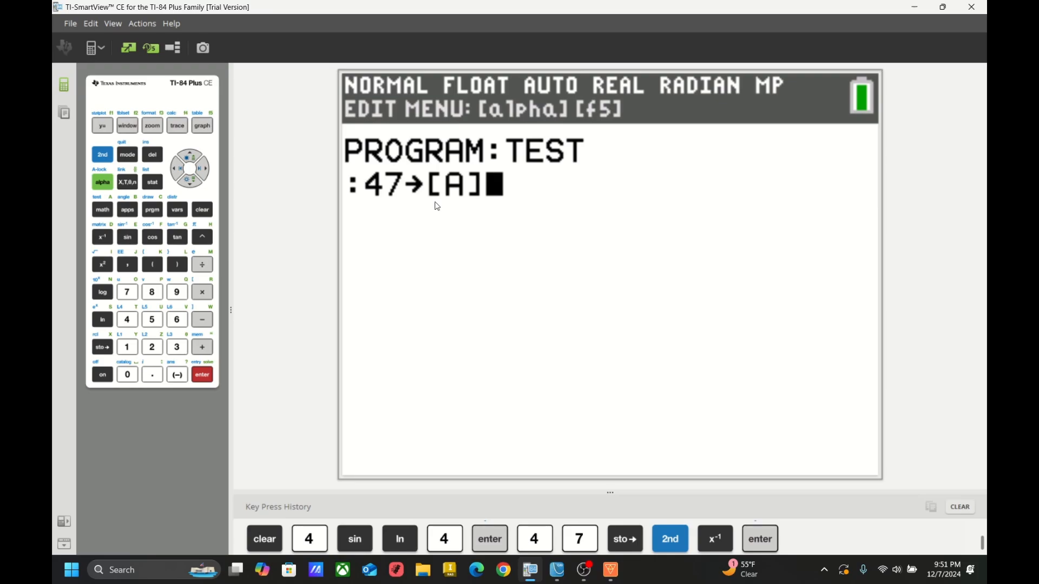
click(151, 264)
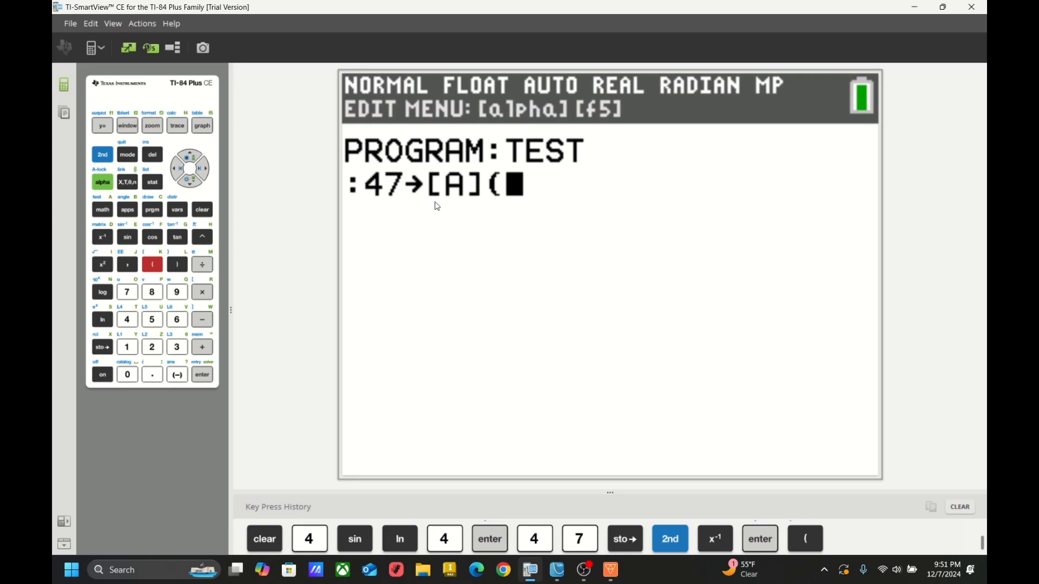
click(127, 346)
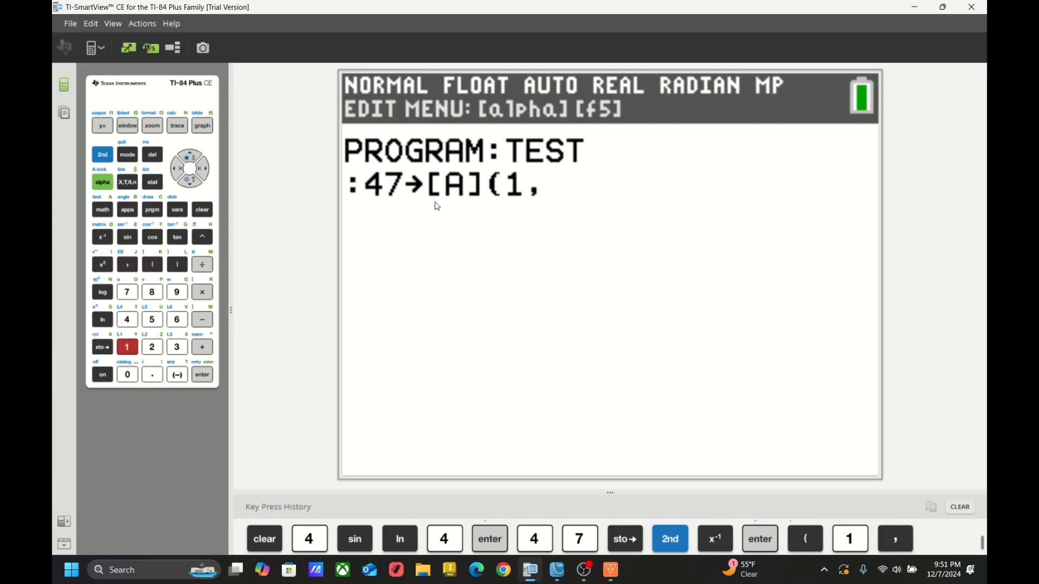
click(202, 375)
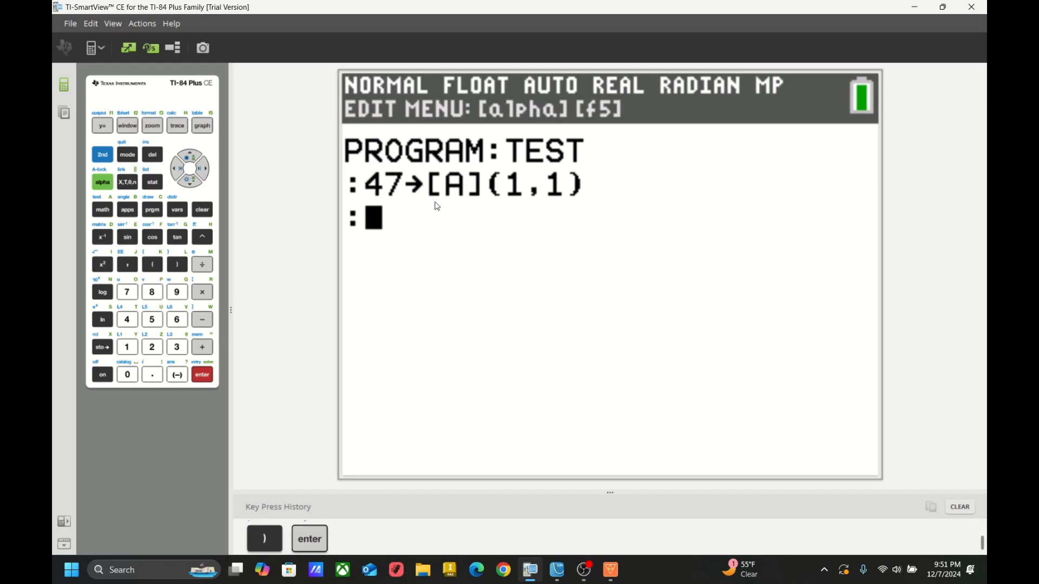
Step: Write the second line 36→[A](2,3) in program TEST
click(176, 319)
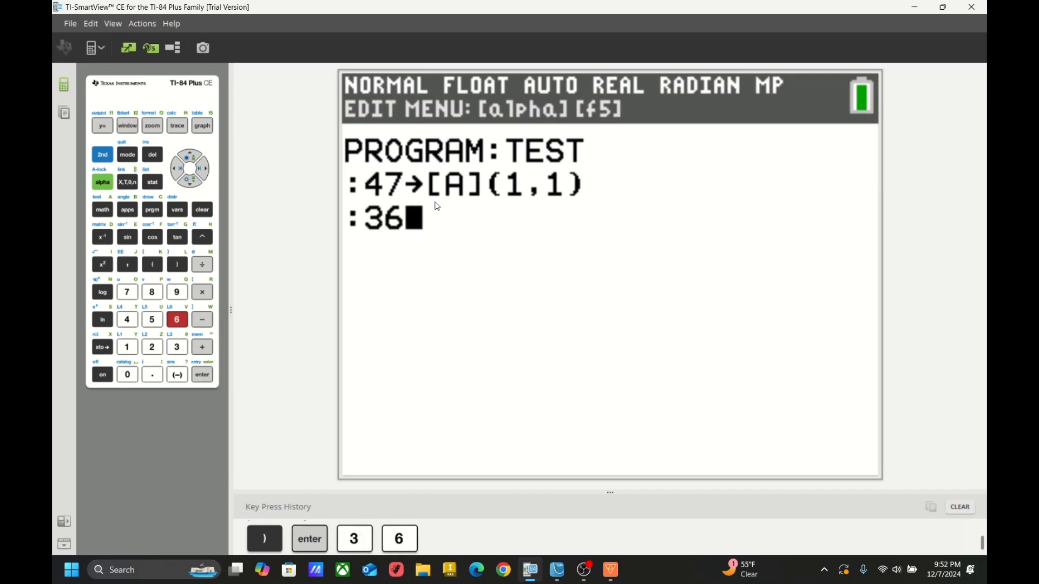
click(102, 346)
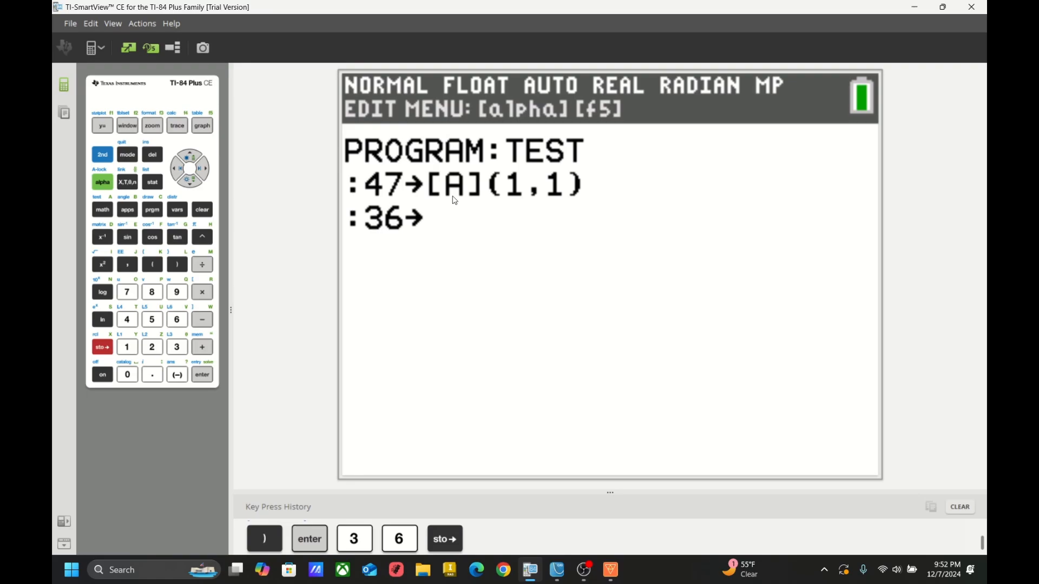
click(102, 237)
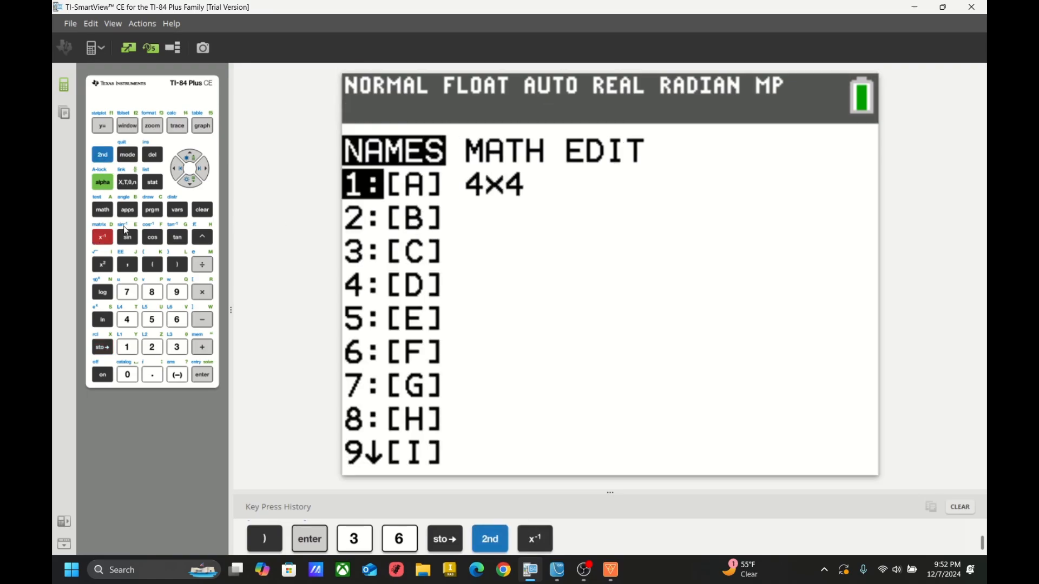
click(203, 374)
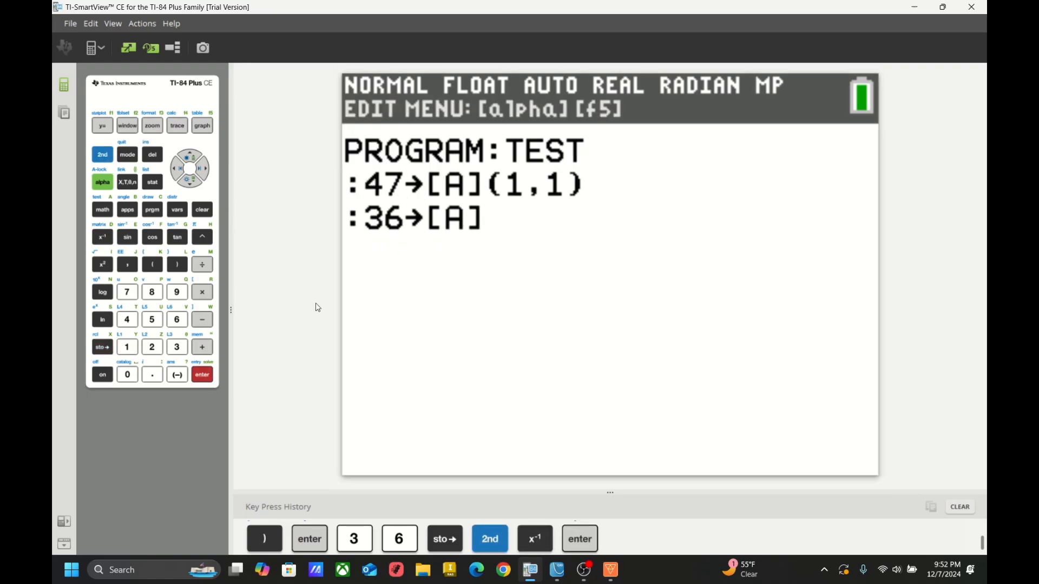
click(151, 264)
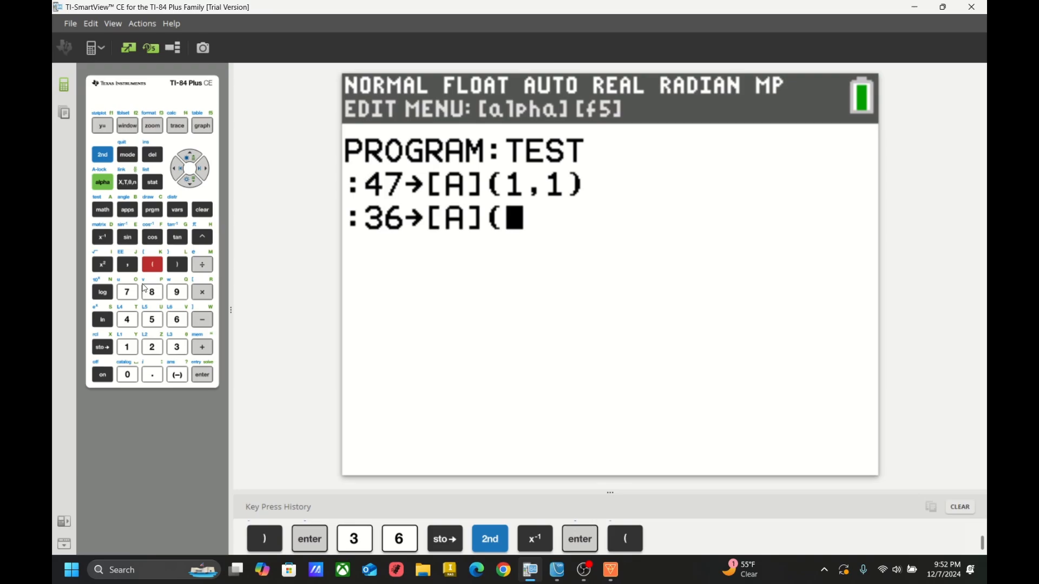
click(151, 346)
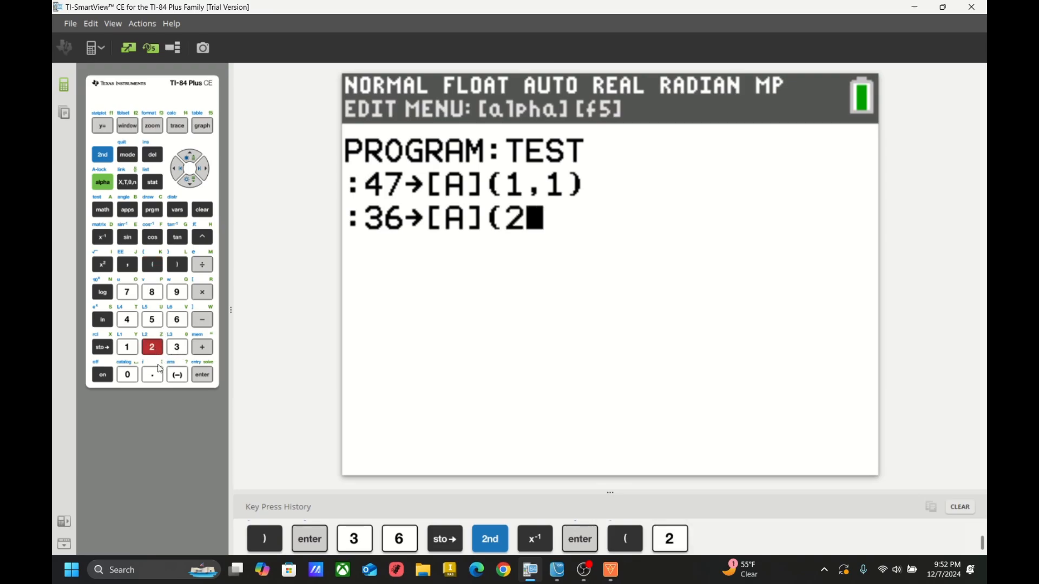
click(177, 346)
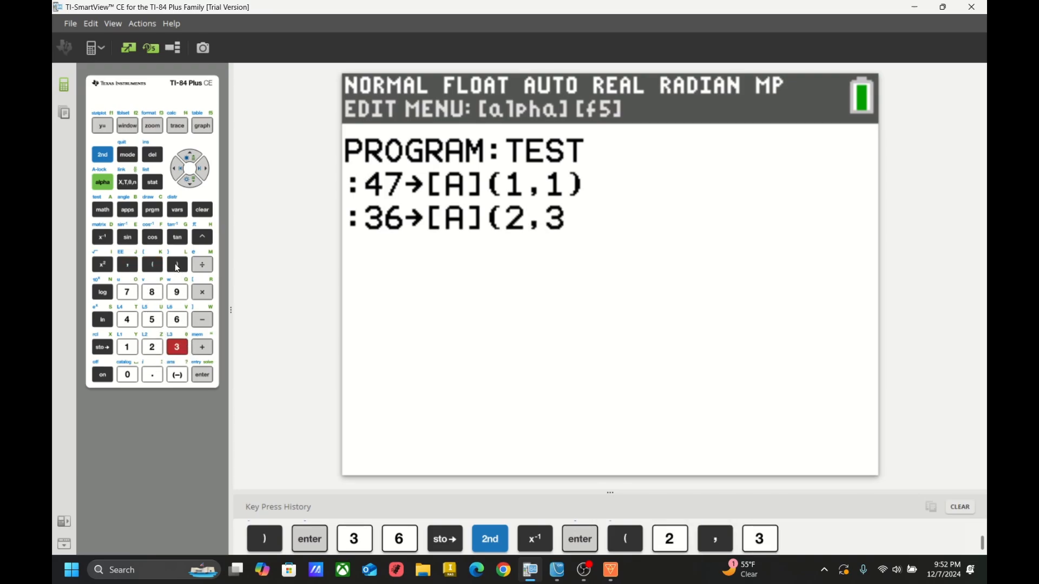
click(201, 374)
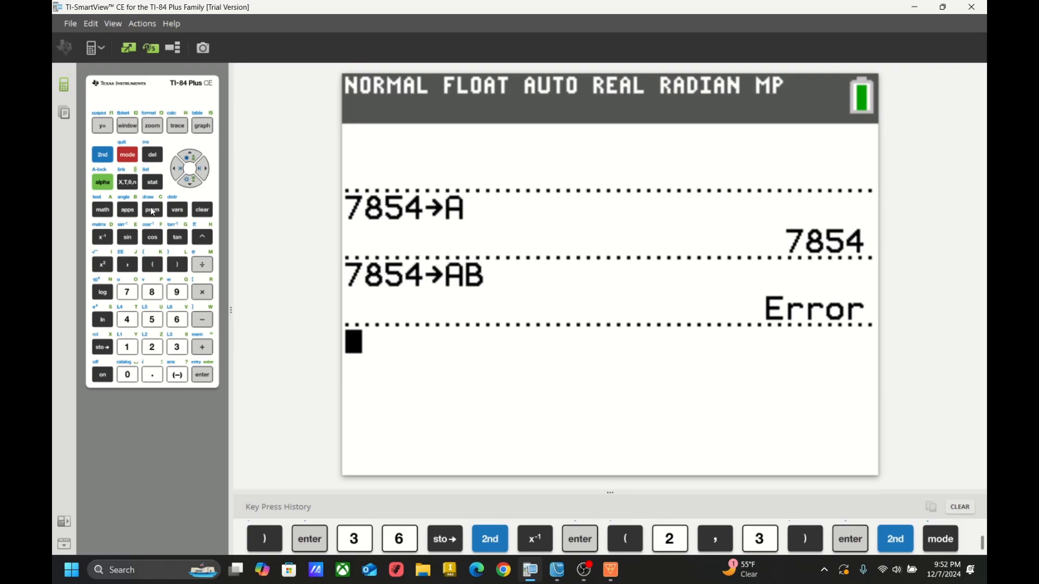
Step: Run program TEST from the home screen, which returns 36
click(151, 209)
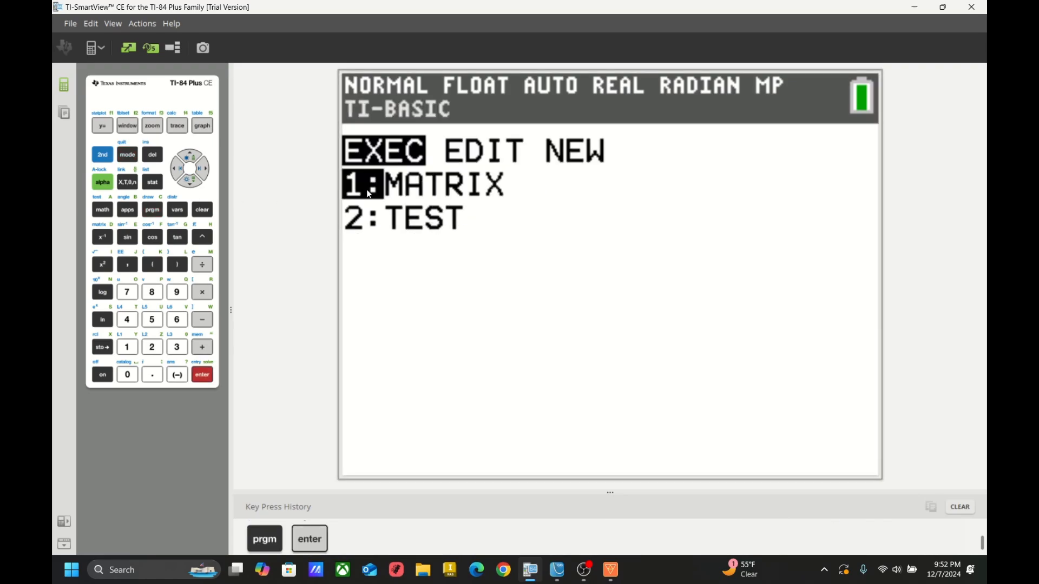
mouse_move(405, 190)
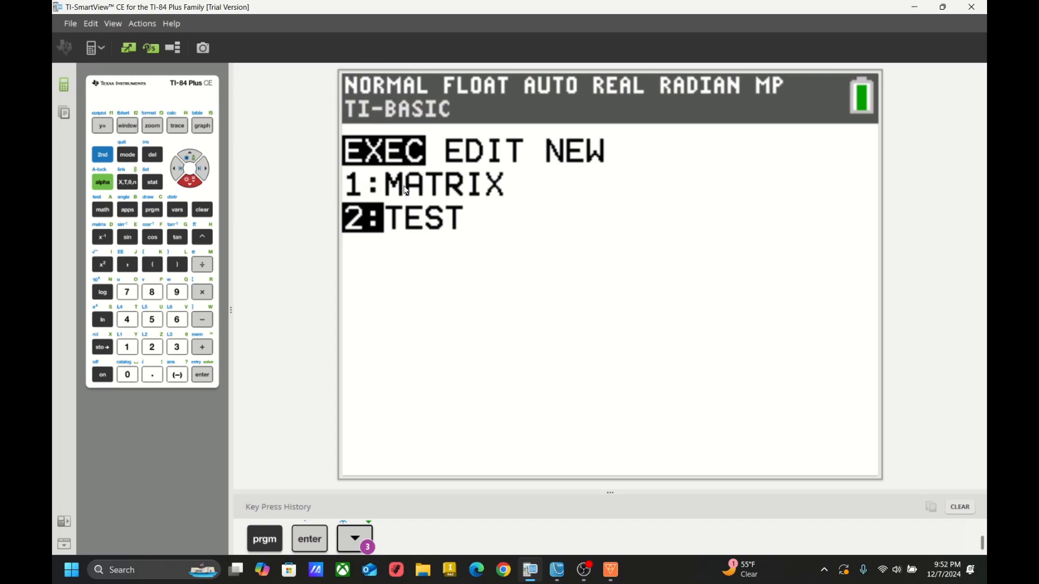
click(201, 374)
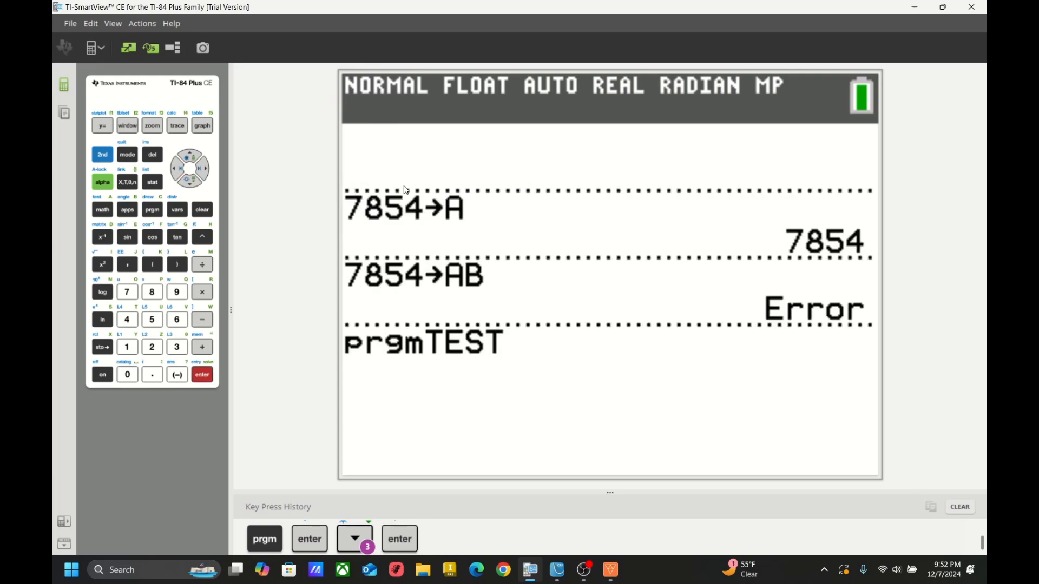
click(399, 539)
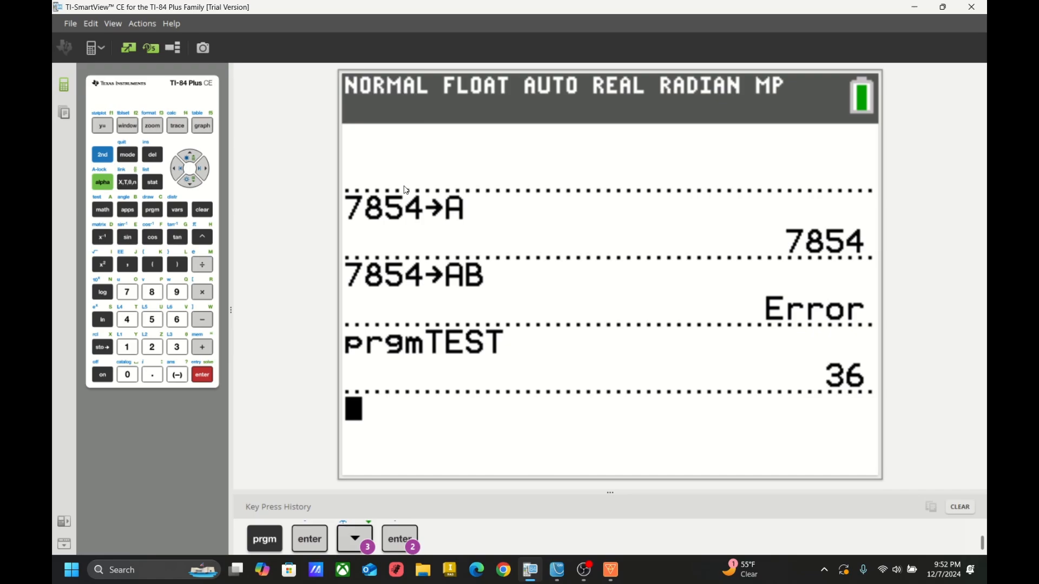
mouse_move(406, 169)
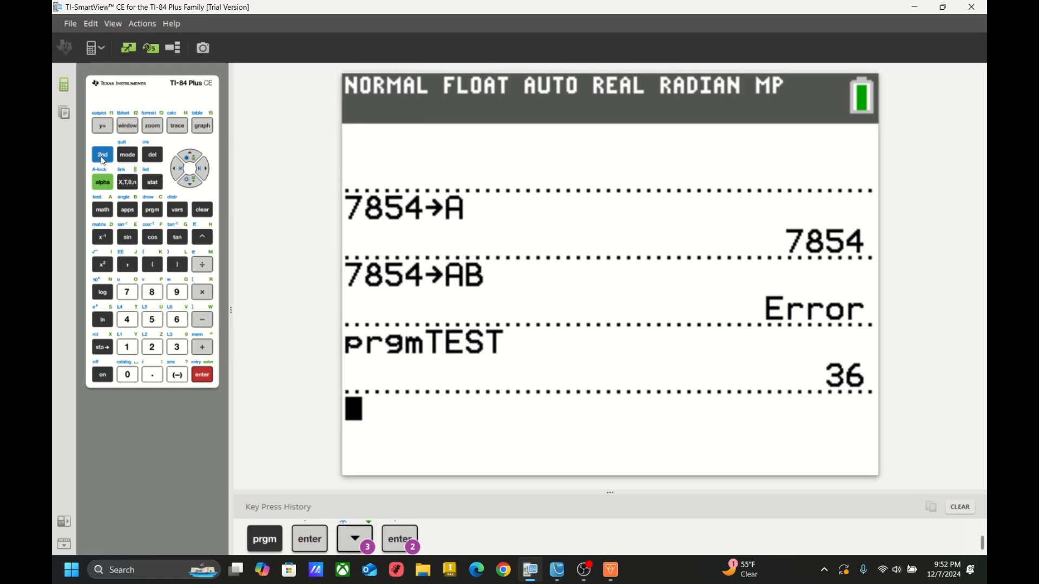
Step: Recall matrix [A] showing 47 at (1,1) and 36 at (2,3), then return to TI-Nspire
click(102, 237)
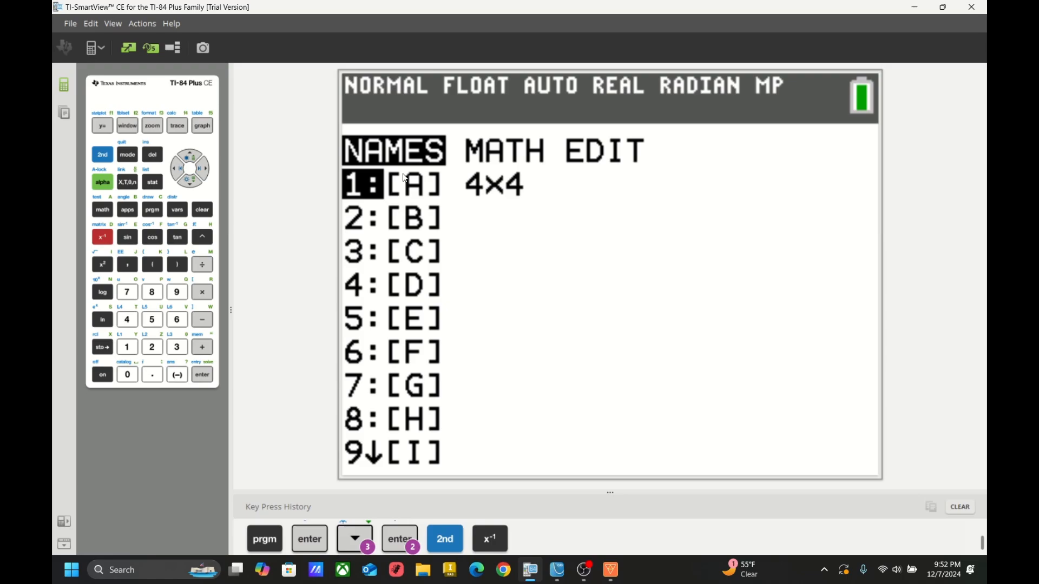
click(201, 374)
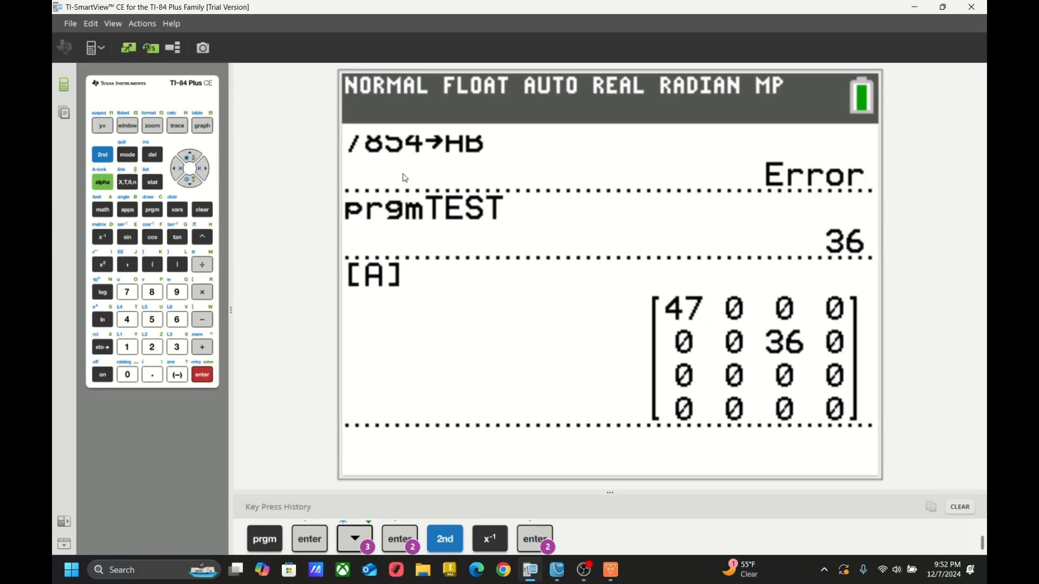
click(202, 374)
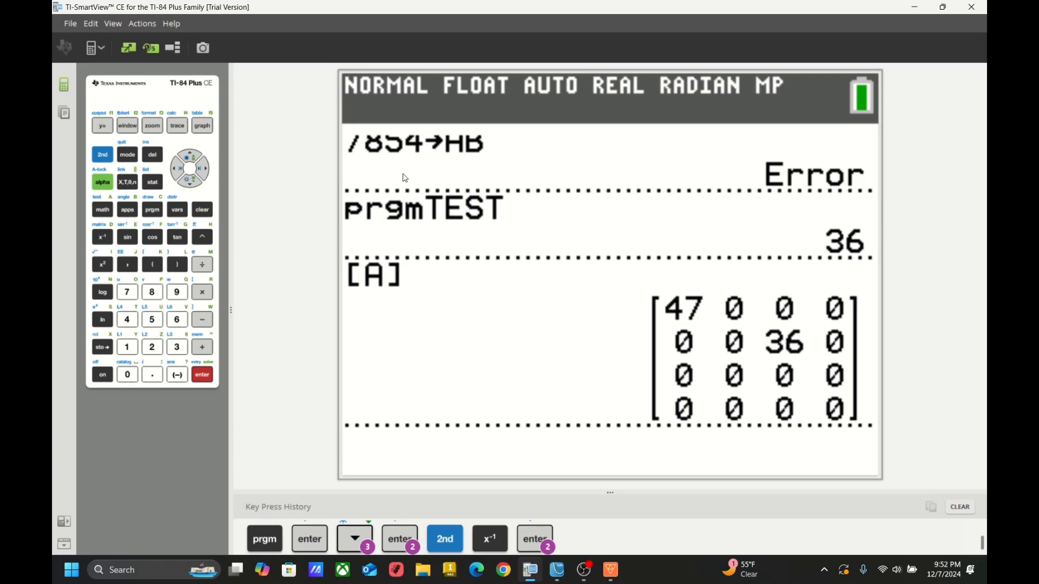
click(555, 570)
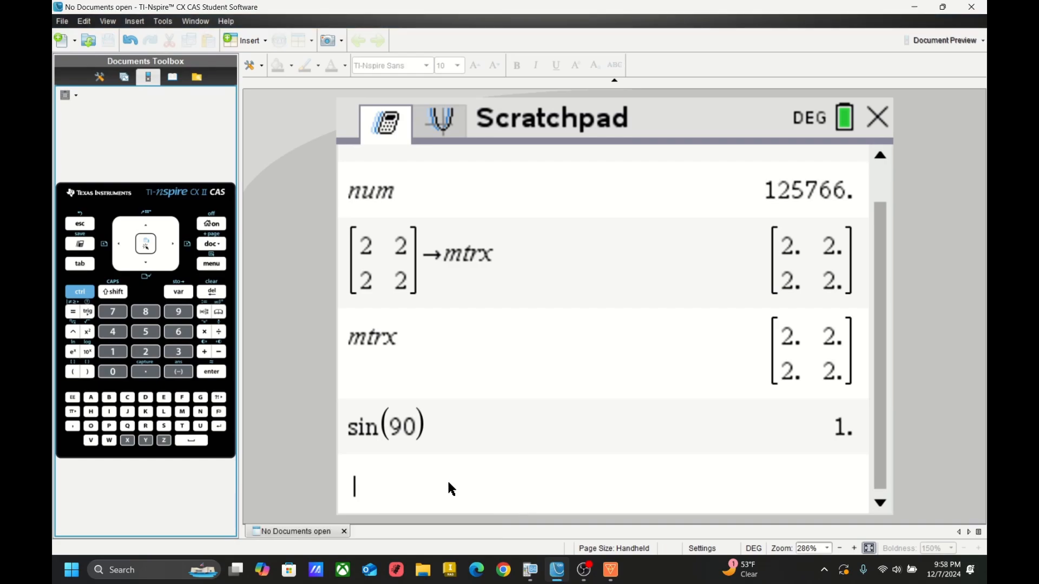
mouse_move(342, 155)
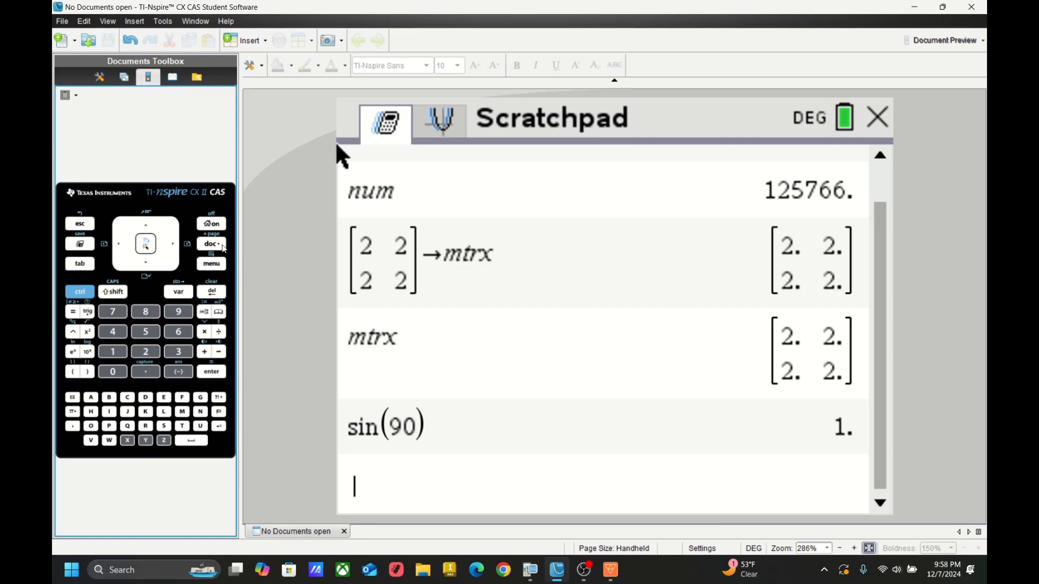
Step: Create a new TI-Nspire document with an empty Program Editor for program test
click(211, 244)
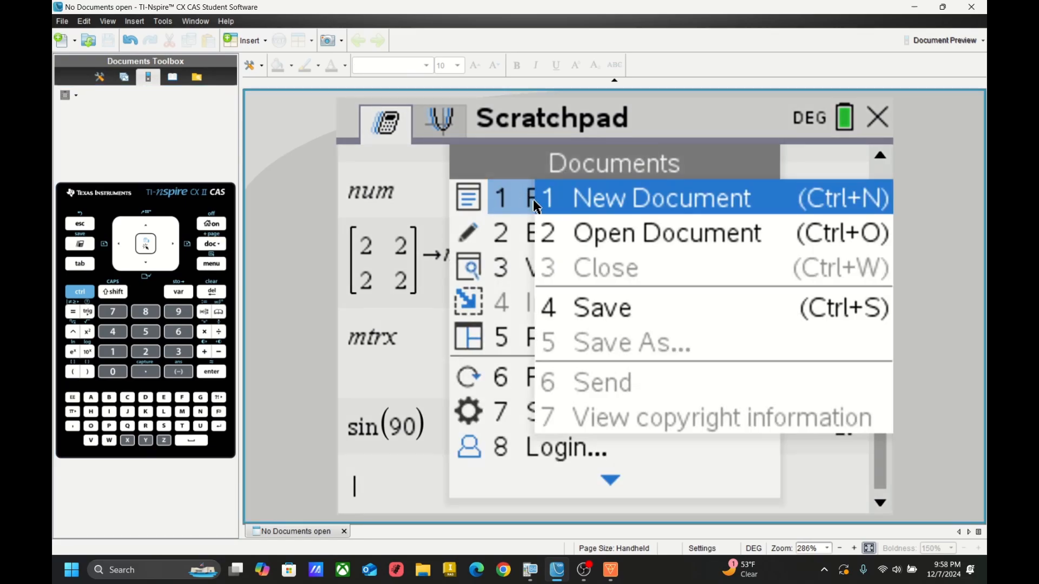
click(660, 197)
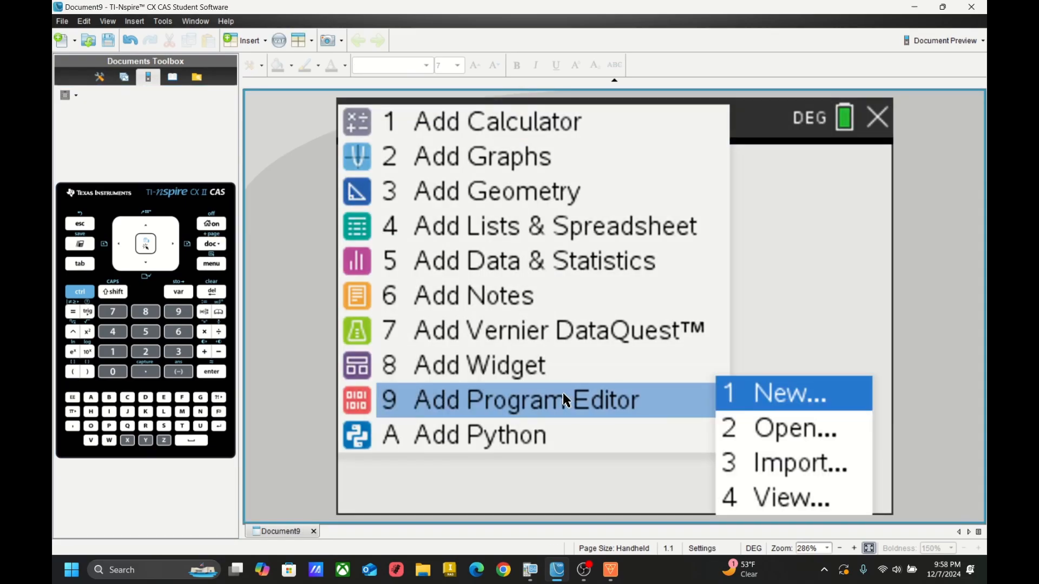
mouse_move(815, 396)
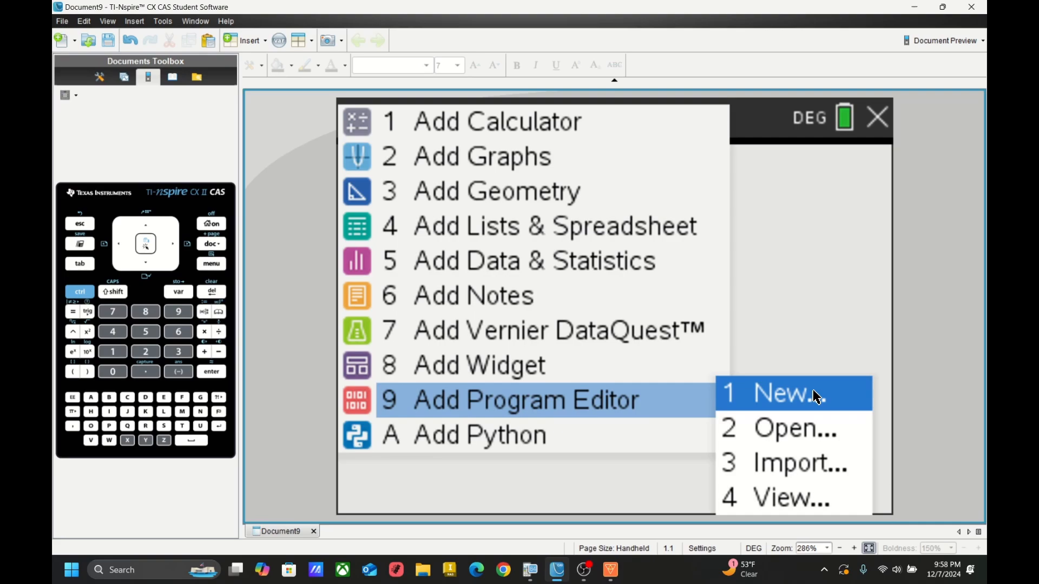
click(785, 392)
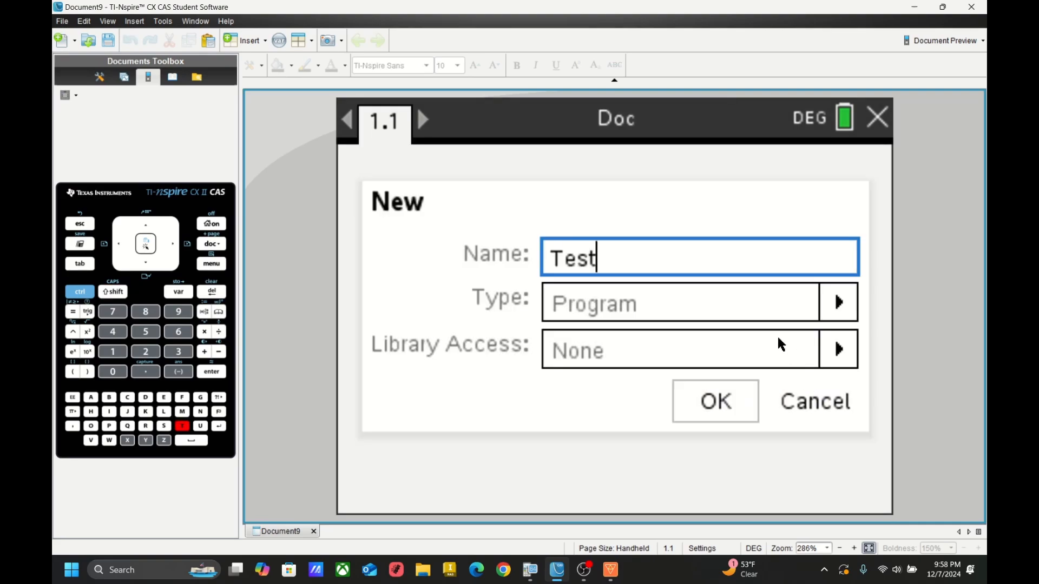
click(714, 401)
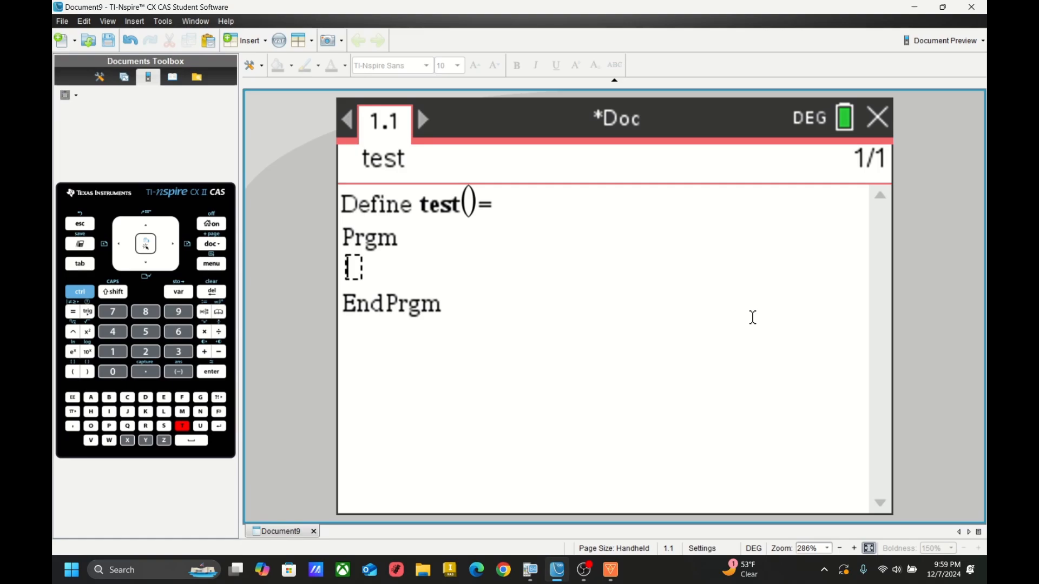
Step: Enter Request "Length of Member",l1 and begin the lm1:= assignment line
text(Request ")
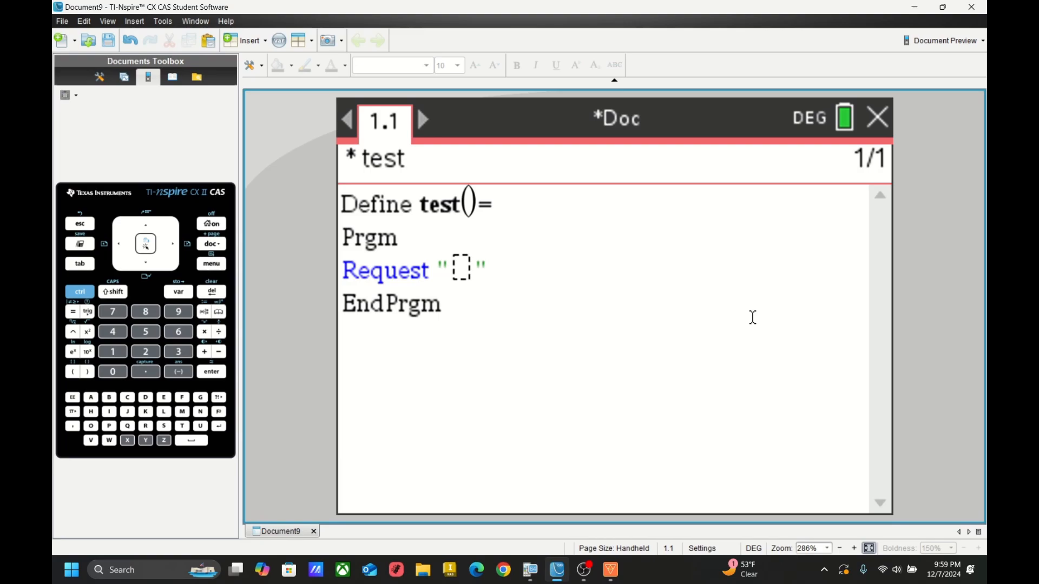
text(Len)
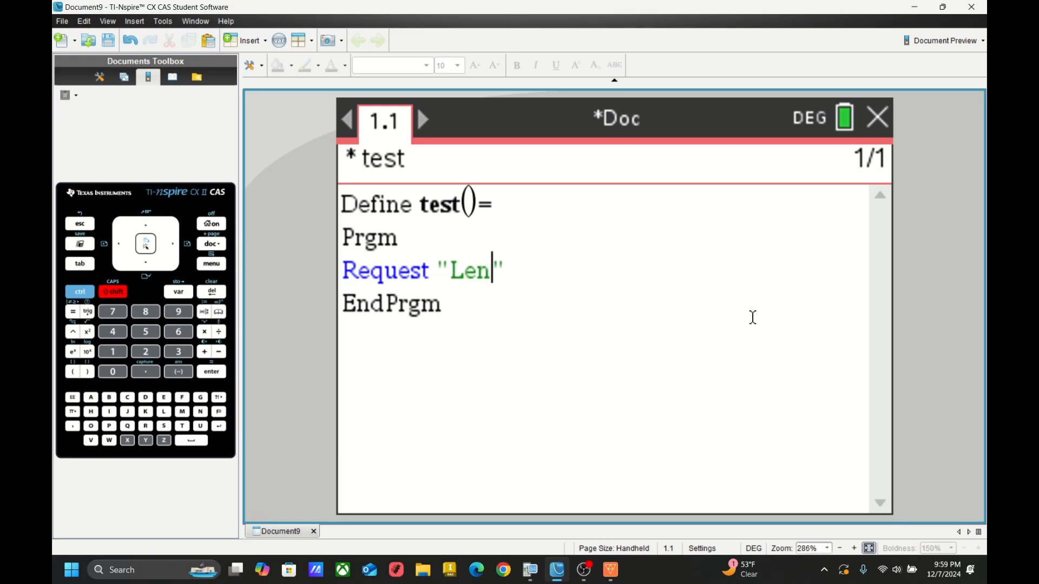
text(gth of Member)
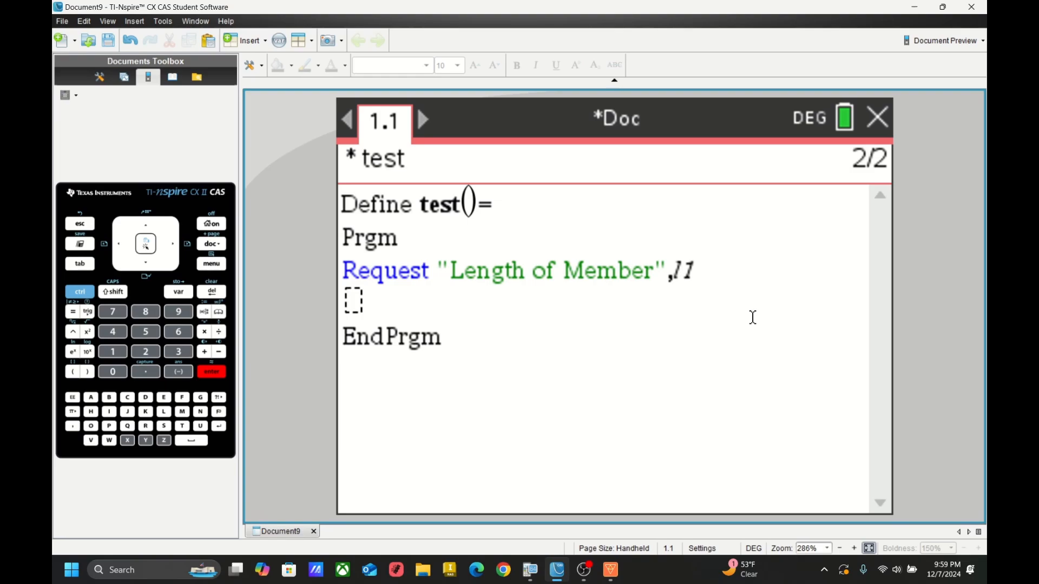
text(/)
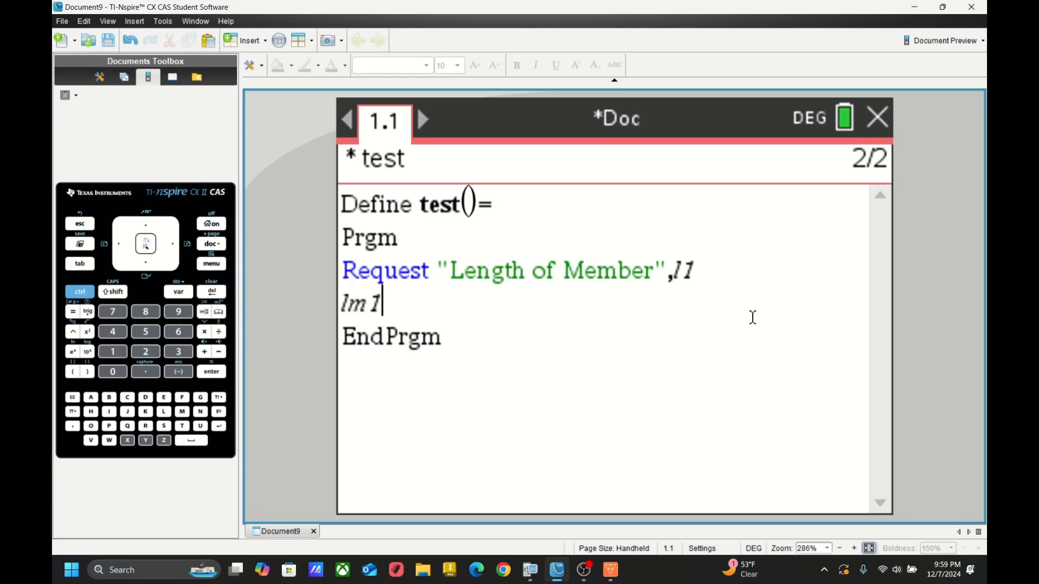
text(:=)
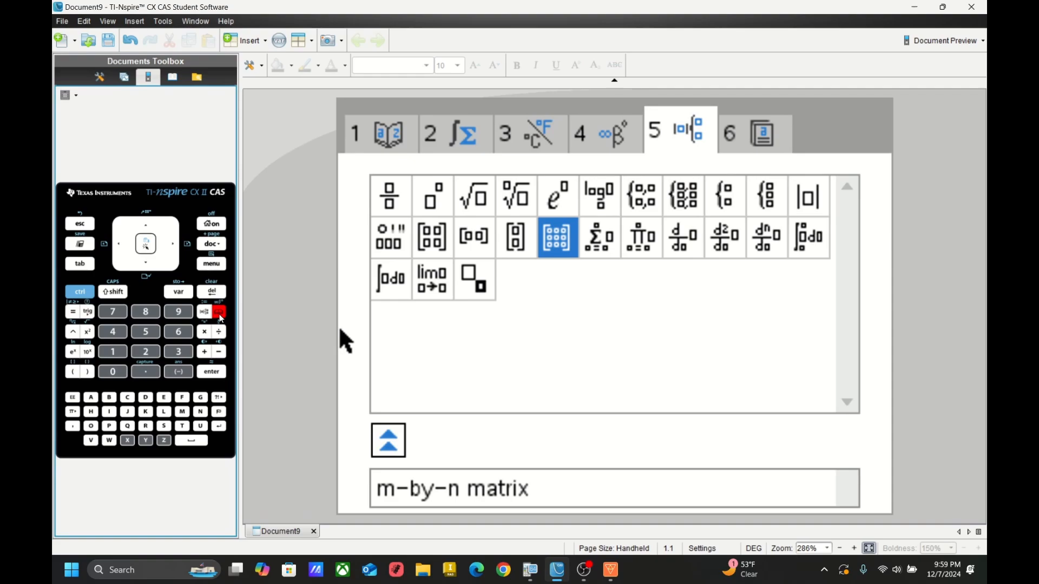
mouse_move(602, 182)
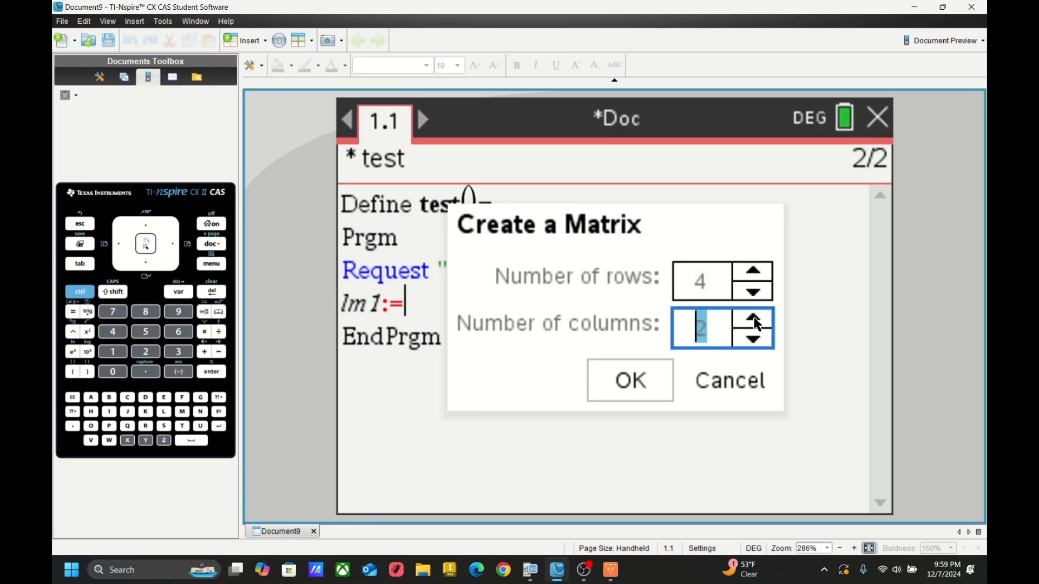
Step: Insert a 4×4 matrix template for lm1 and fill l1 on the diagonal with zeros elsewhere
click(753, 318)
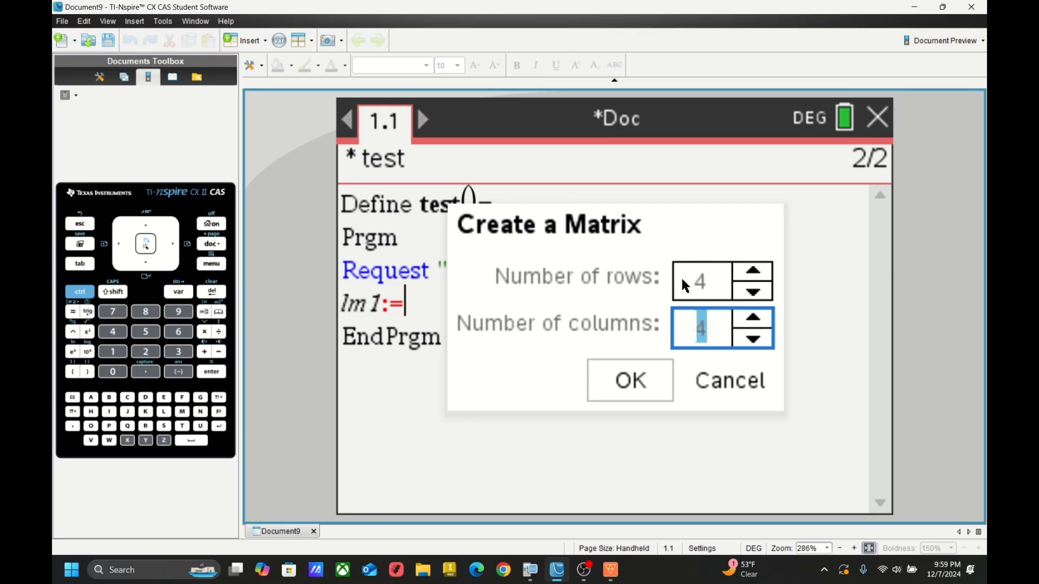
click(627, 380)
text(l1)
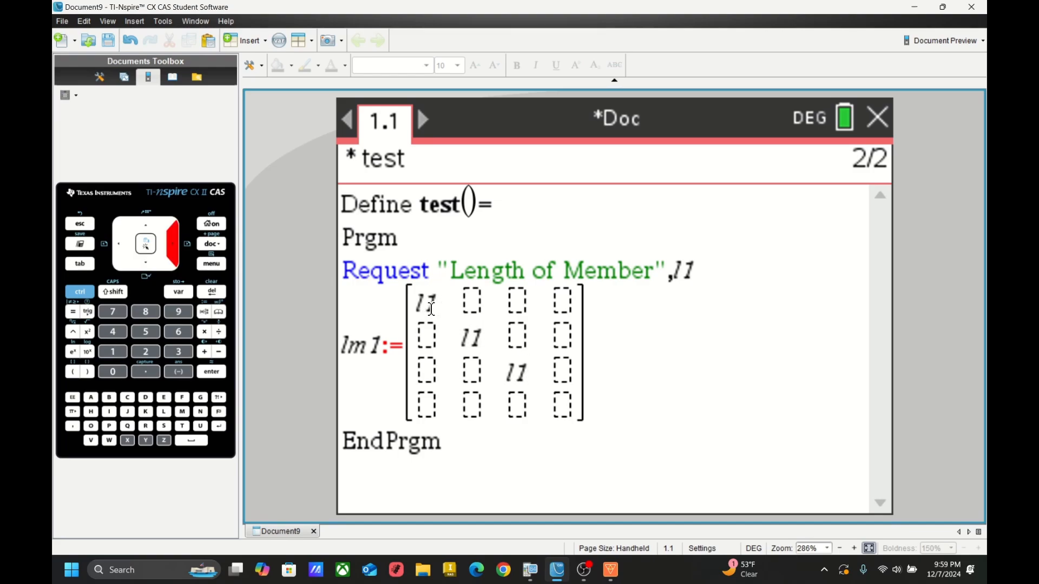
click(111, 371)
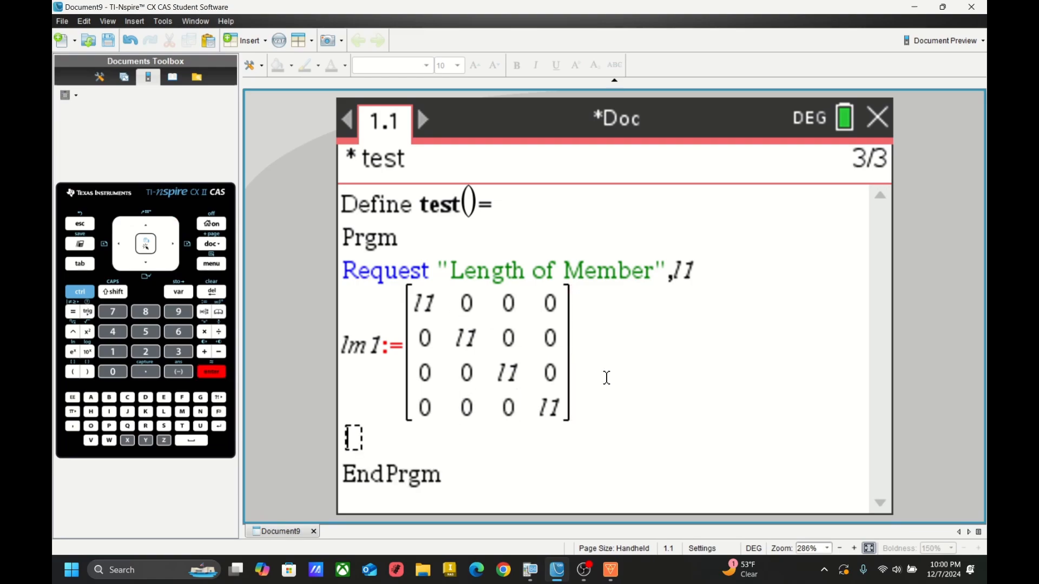
Step: Add the line disp lm1 before EndPrgm
text(disp)
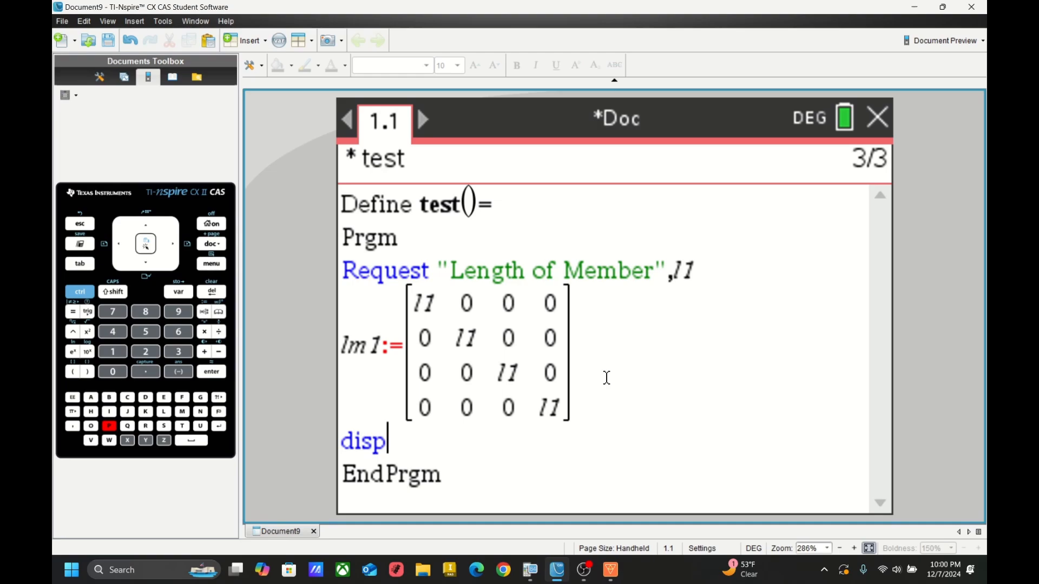
text(lm1)
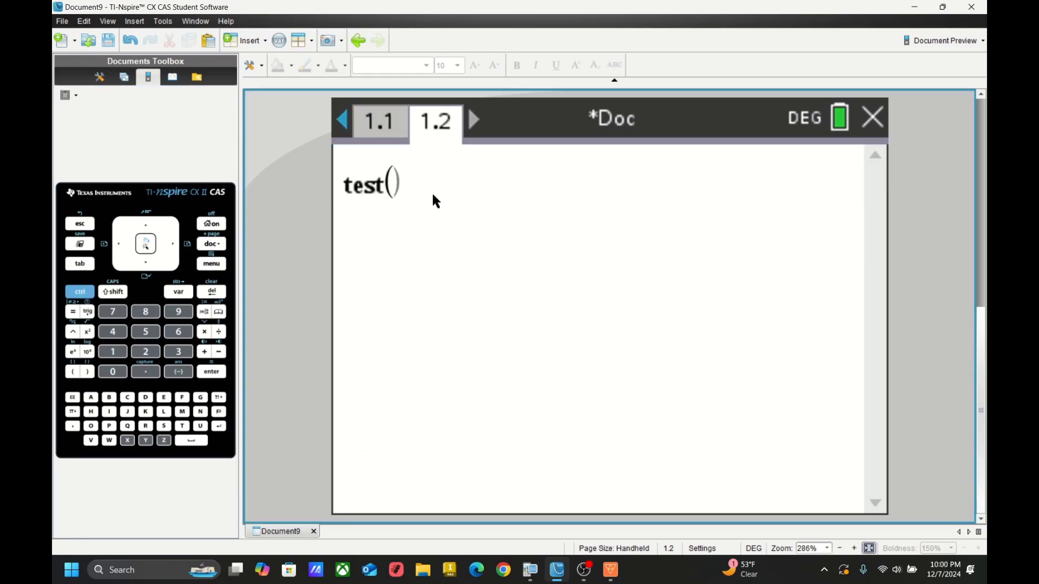
Step: Run test() with member length 20, displaying a 4×4 matrix with 20 on the diagonal
click(211, 371)
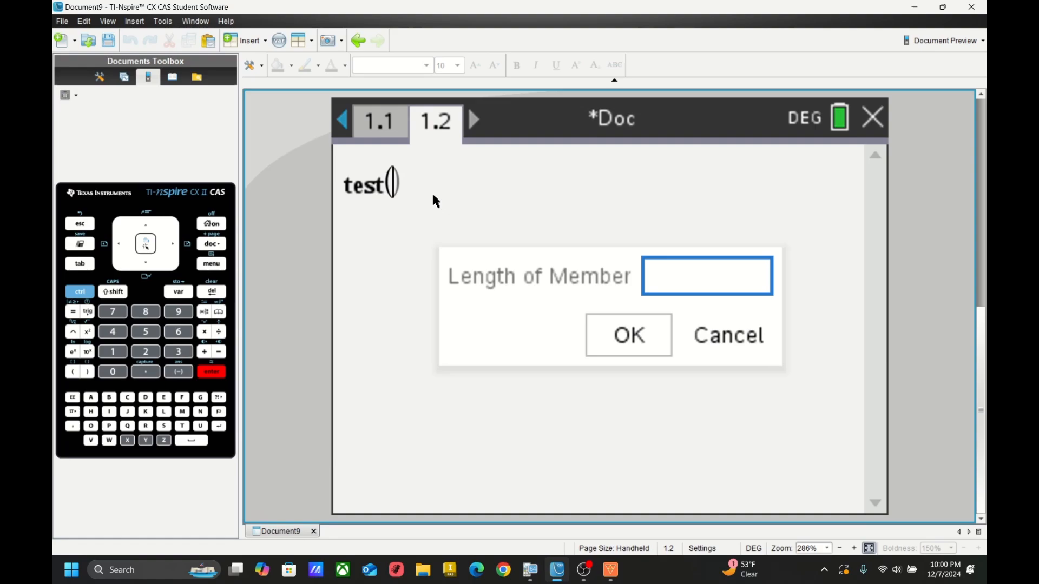
text(20)
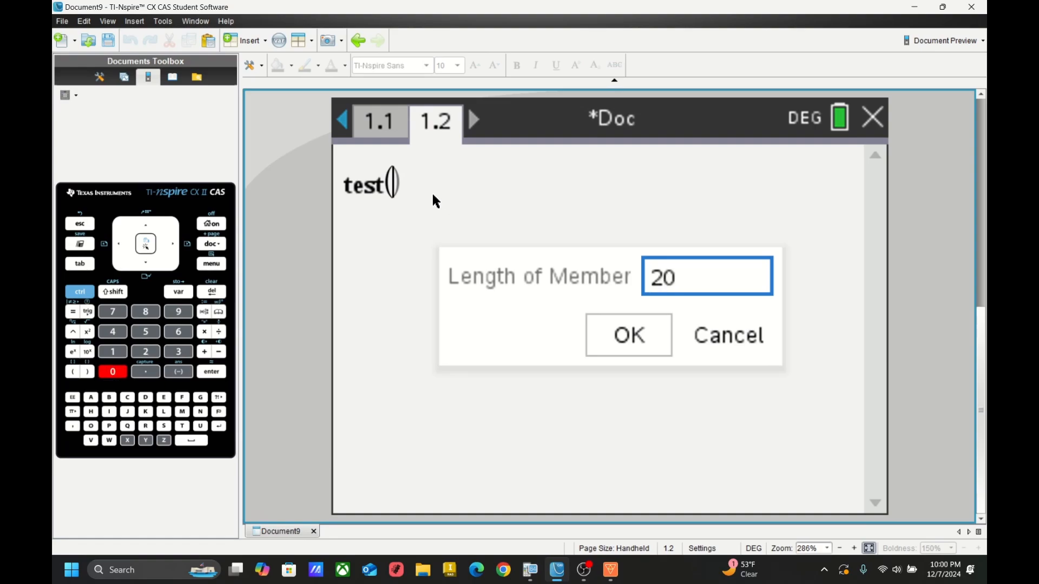
click(627, 334)
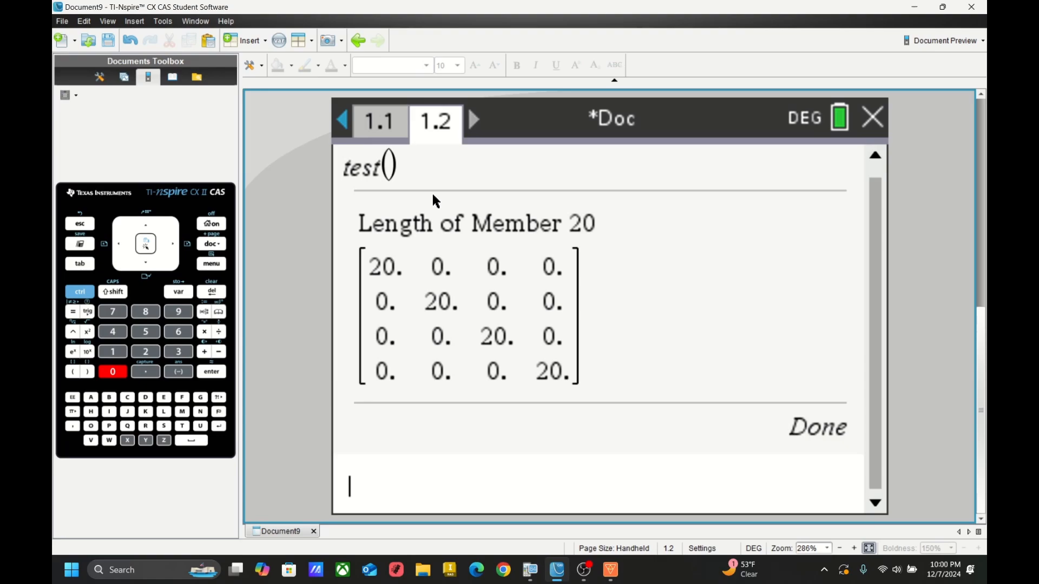